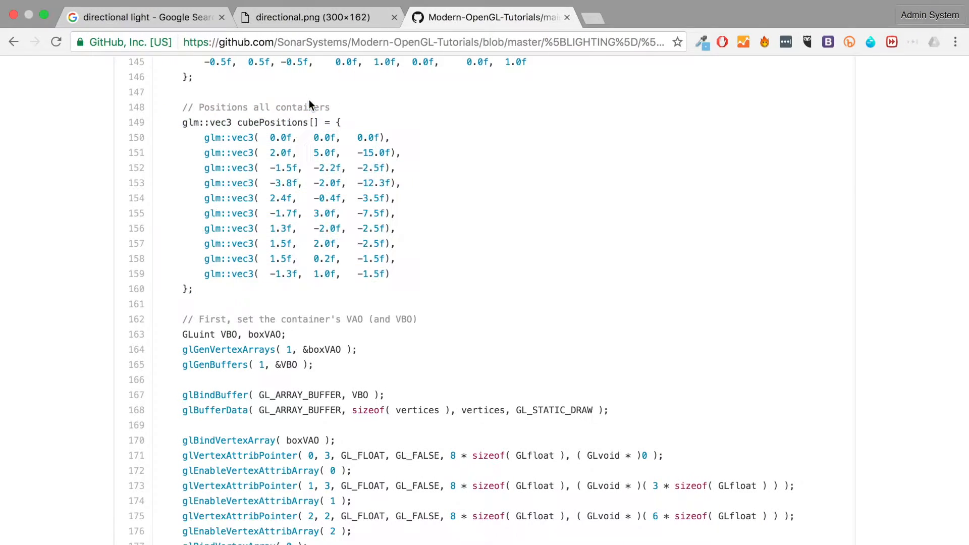
Show the directional.png diagram of parallel light rays hitting a yellow square.
click(303, 17)
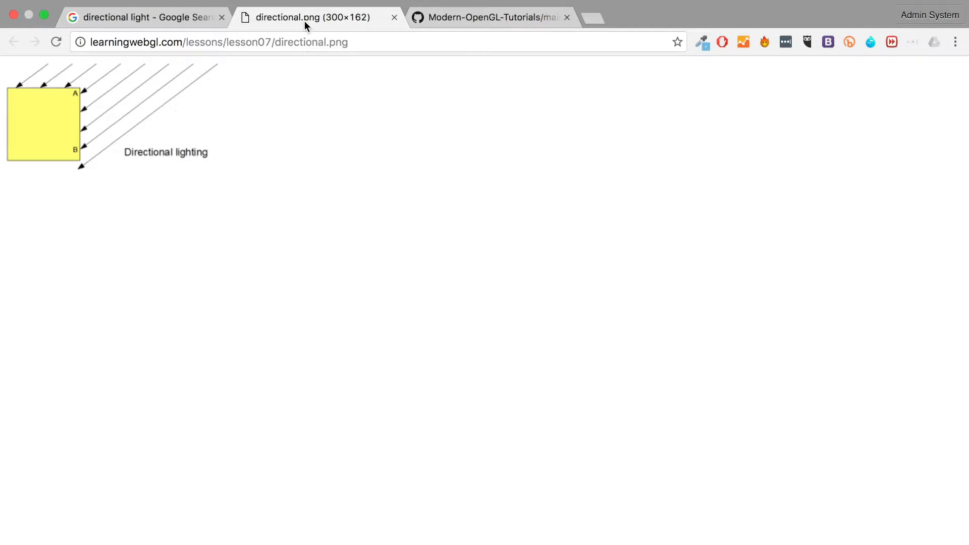
mouse_move(142, 62)
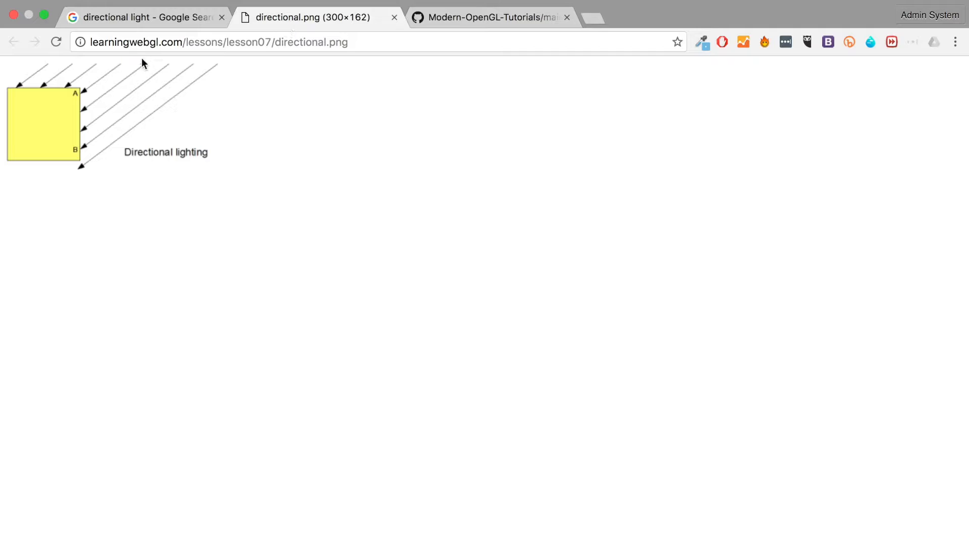
mouse_move(94, 74)
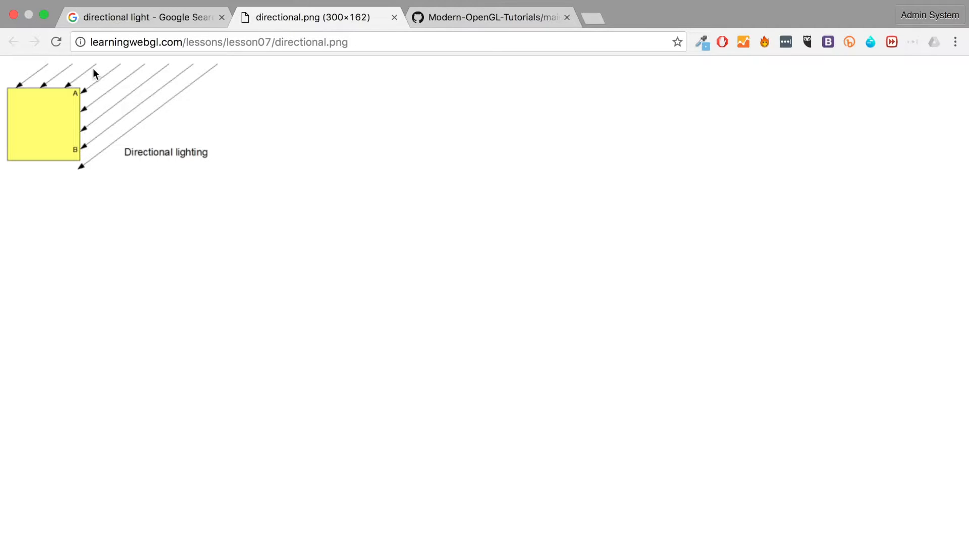
mouse_move(4, 65)
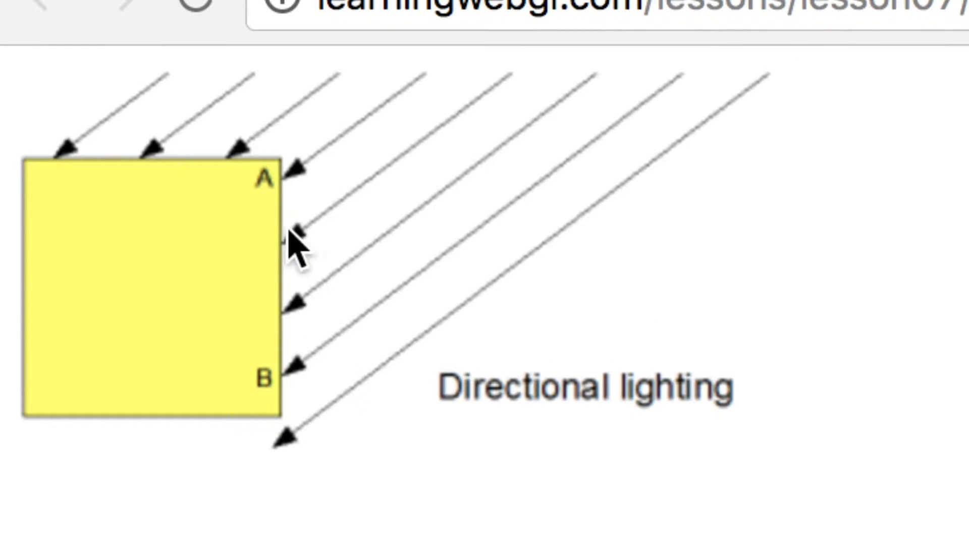
mouse_move(219, 179)
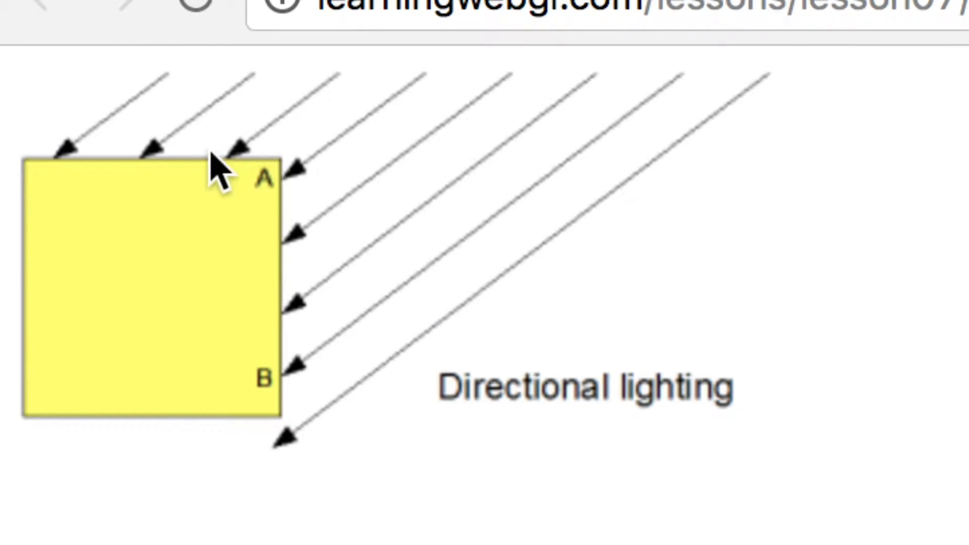
mouse_move(274, 210)
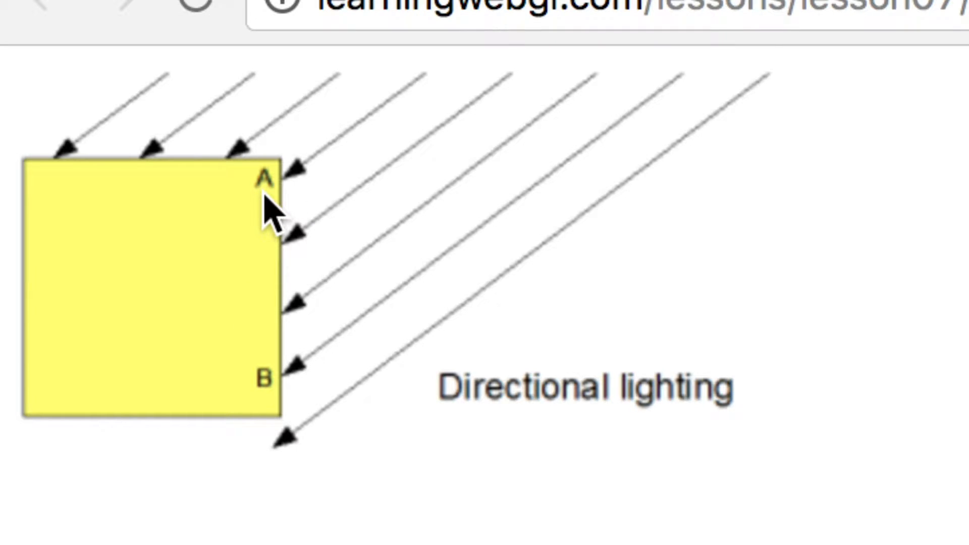
mouse_move(219, 311)
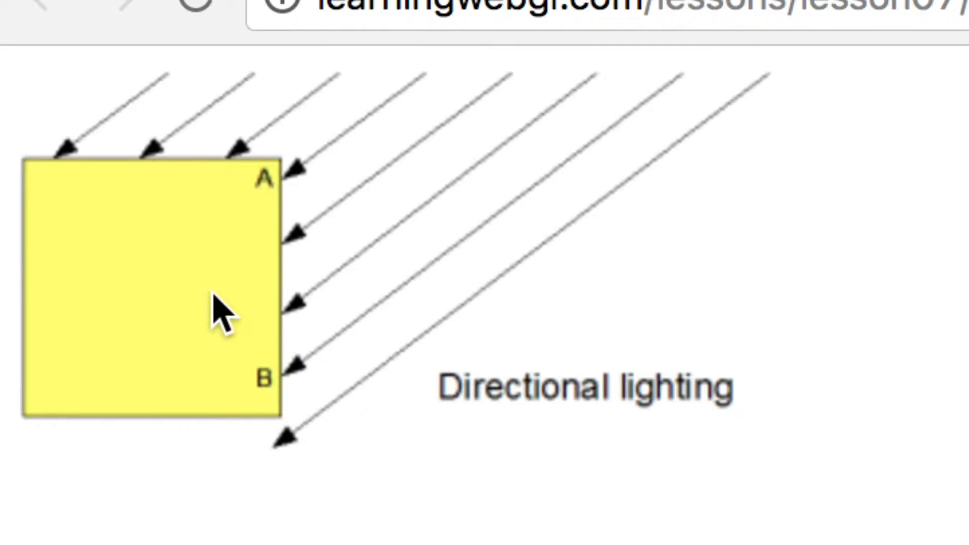
mouse_move(142, 160)
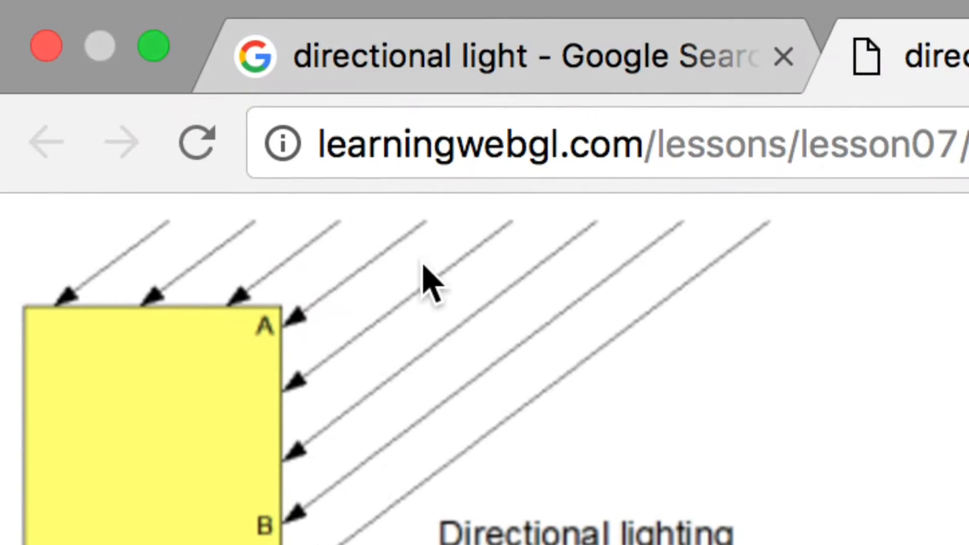
mouse_move(426, 297)
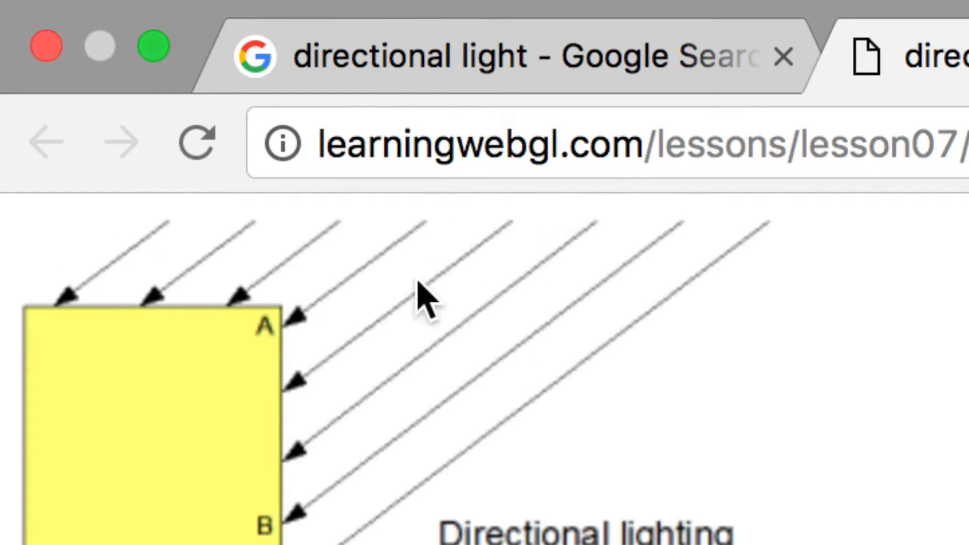
scroll(down, 3)
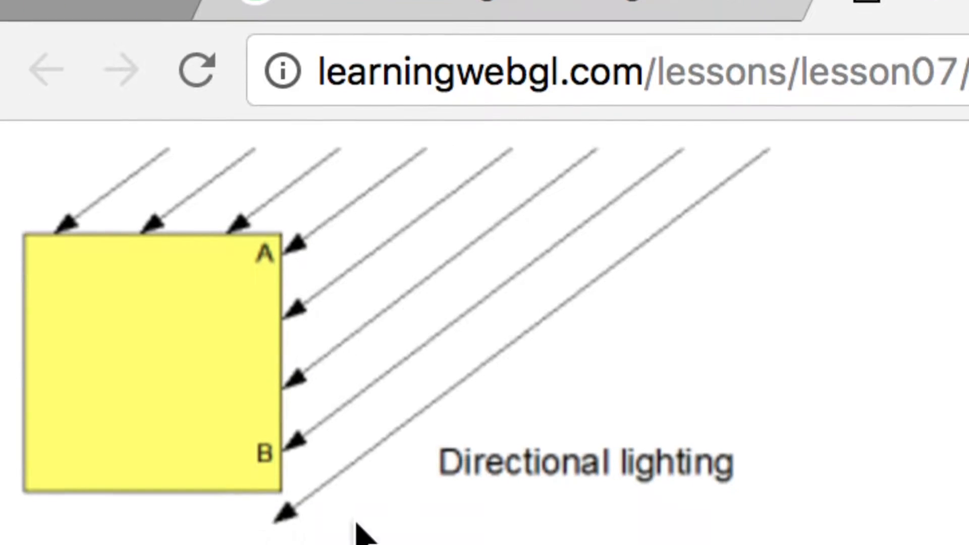
mouse_move(754, 370)
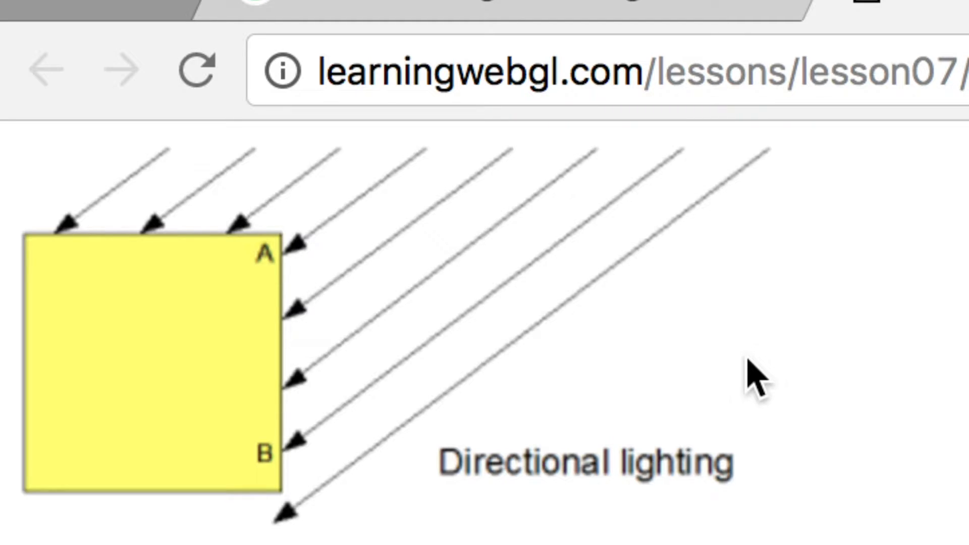
mouse_move(151, 362)
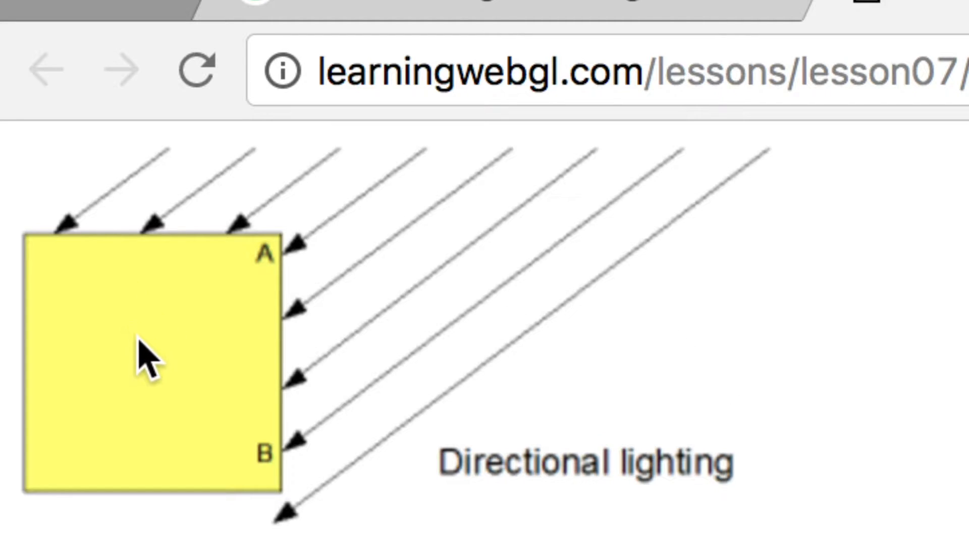
mouse_move(324, 207)
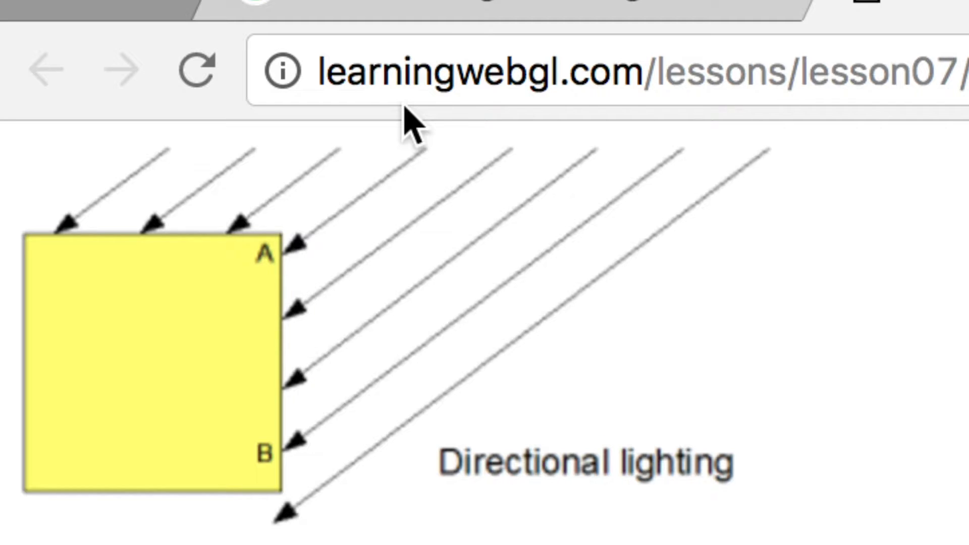
mouse_move(449, 192)
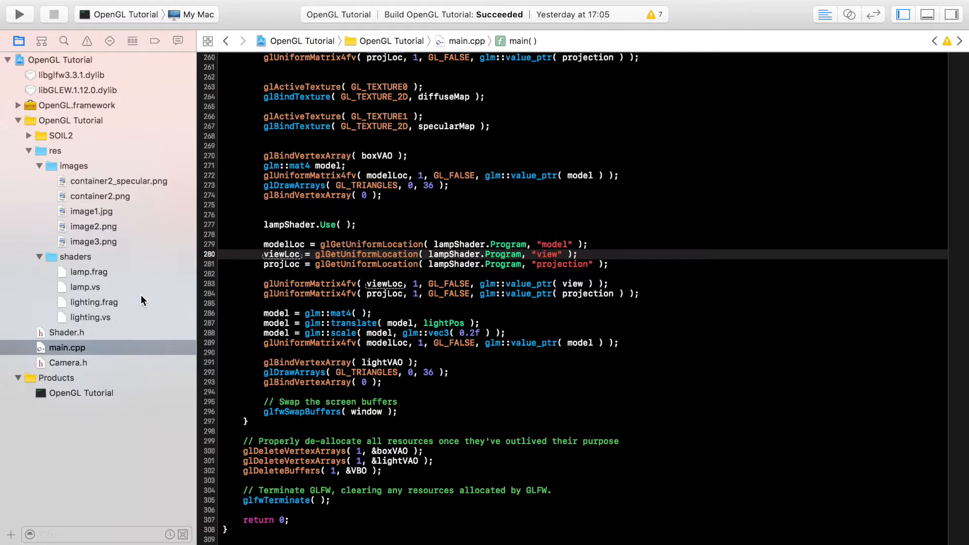
In lighting.frag's Light struct, comment out vec3 position and add vec3 direction.
click(97, 302)
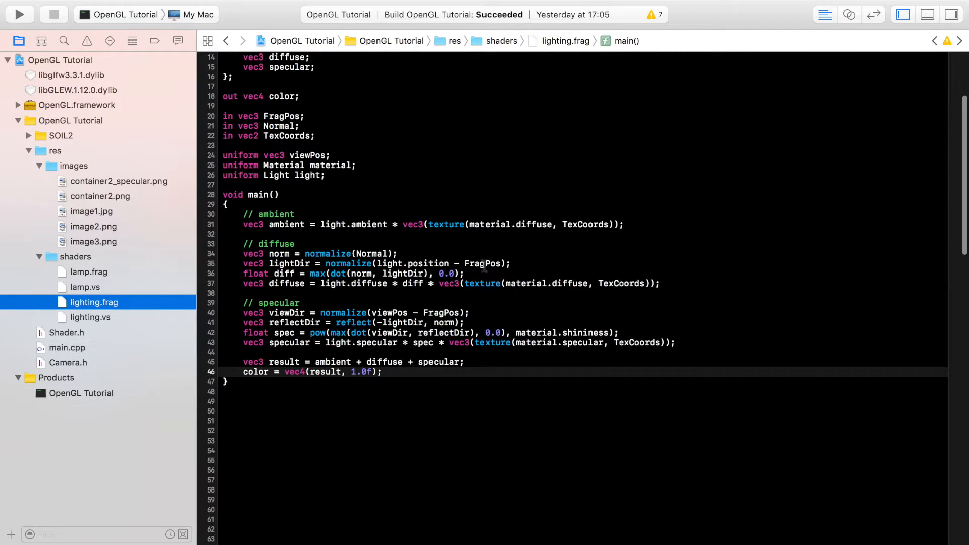
scroll(up, 3)
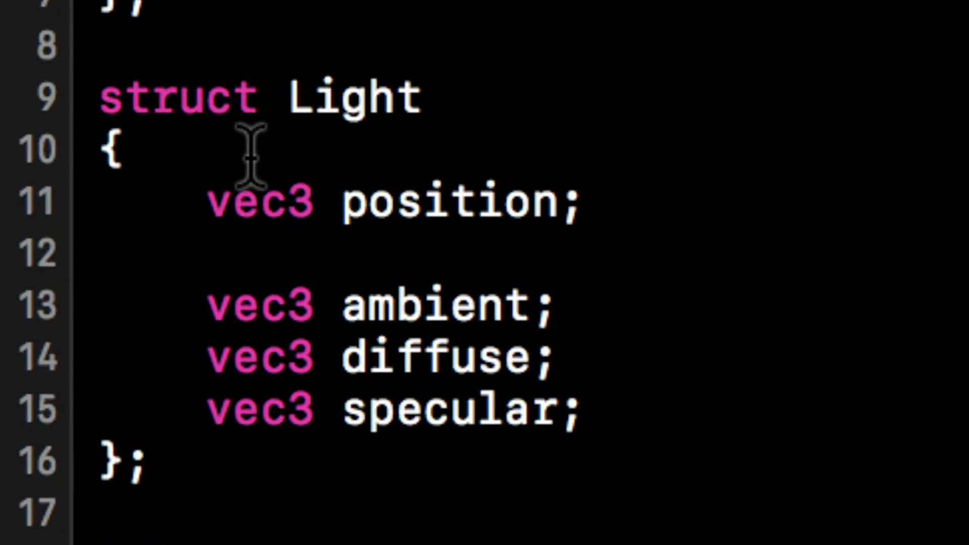
text(//)
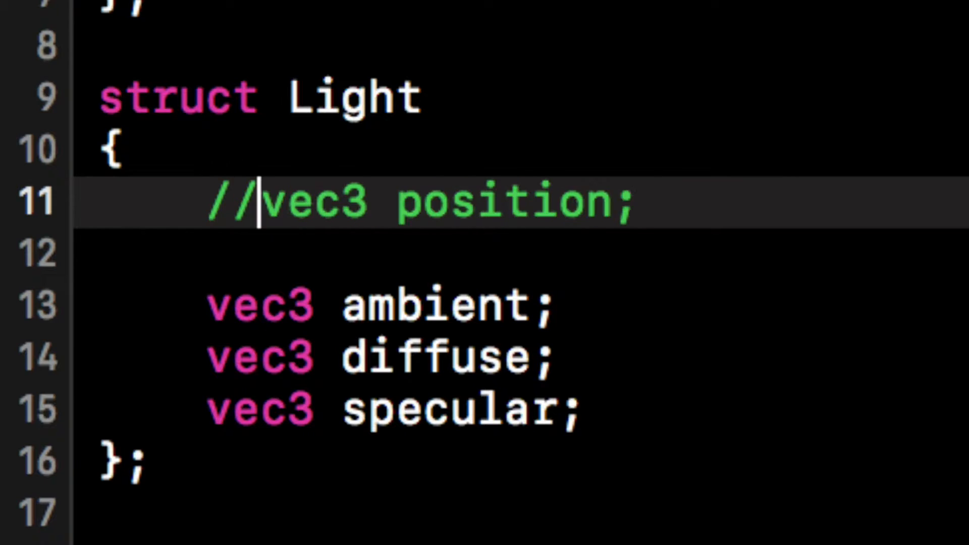
text(ve)
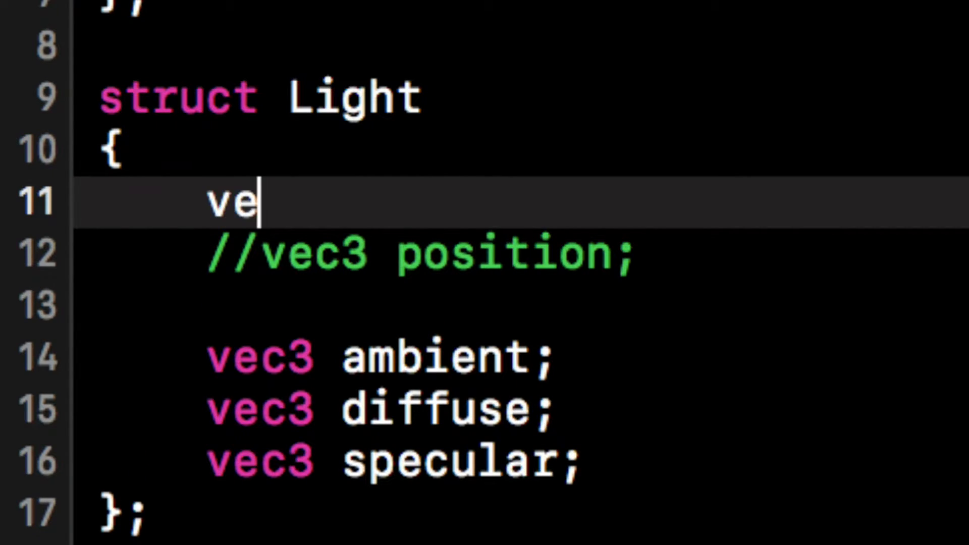
text(c3 di)
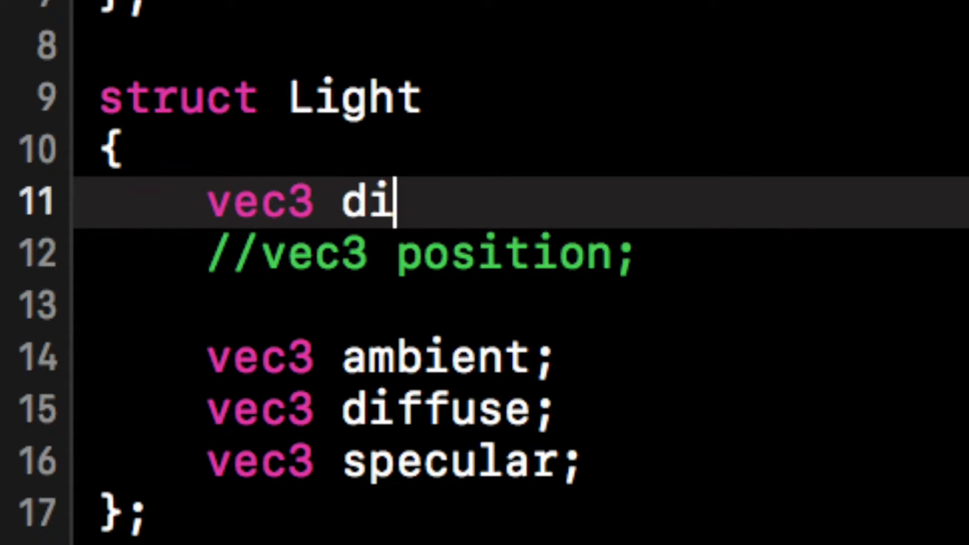
text(rection;)
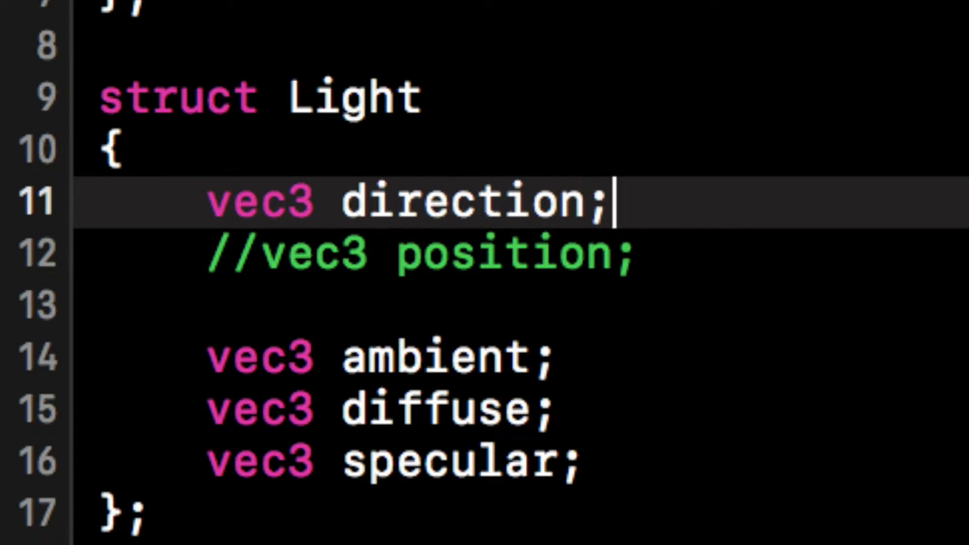
Comment out the position-based lightDir line and start a new line below it.
scroll(down, 3)
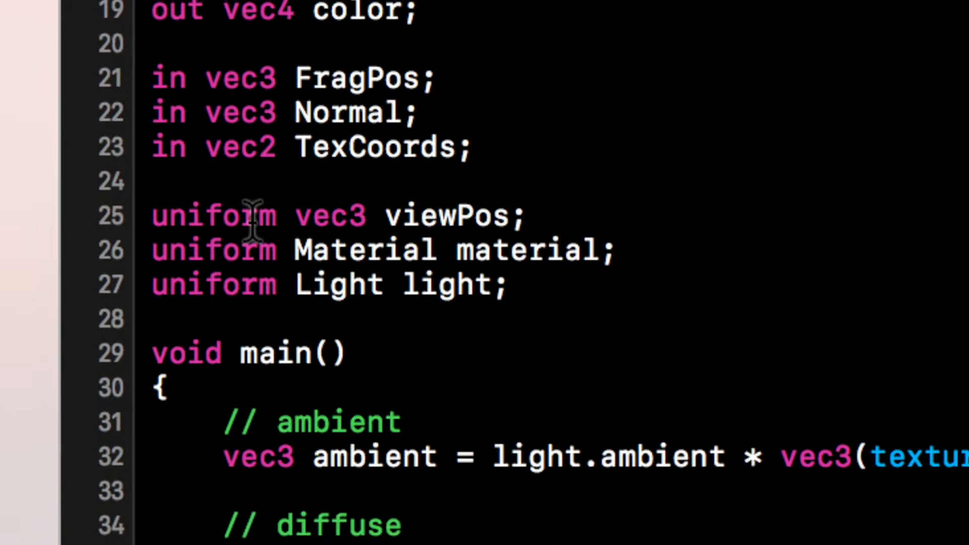
scroll(down, 3)
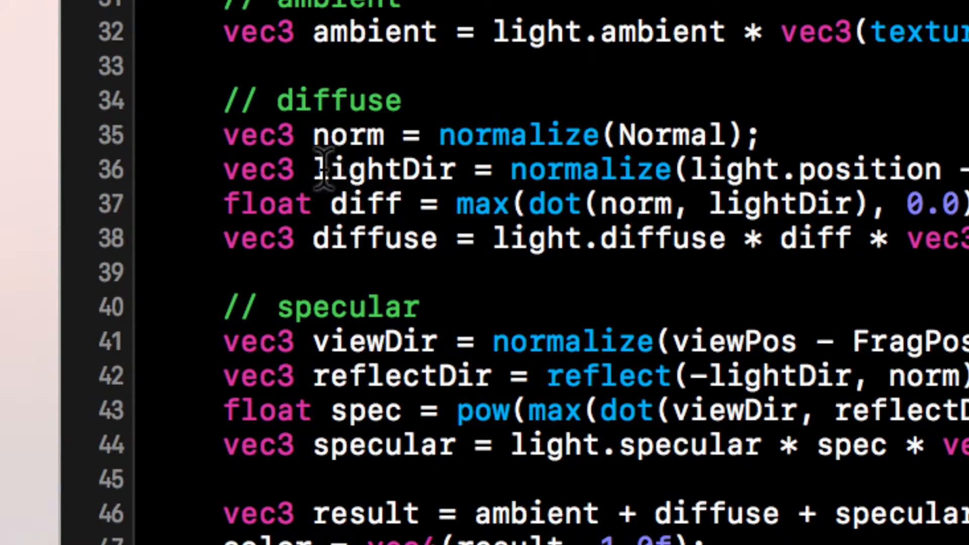
click(272, 169)
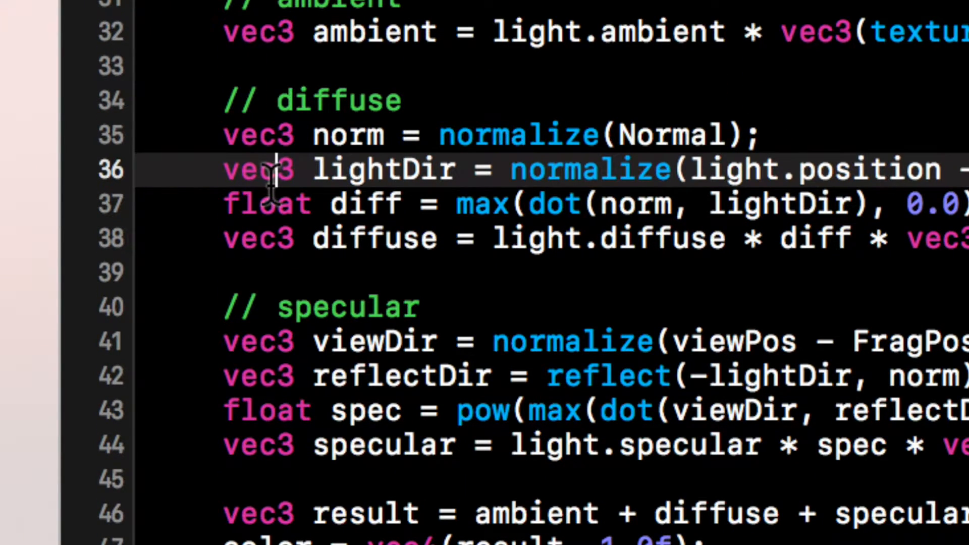
text(//)
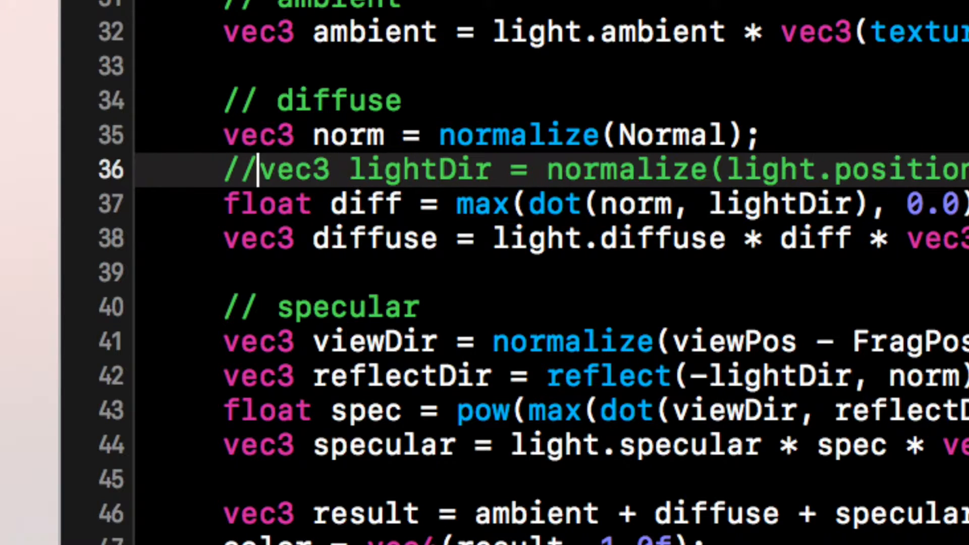
key(enter)
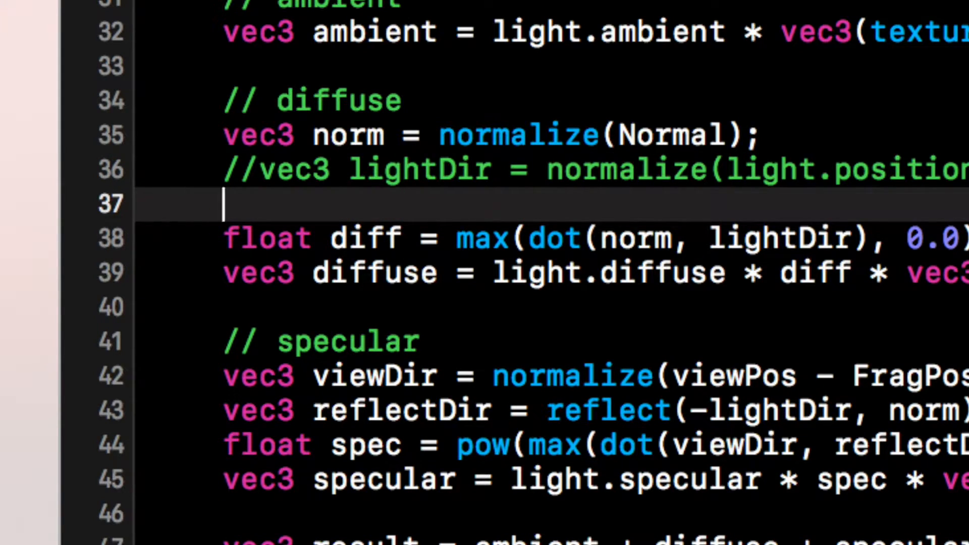
Write vec3 lightDir = normalize(-light.direction); as the new light direction.
text(vec3)
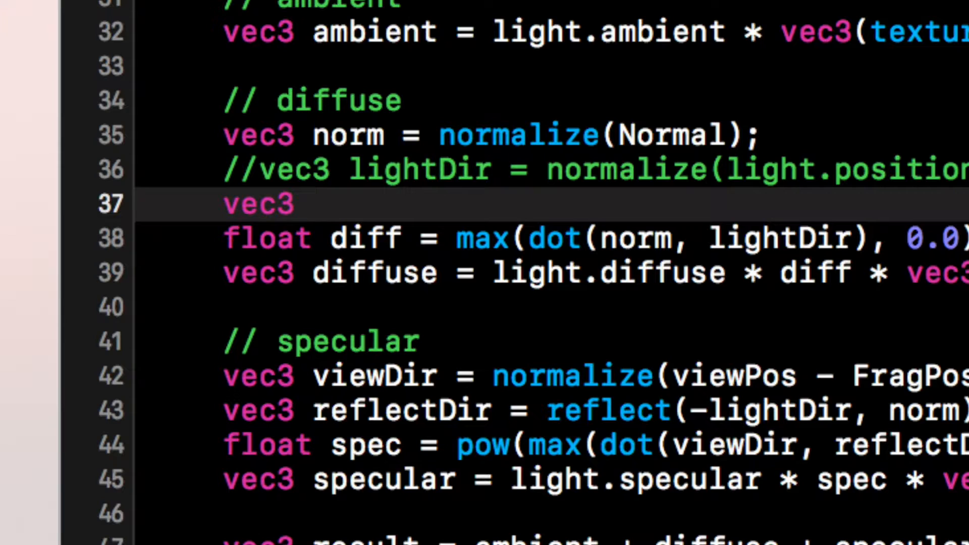
text(lightDir)
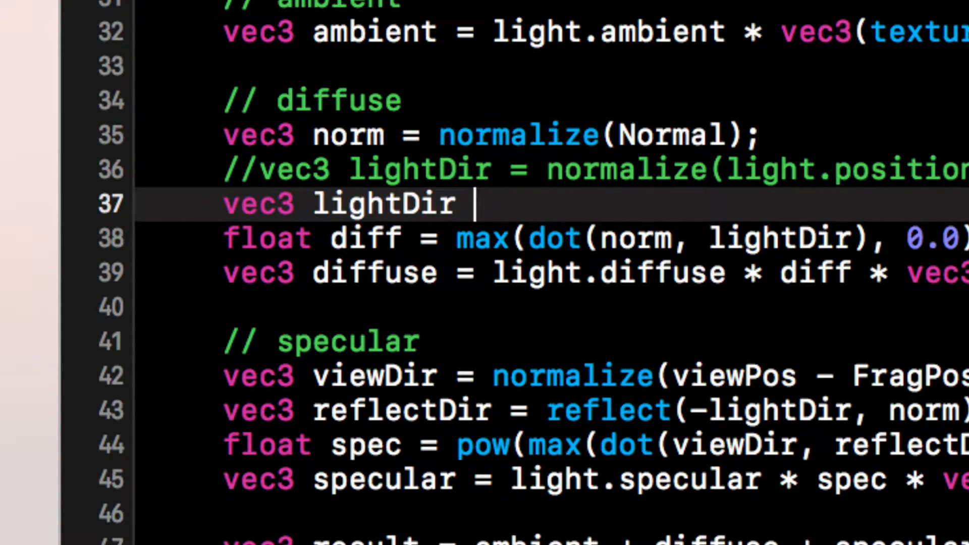
text(= normali)
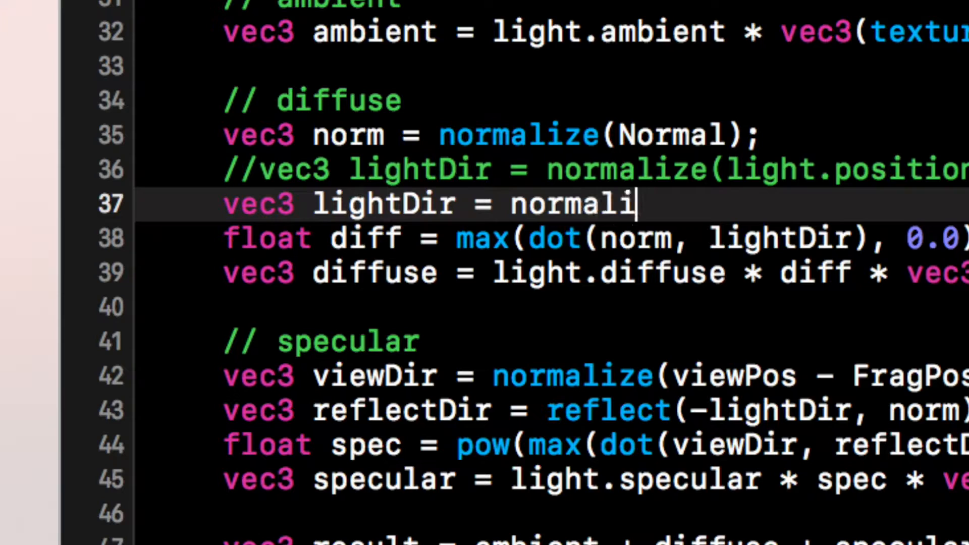
text(ze(  );)
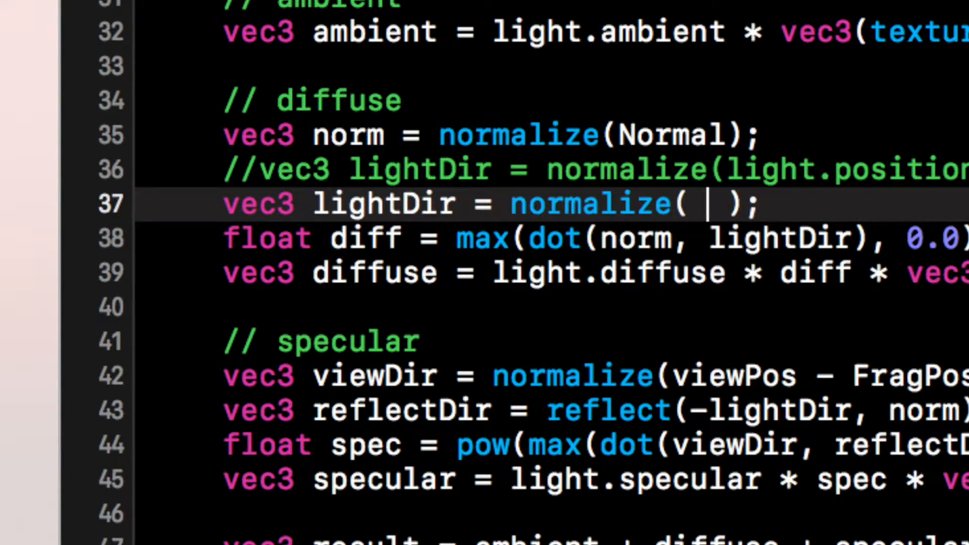
text(-lig)
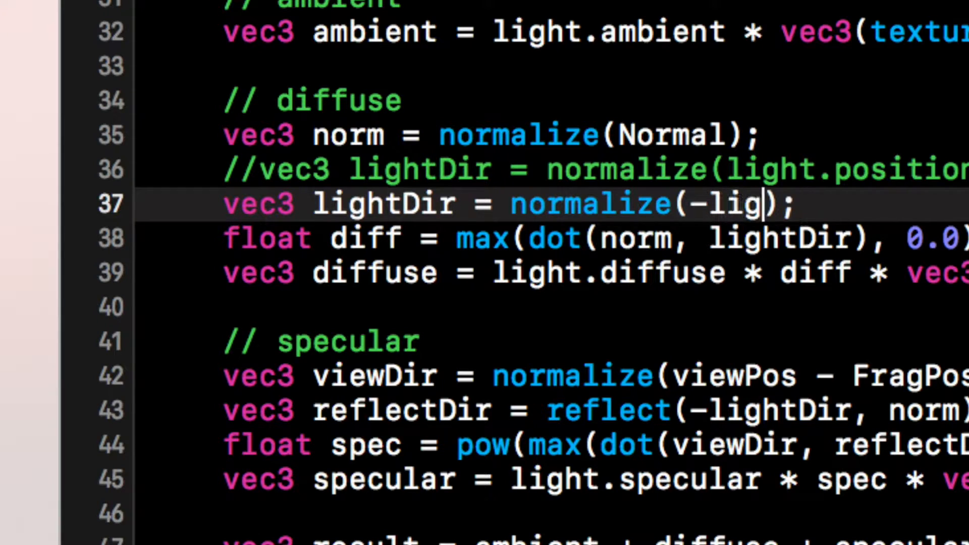
text(ht.direction)
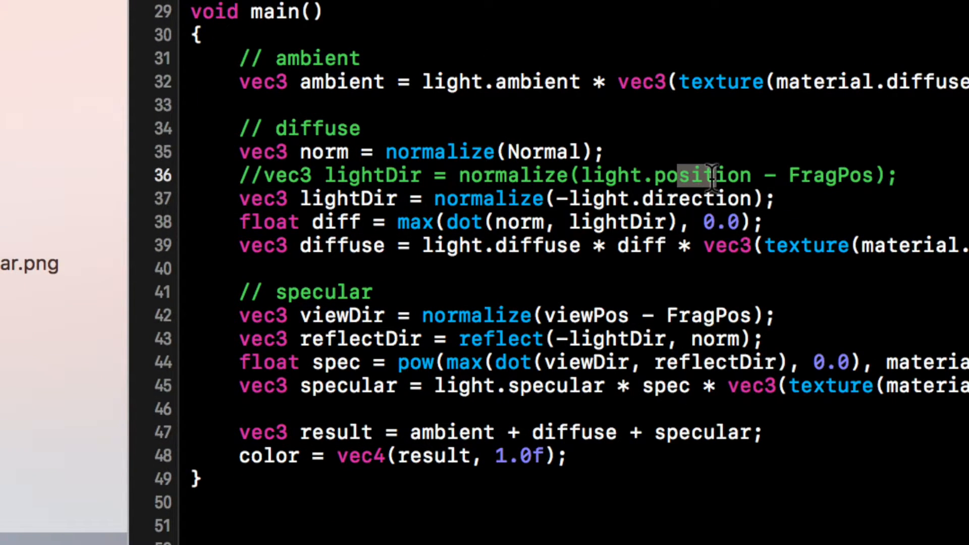
mouse_move(824, 175)
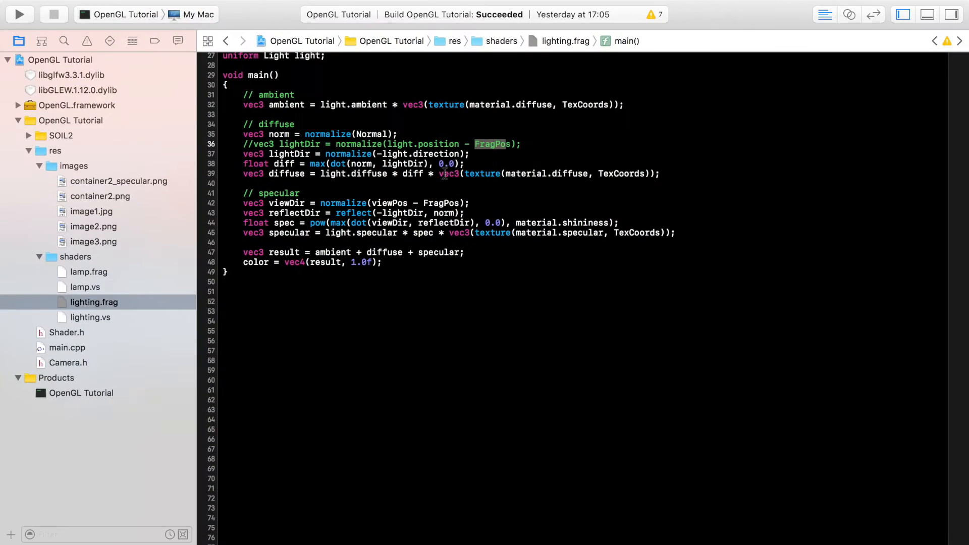
mouse_move(179, 369)
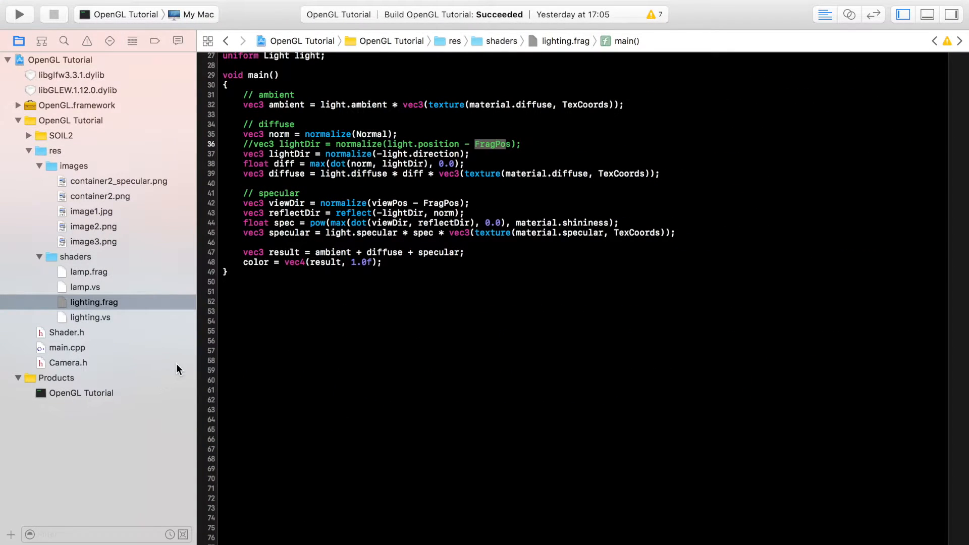
Switch to main.cpp and comment out the lampShader declaration in the shader setup.
click(66, 347)
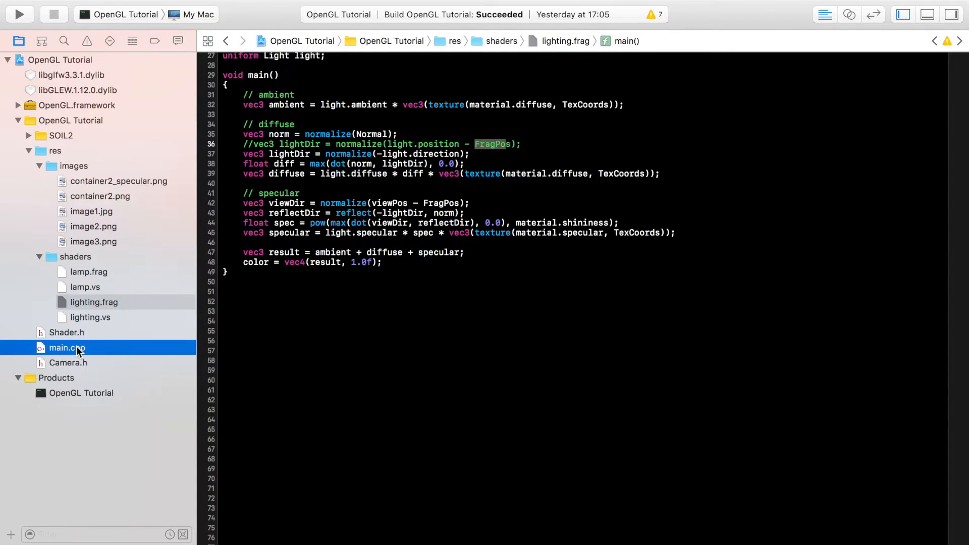
click(66, 347)
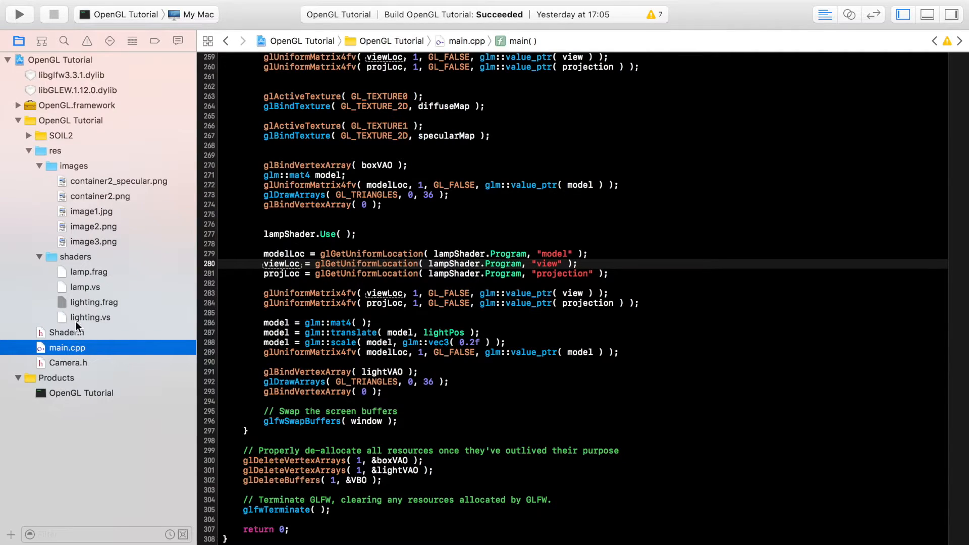
mouse_move(137, 321)
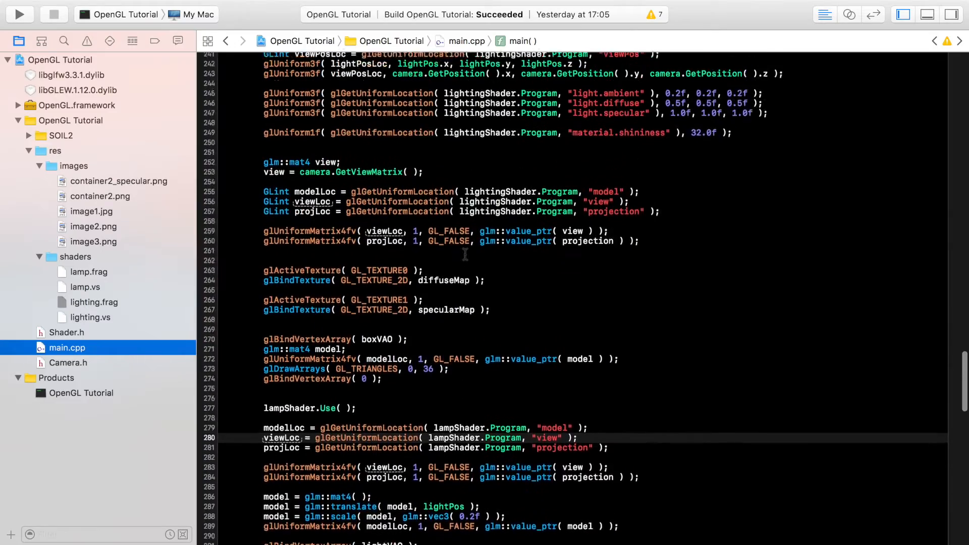
scroll(up, 3)
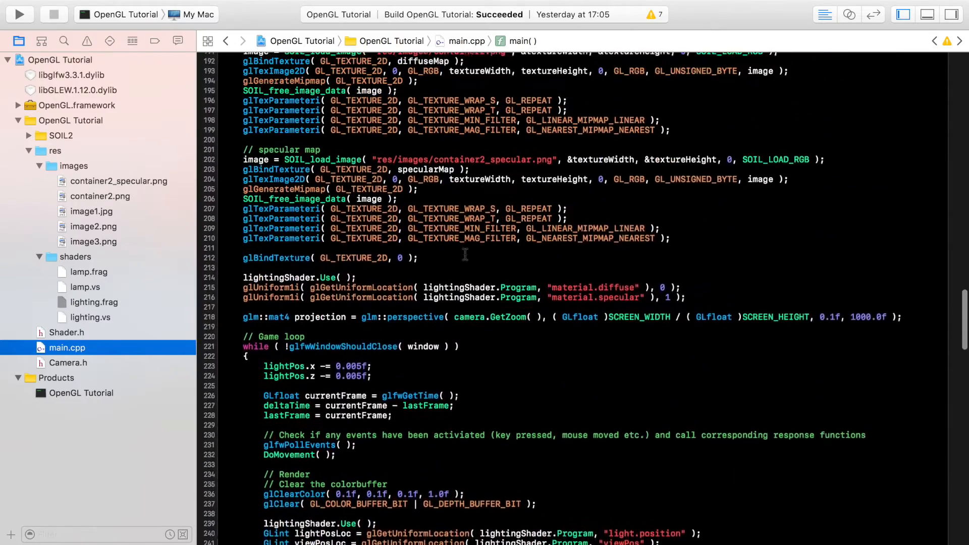
scroll(up, 3)
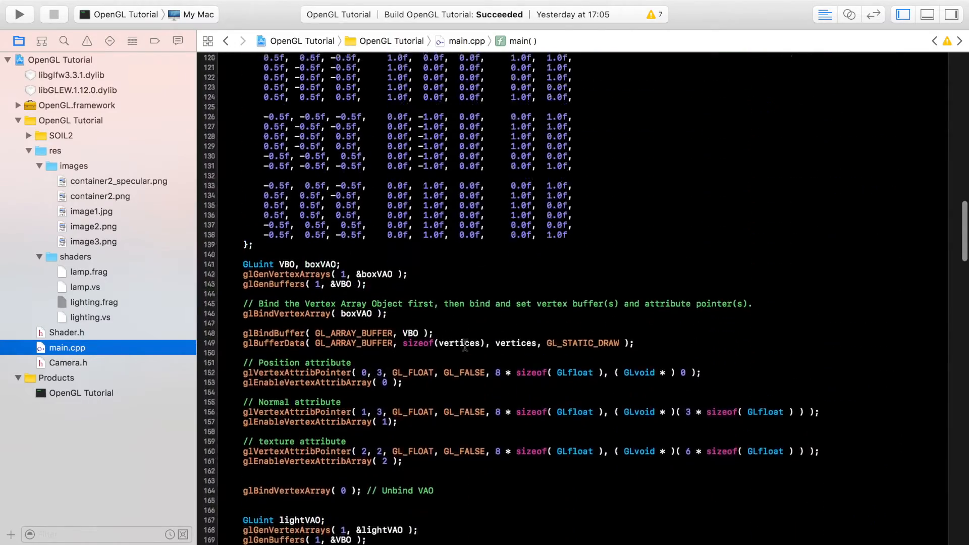
scroll(up, 3)
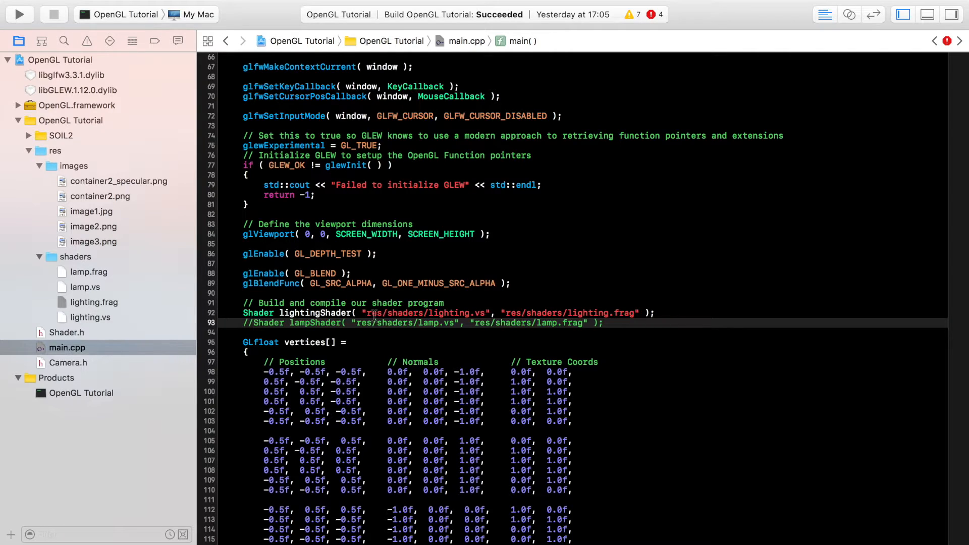
Add the glm::vec3 cubePositions[] array of ten container positions after the vertices.
scroll(down, 3)
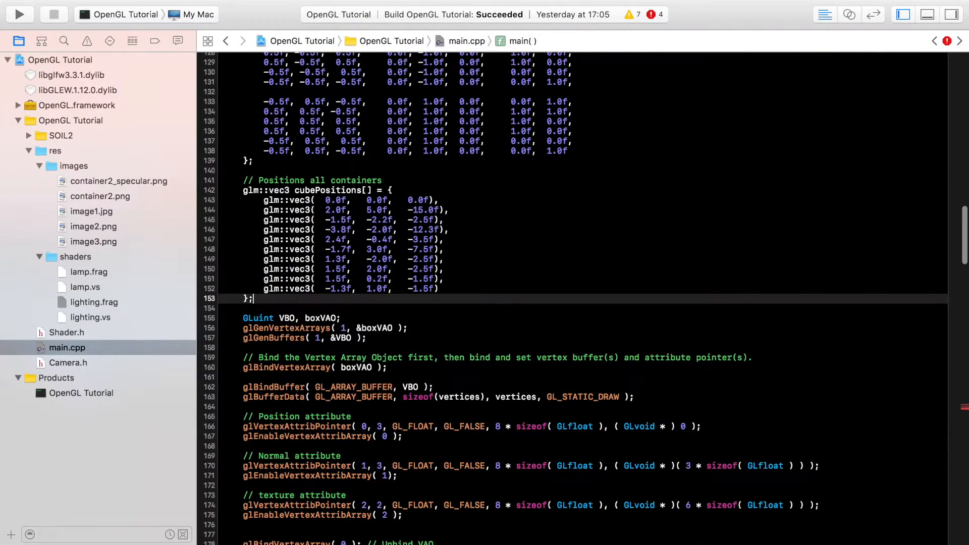
scroll(down, 3)
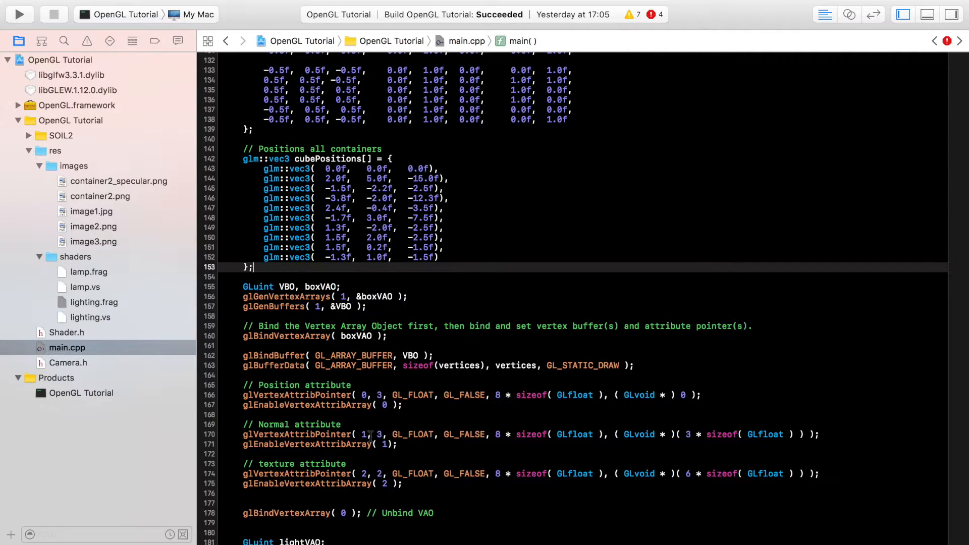
mouse_move(302, 285)
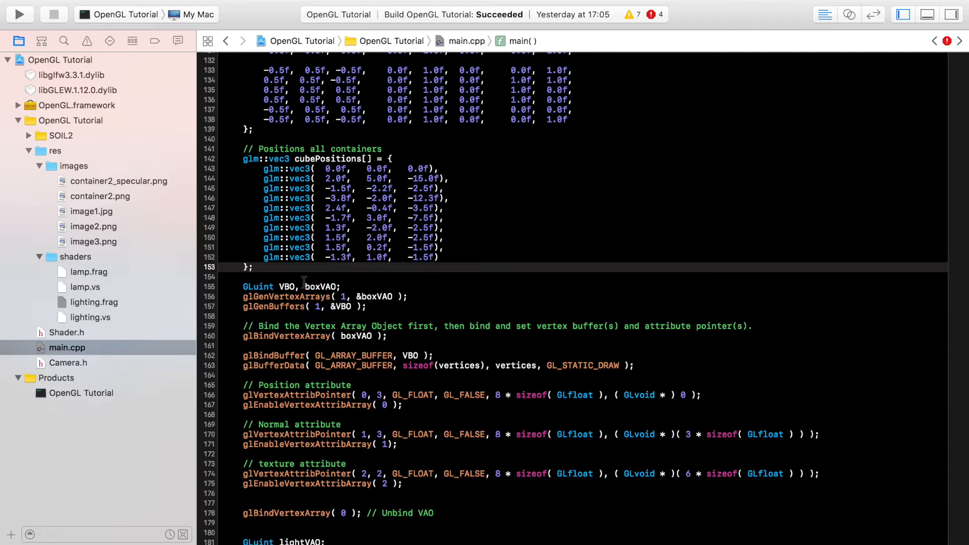
scroll(down, 3)
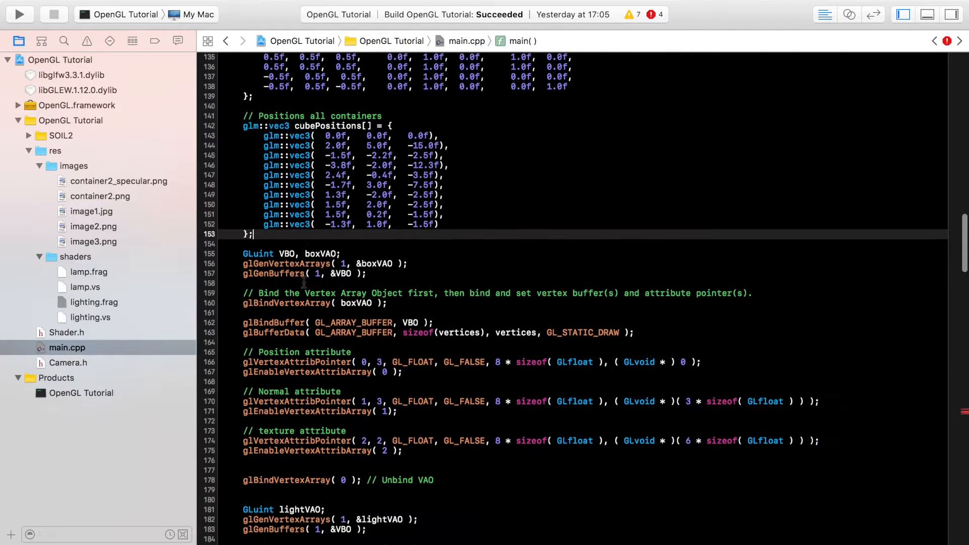
scroll(down, 3)
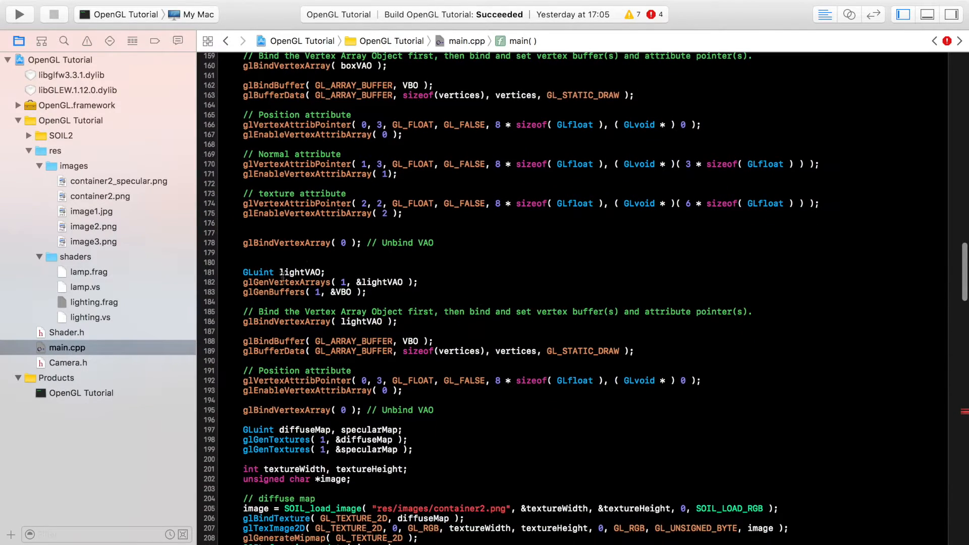
Wrap the lightVAO setup block, through its glBindVertexArray( 0 ), in /* */.
scroll(down, 3)
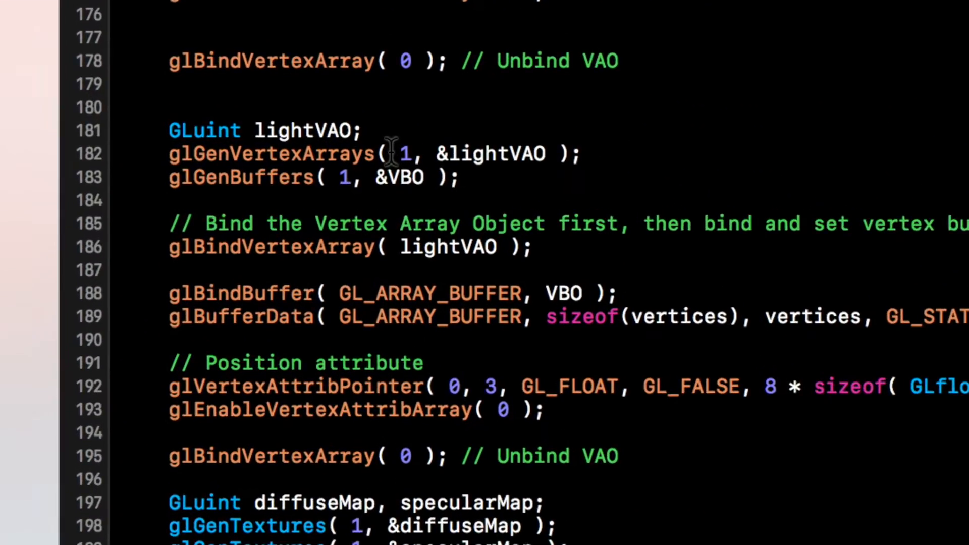
text(/*)
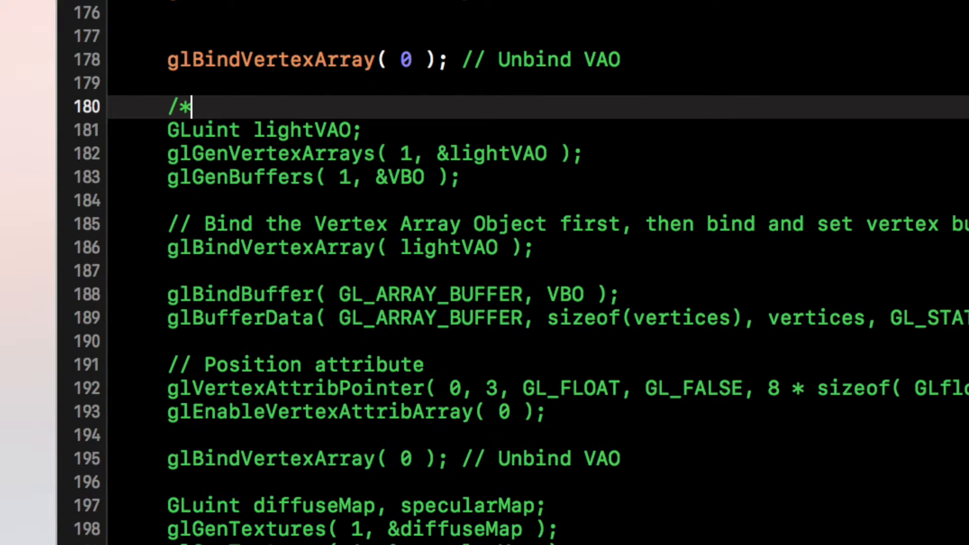
scroll(down, 3)
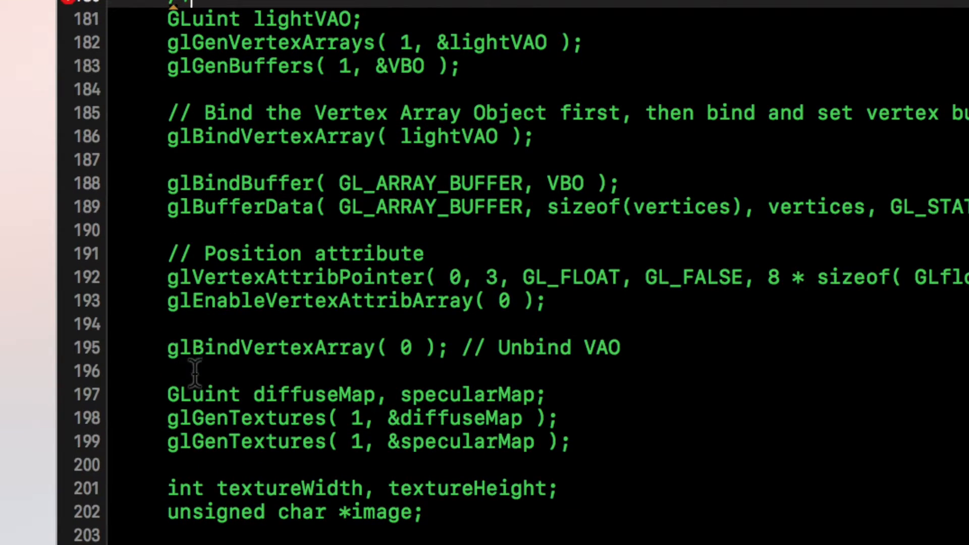
text(*/)
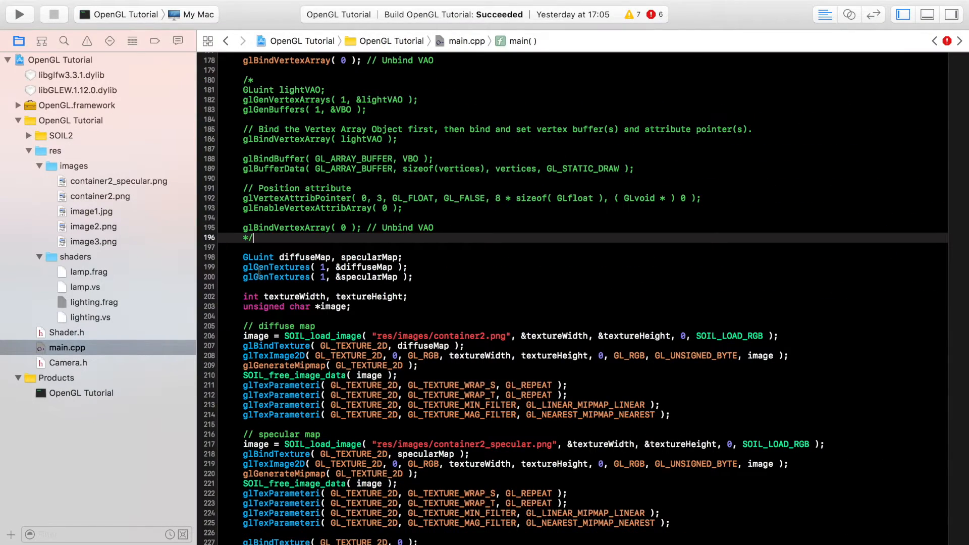
Comment out the lightPos.x/z movement lines and the lightPosLoc uniform lookup.
scroll(down, 3)
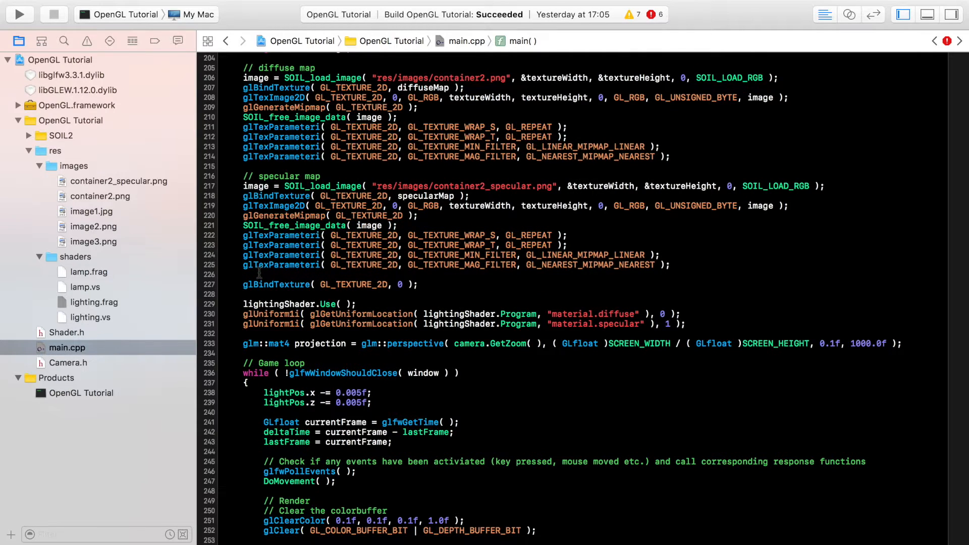
scroll(down, 3)
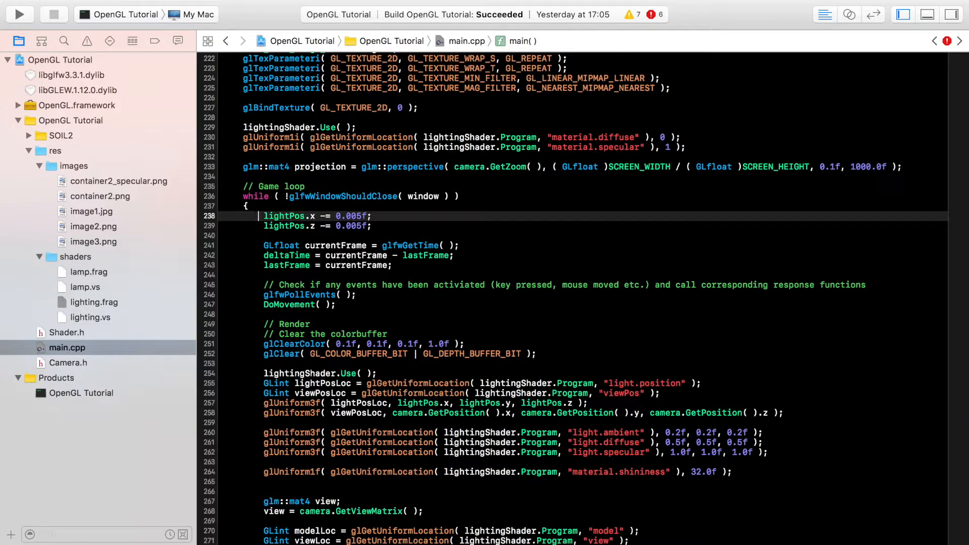
text(//)
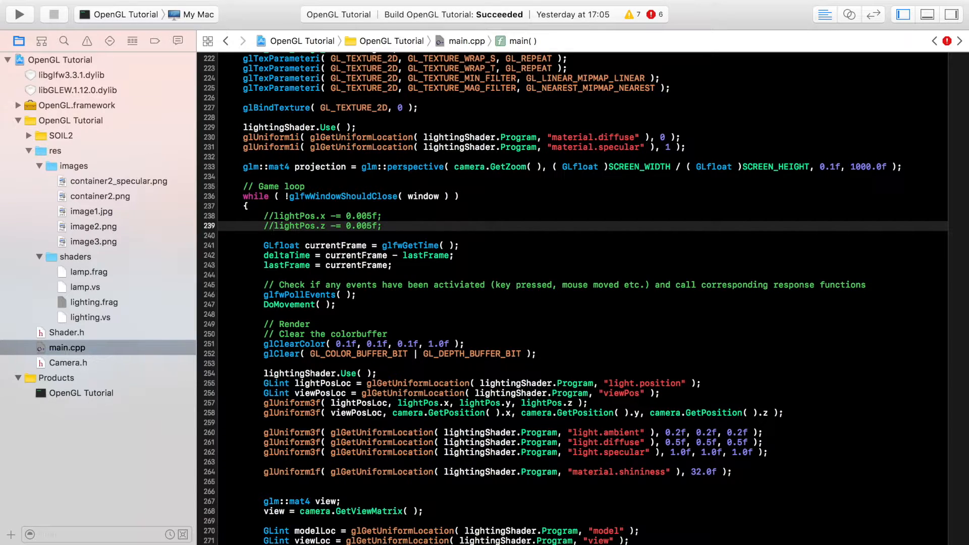
click(271, 226)
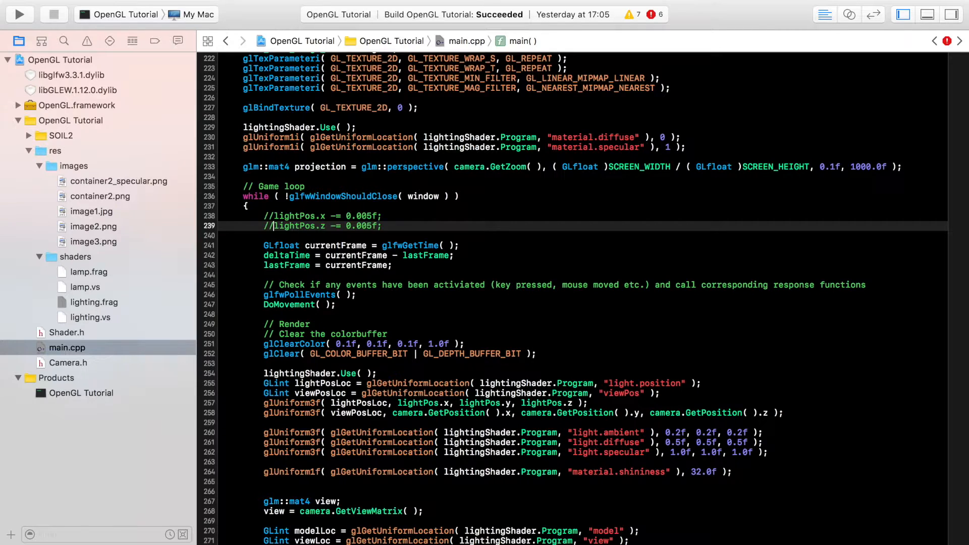
scroll(down, 3)
text(//)
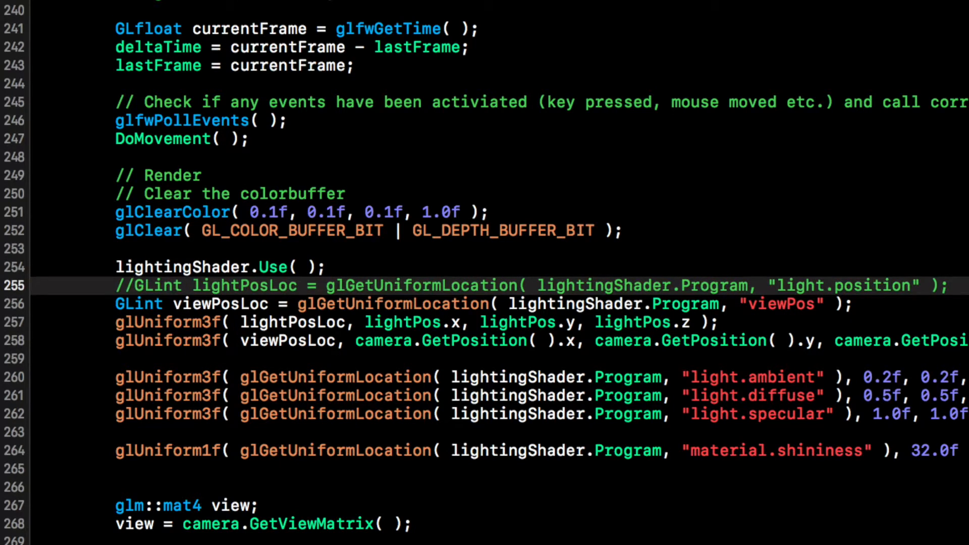
Declare GLint lightDirLoc assigned from a glGetUniformLocation call.
text(G)
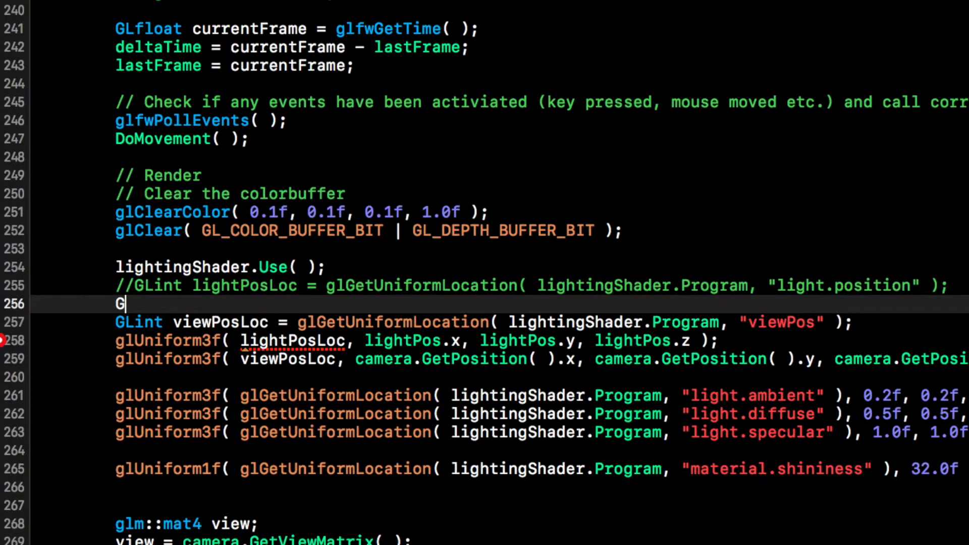
text(lint)
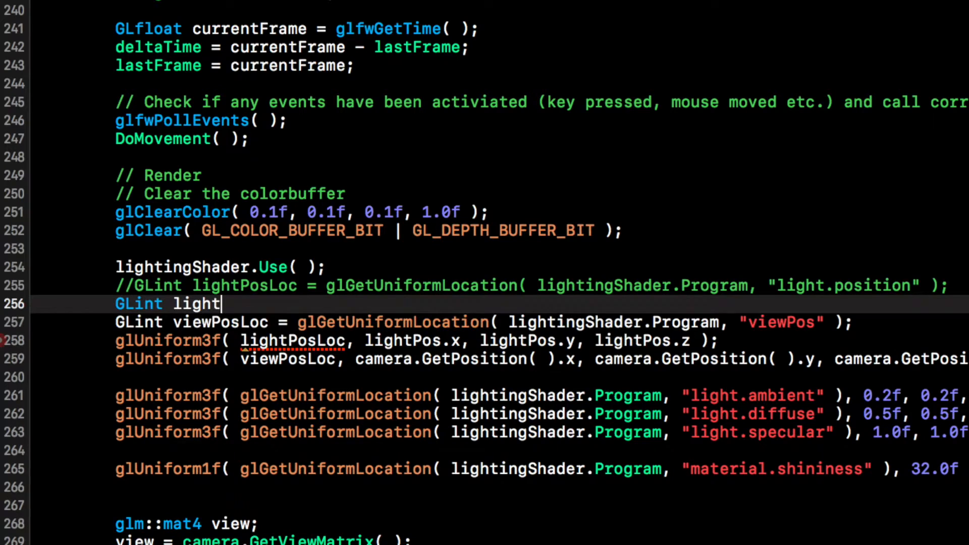
text(DirLoca)
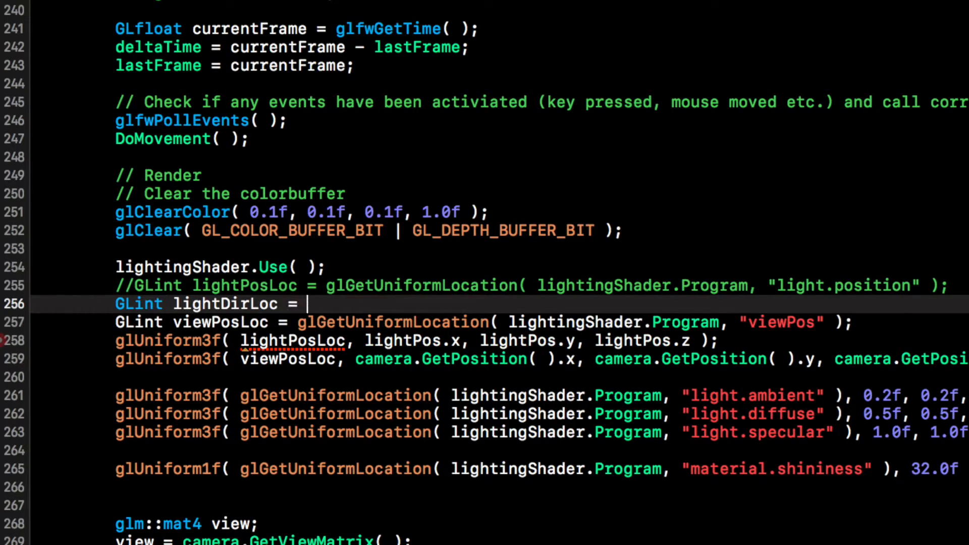
text(glget)
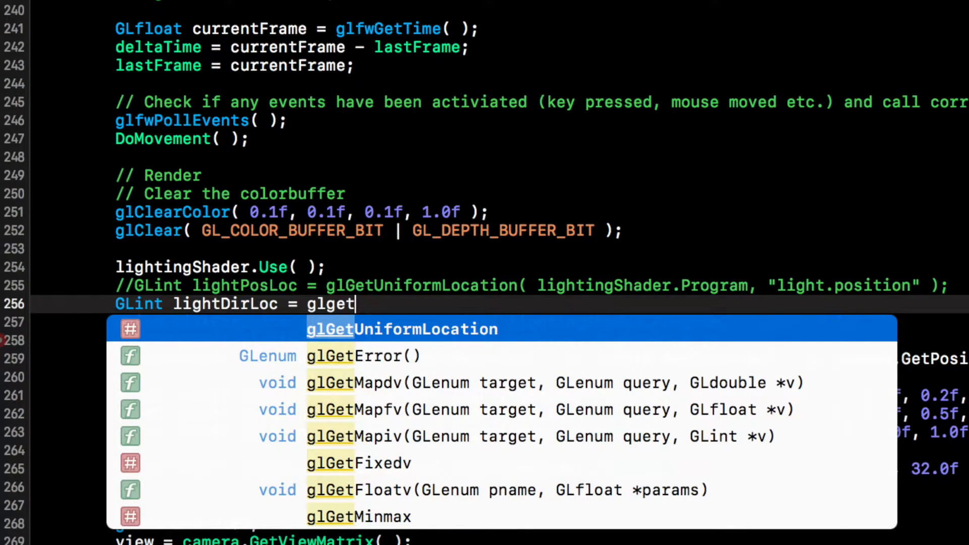
Pass lightingShader.Program and "light.direction" as the lookup's arguments.
click(401, 329)
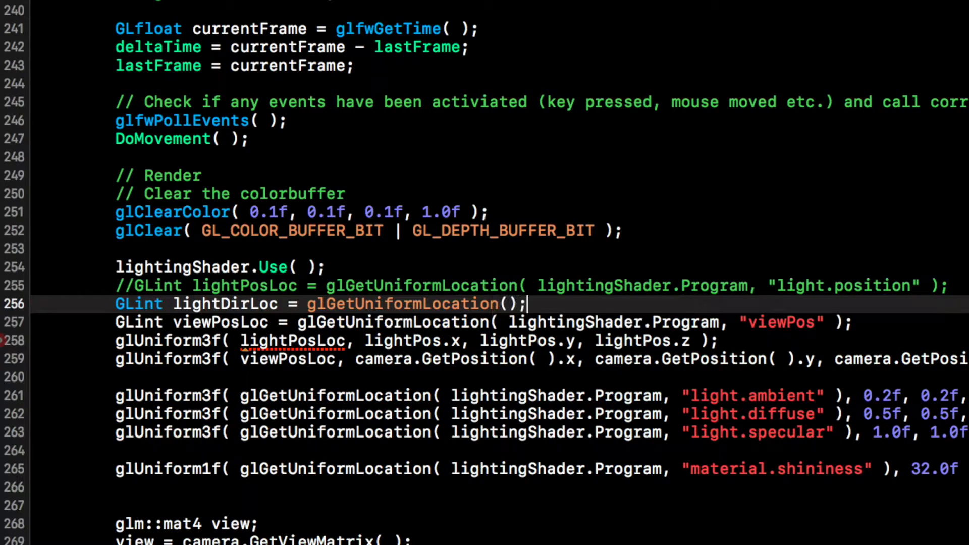
text(l)
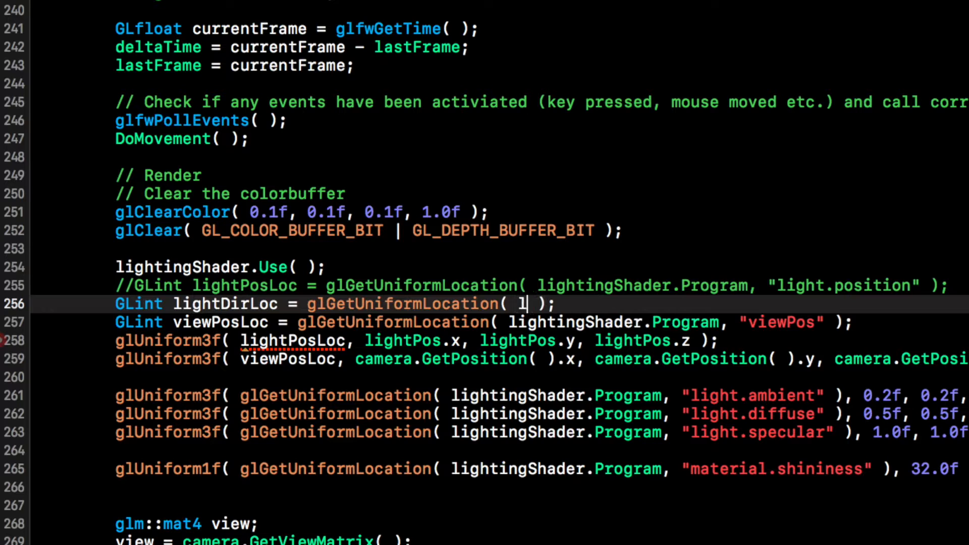
text(ightingShader.p)
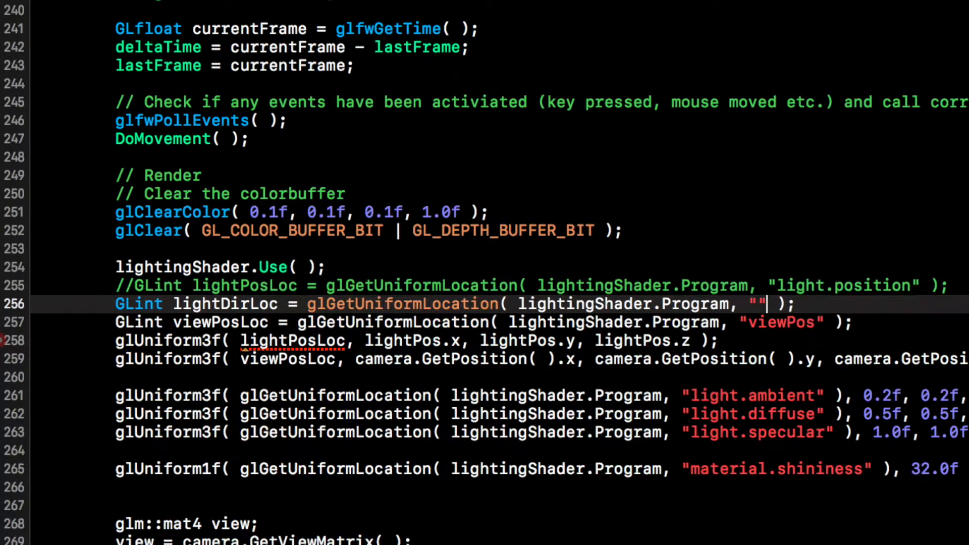
text(light.direc)
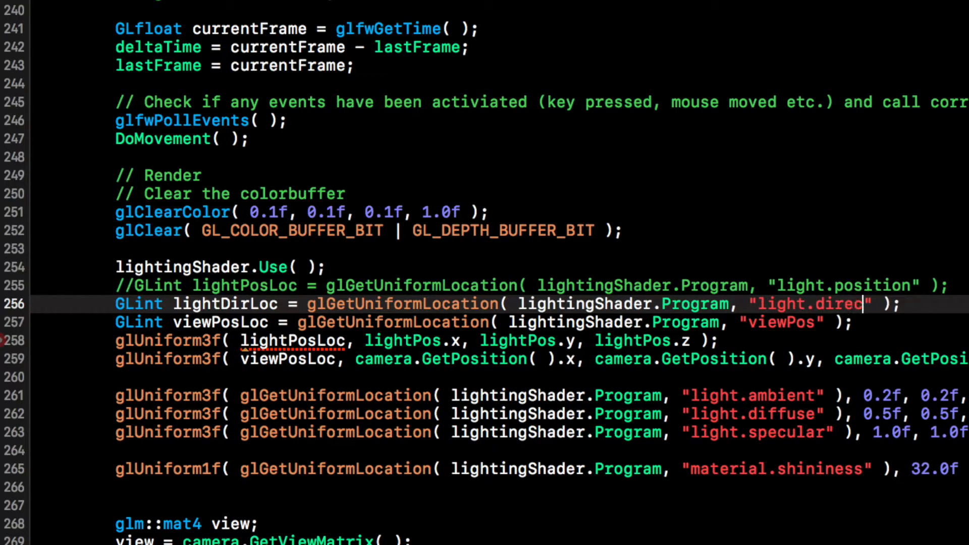
text(tion)
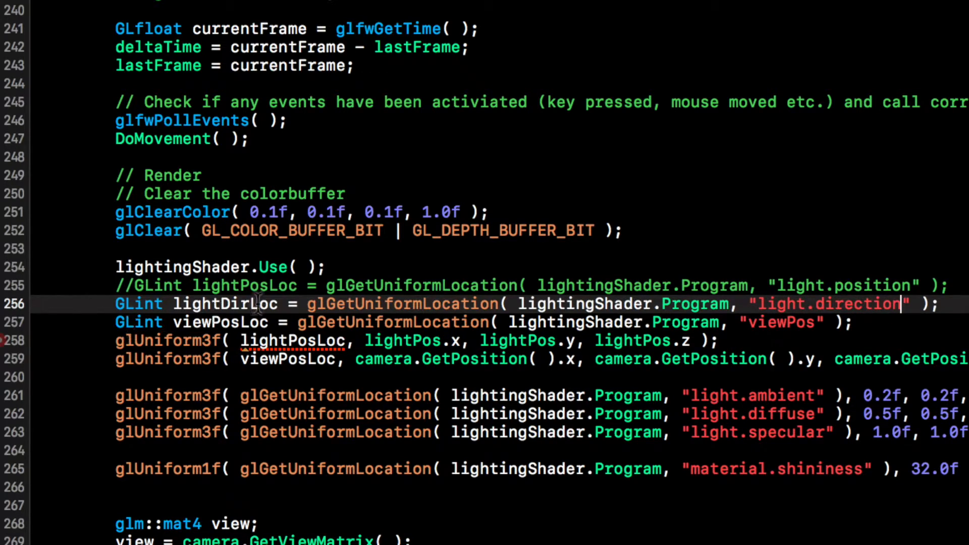
scroll(down, 3)
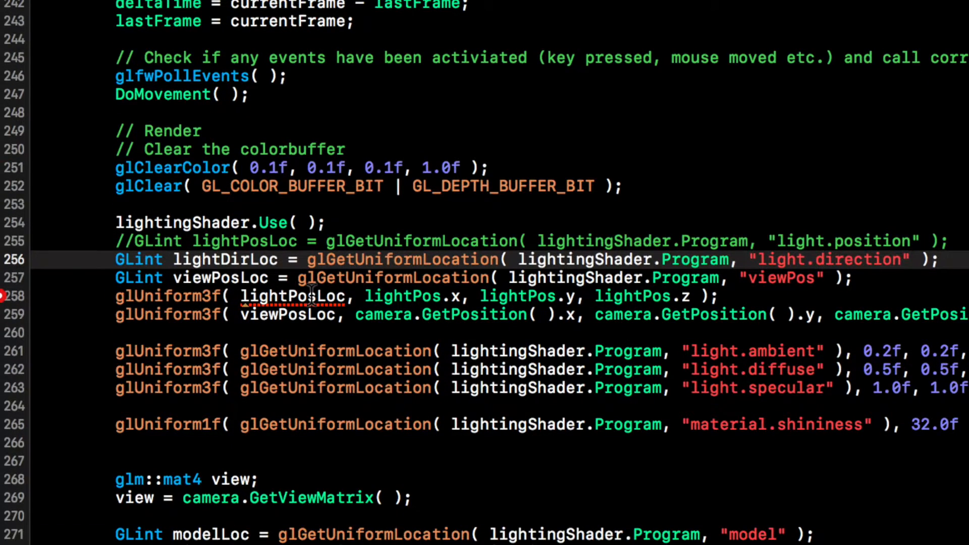
scroll(down, 3)
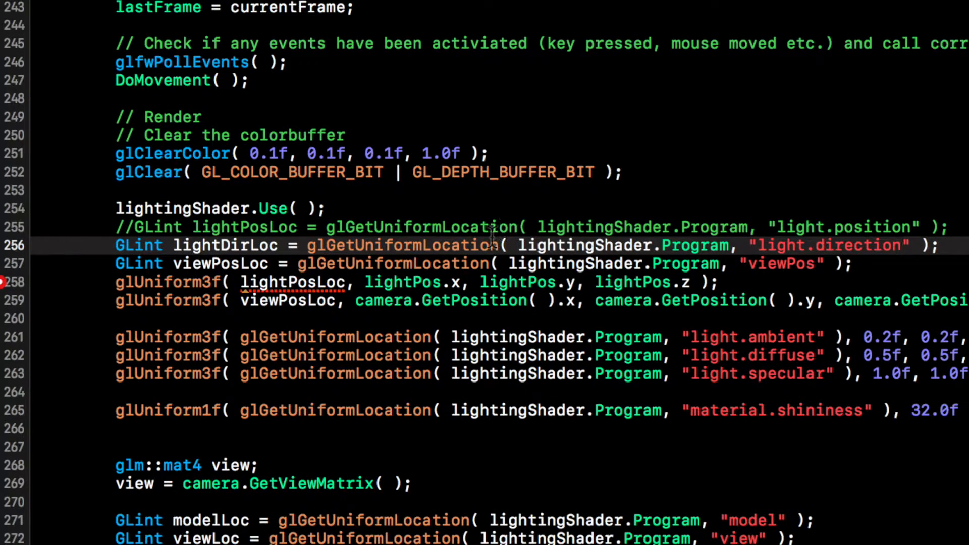
Comment out the lightPosLoc upload and add glUniform3f( lightDirLoc, -0.2f, 1.0f, -0.3f );.
double_click(294, 282)
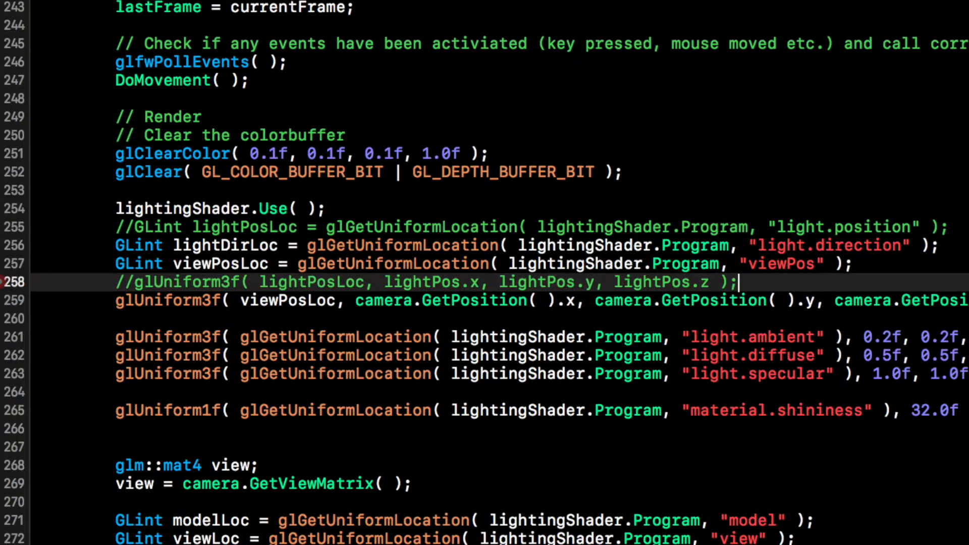
text(gluniform3f( );)
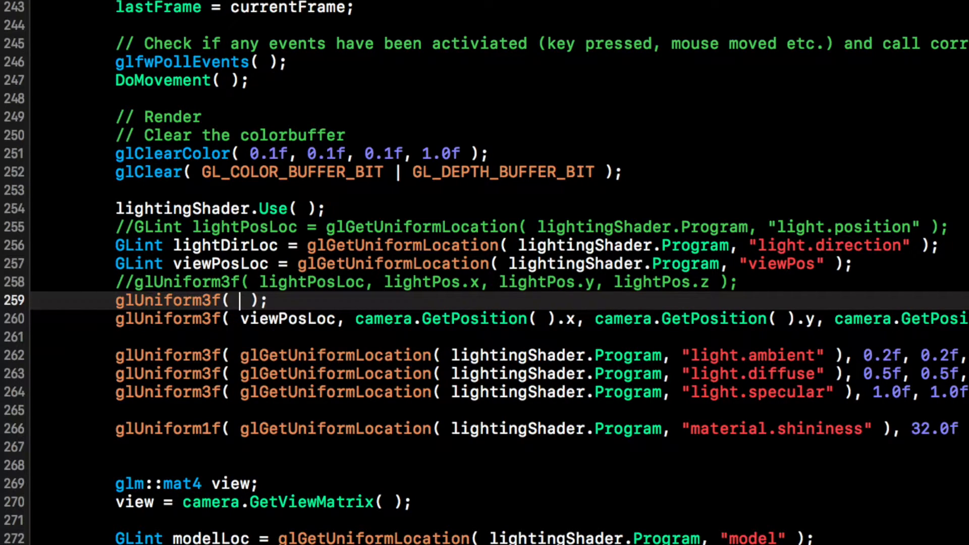
text(lightDirLoc,)
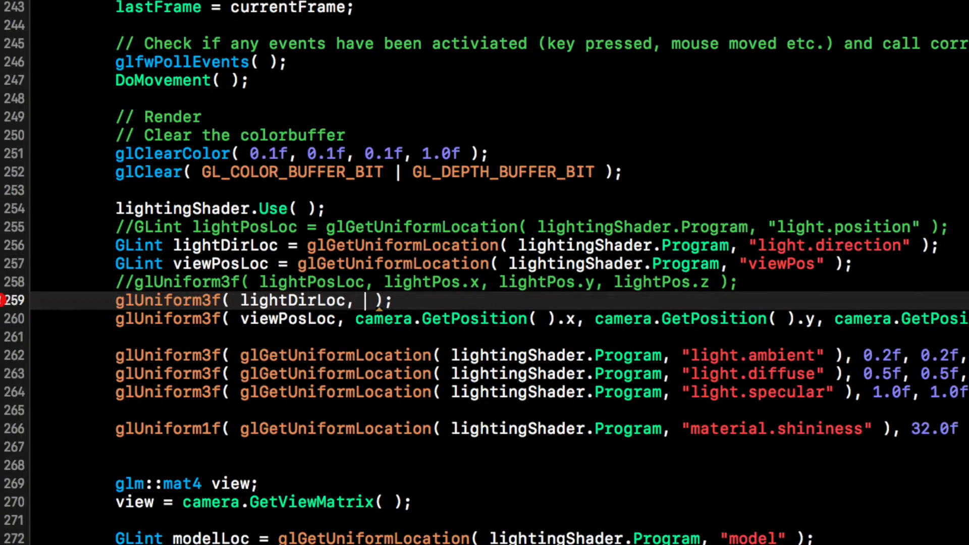
text(-0.2f, =)
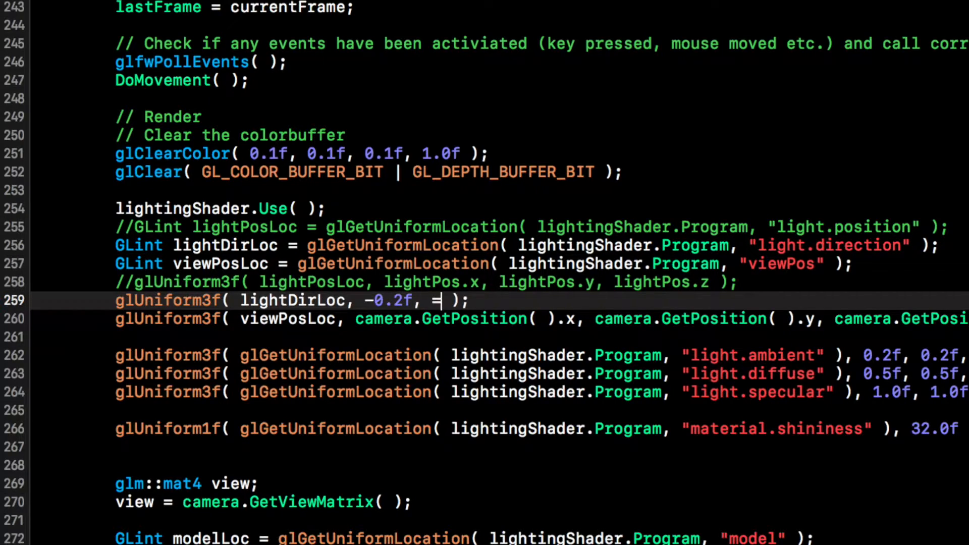
text(1.0f)
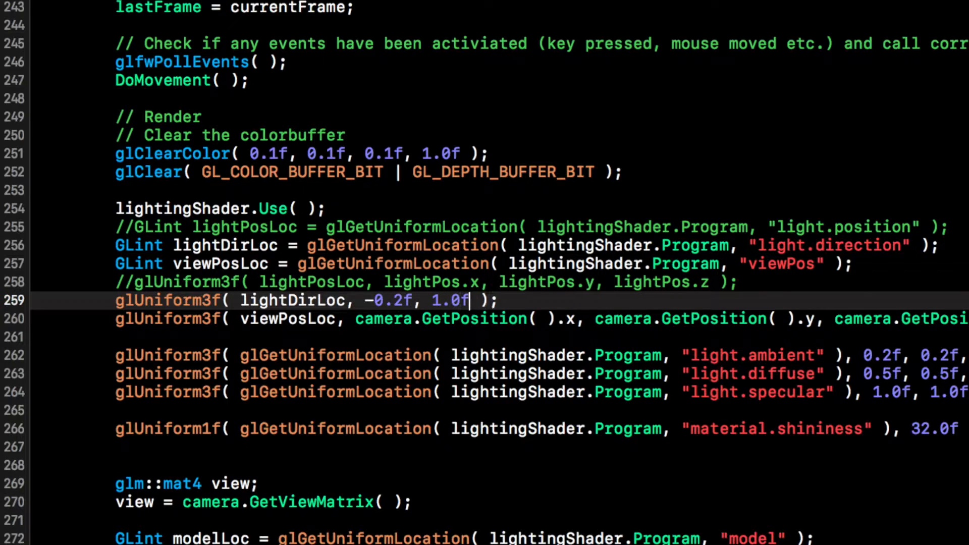
text(, -)
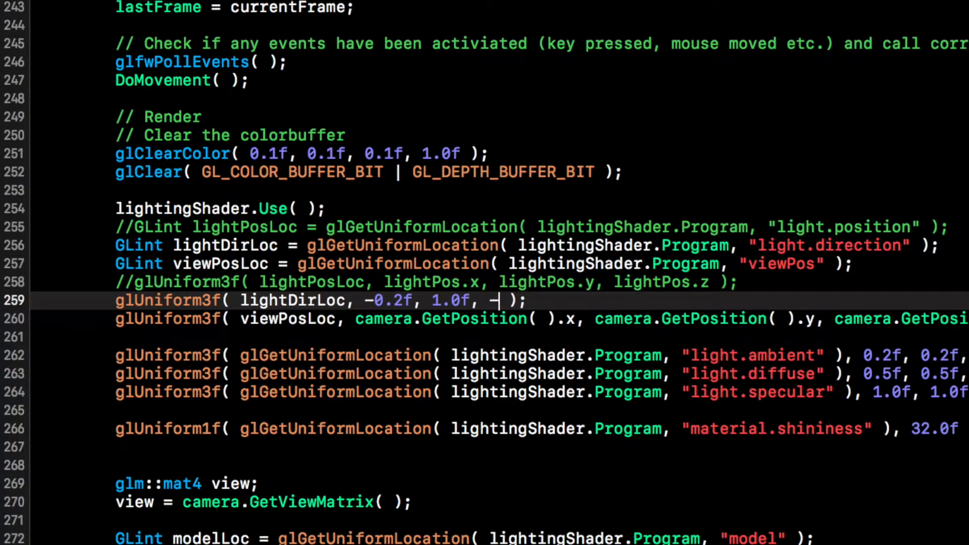
text(0.3f)
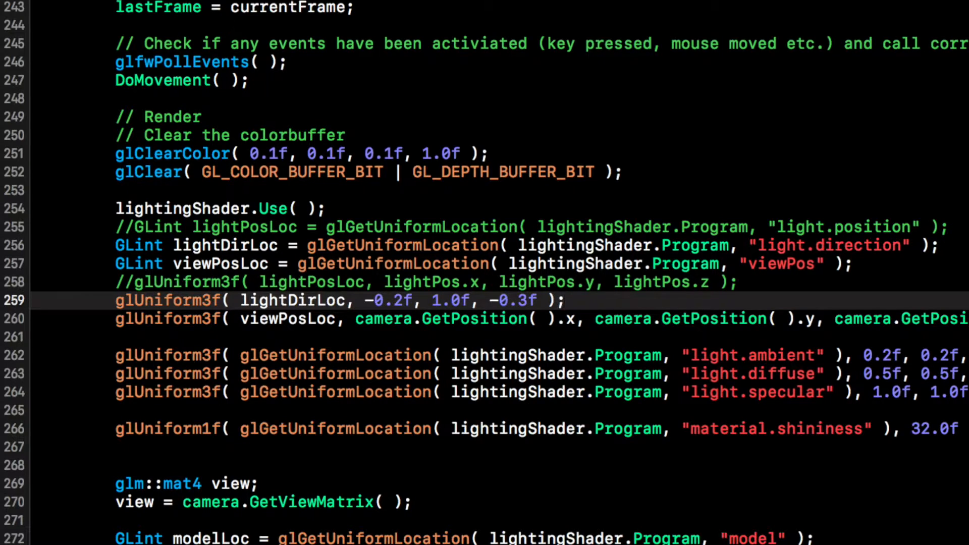
scroll(down, 3)
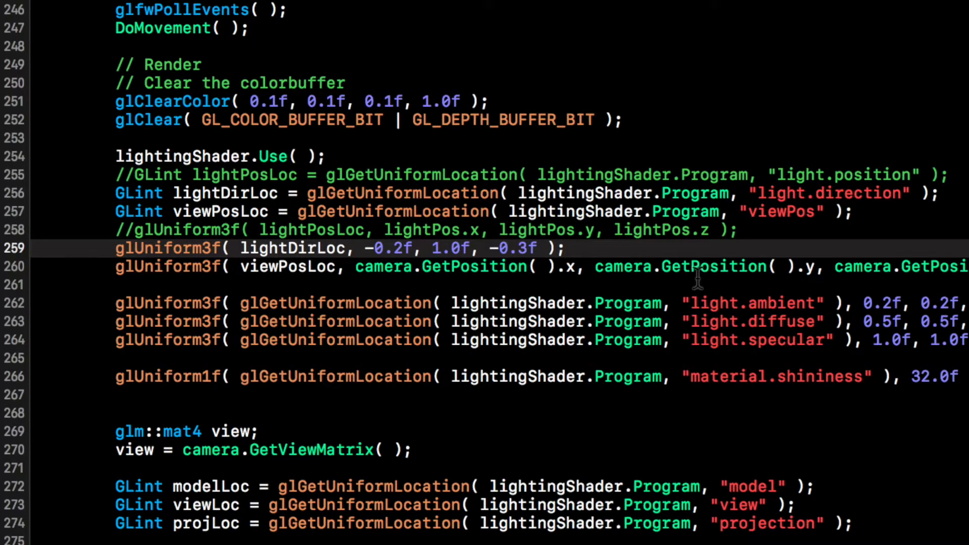
scroll(up, 3)
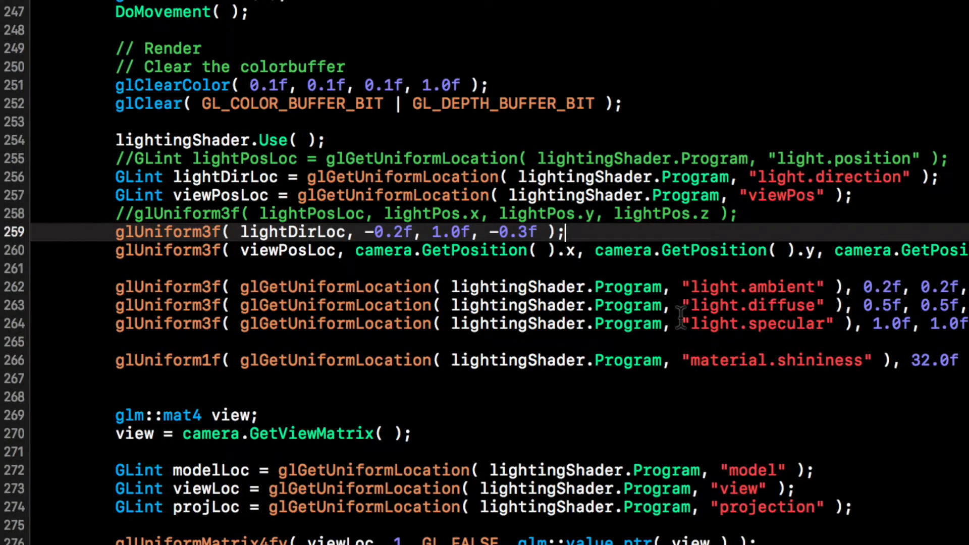
scroll(down, 3)
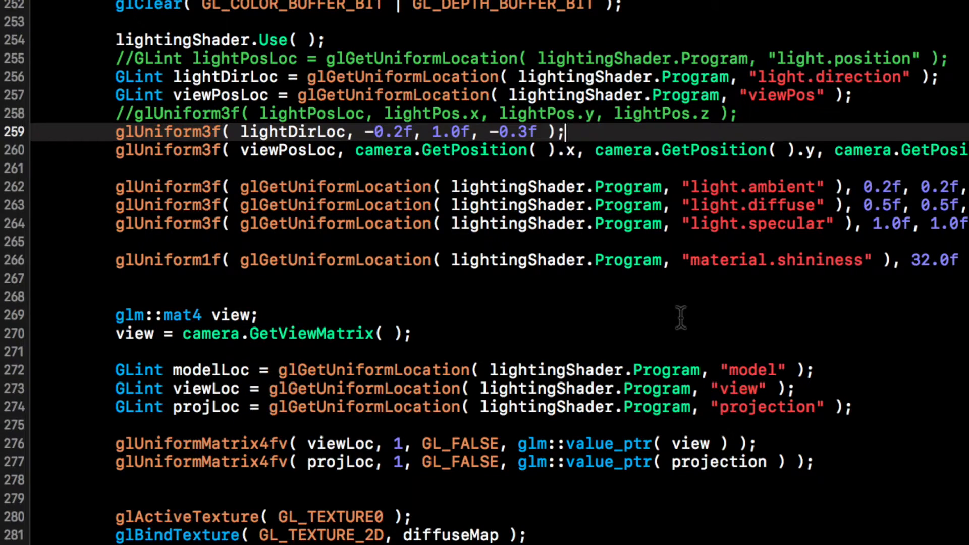
scroll(down, 3)
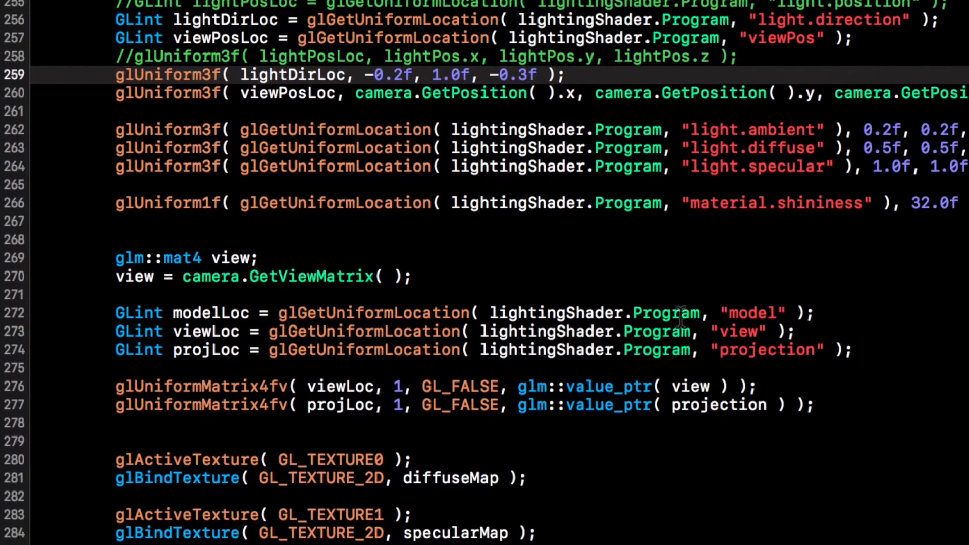
scroll(down, 3)
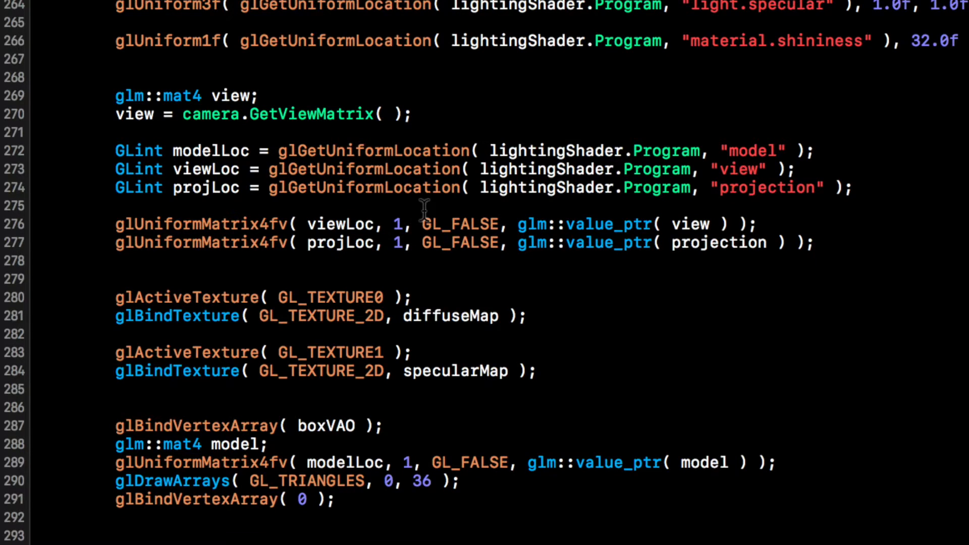
scroll(down, 3)
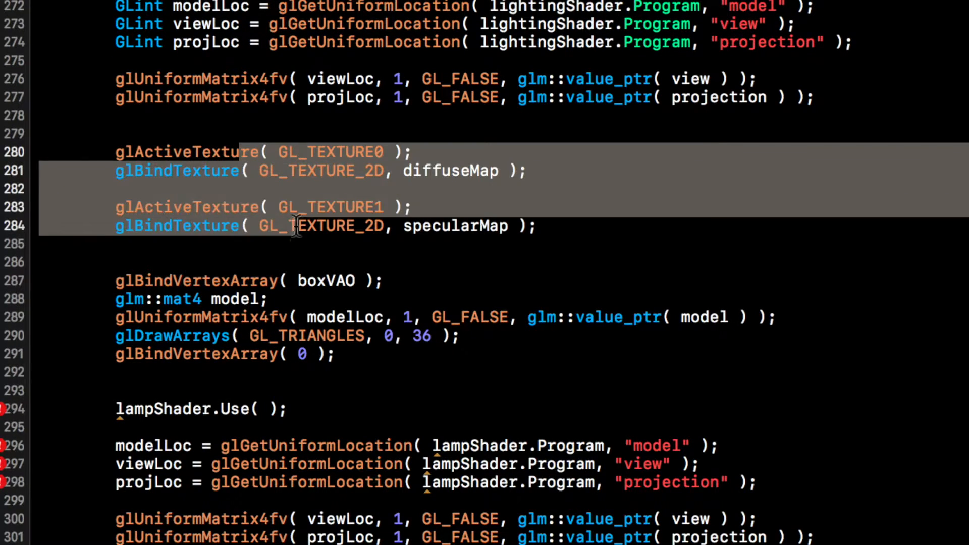
scroll(down, 3)
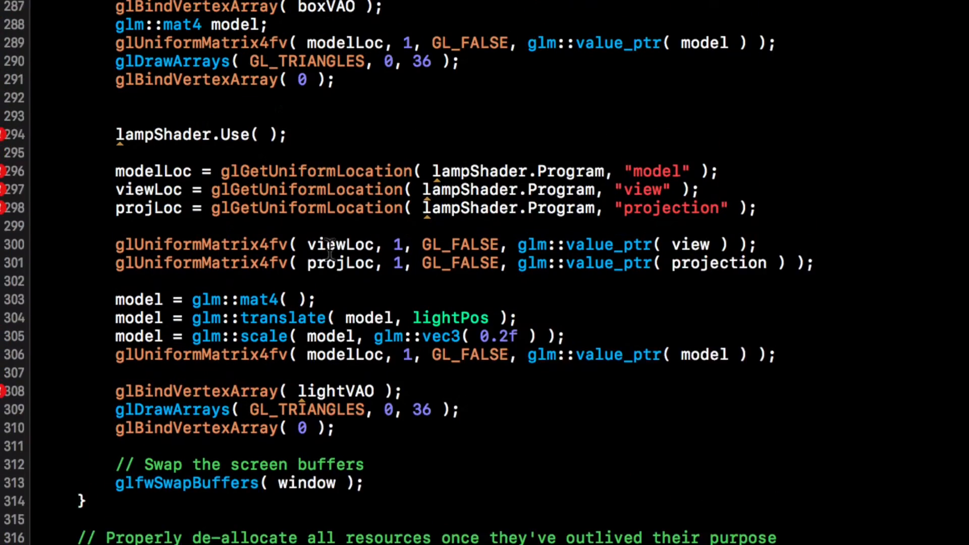
scroll(up, 3)
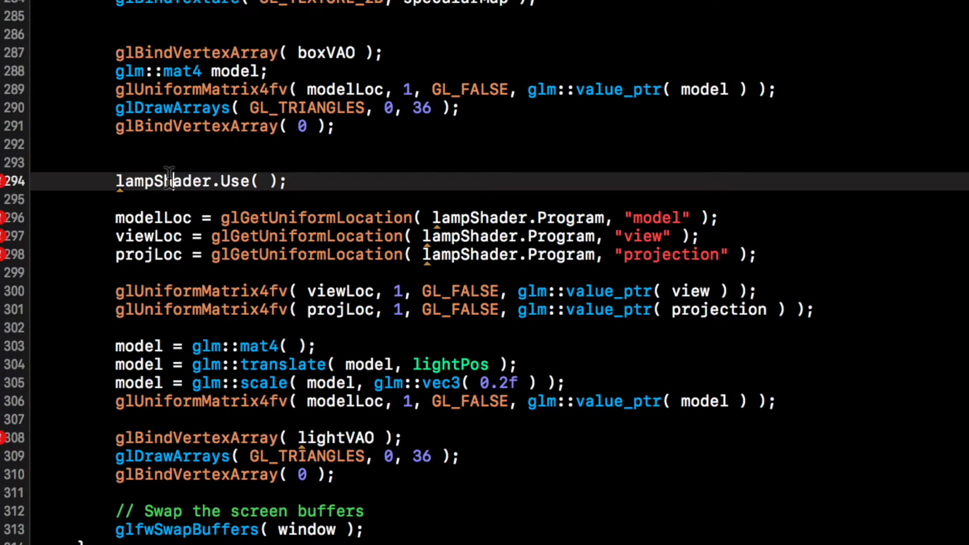
Block-comment the lampShader drawing code and delete the single boxVAO draw lines.
text(/*)
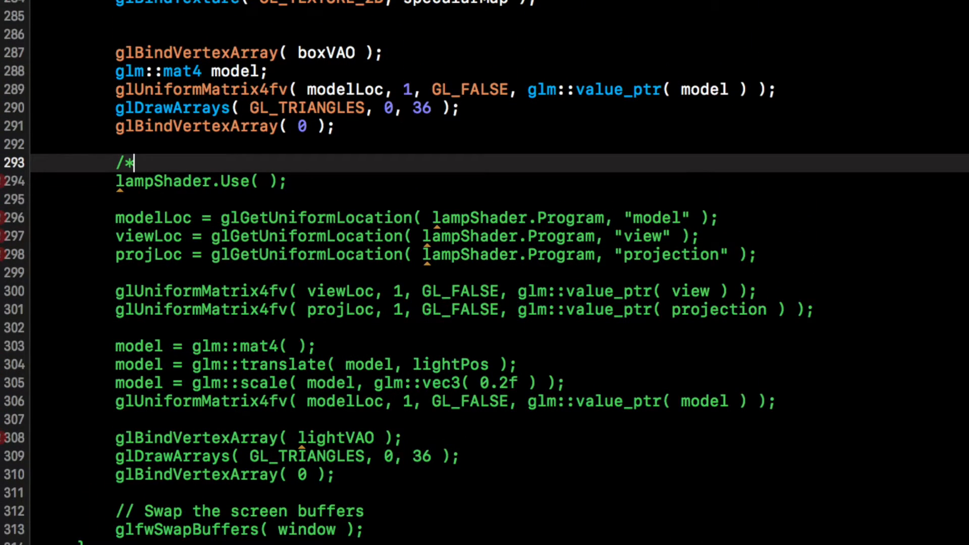
scroll(down, 3)
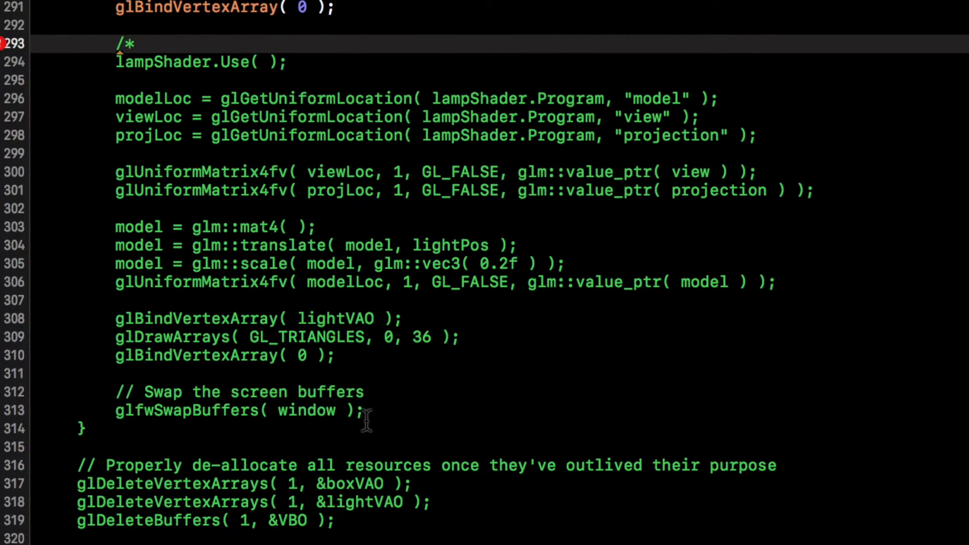
click(361, 356)
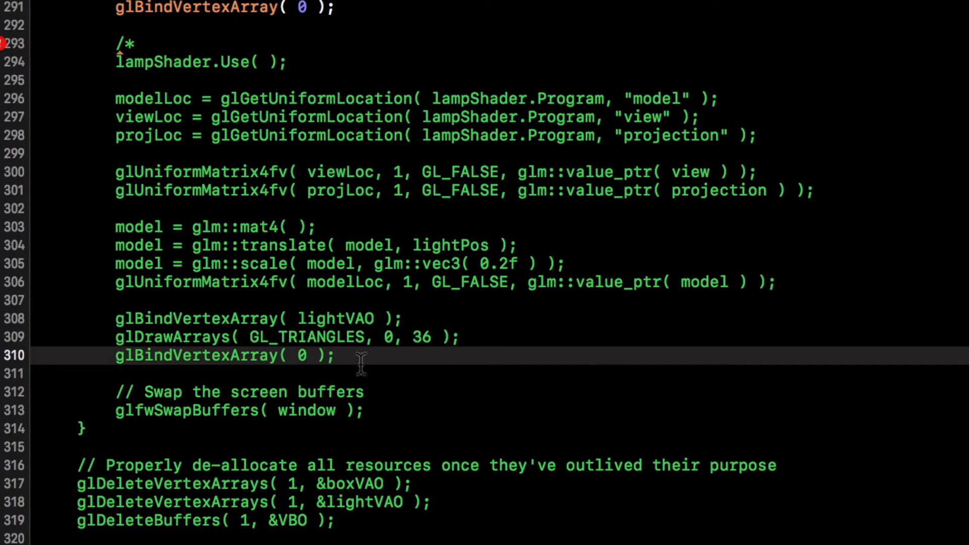
text(*/)
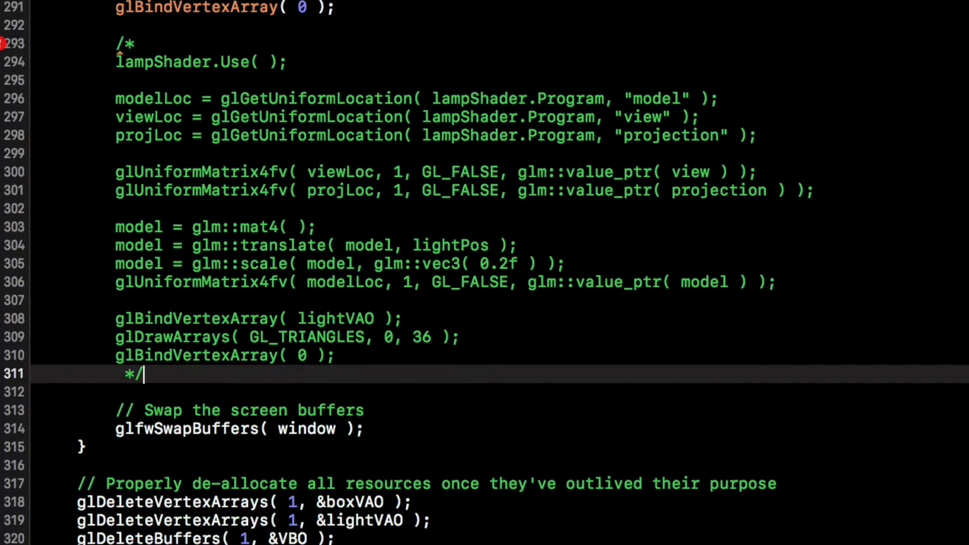
scroll(up, 3)
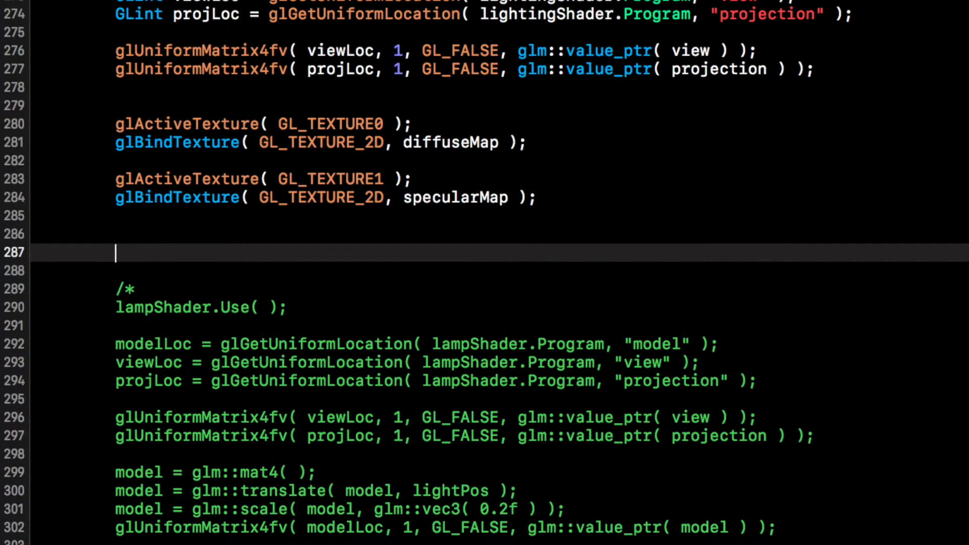
Declare glm::mat4 model; and bind boxVAO with glBindVertexArray.
text(glm::)
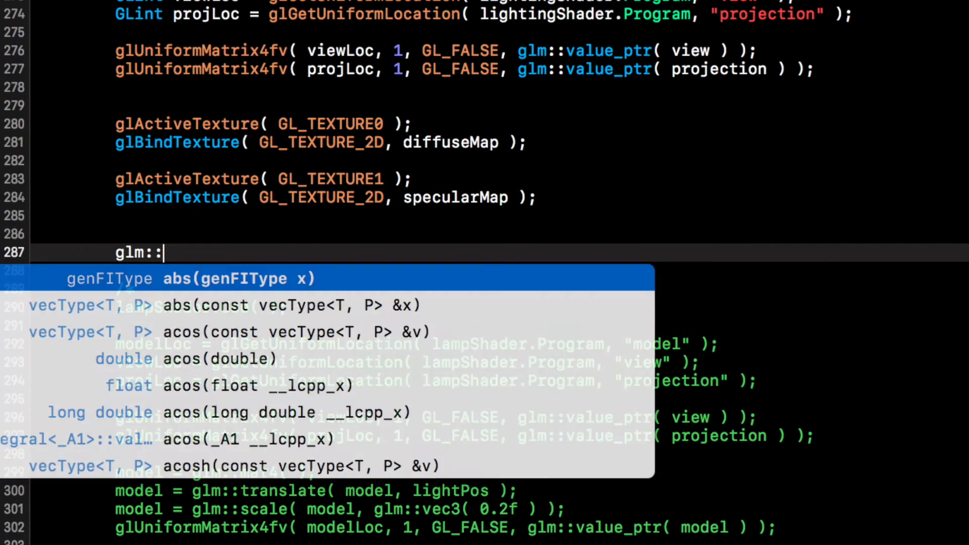
text(mat4)
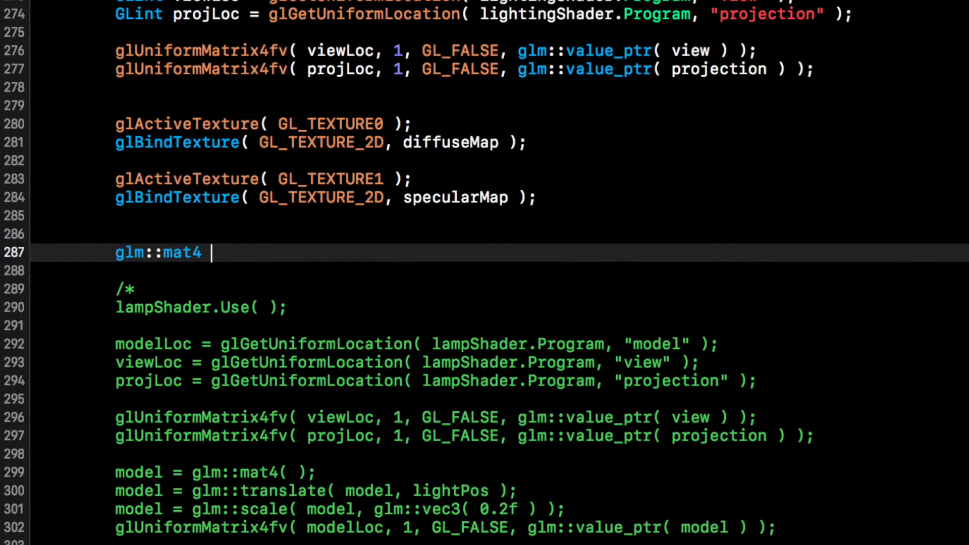
text(model;)
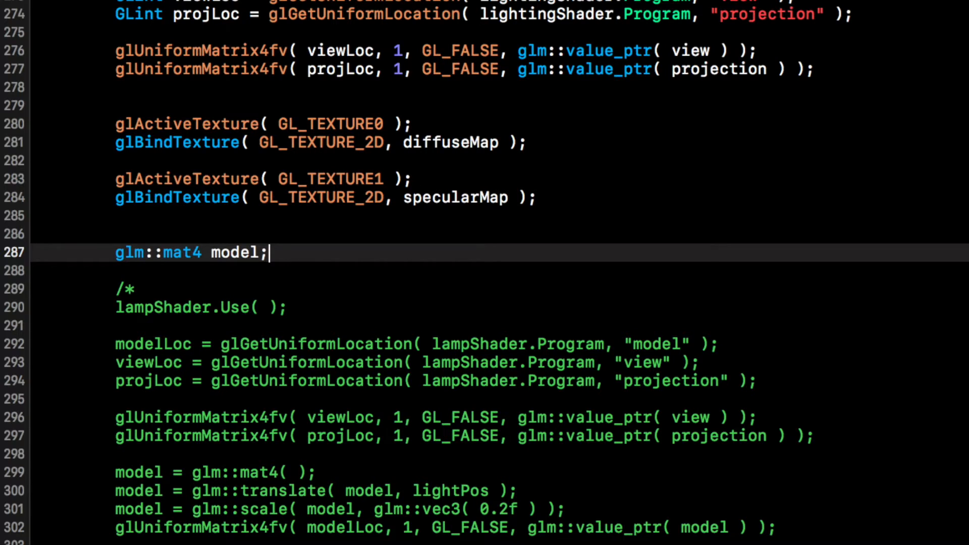
text(glbin)
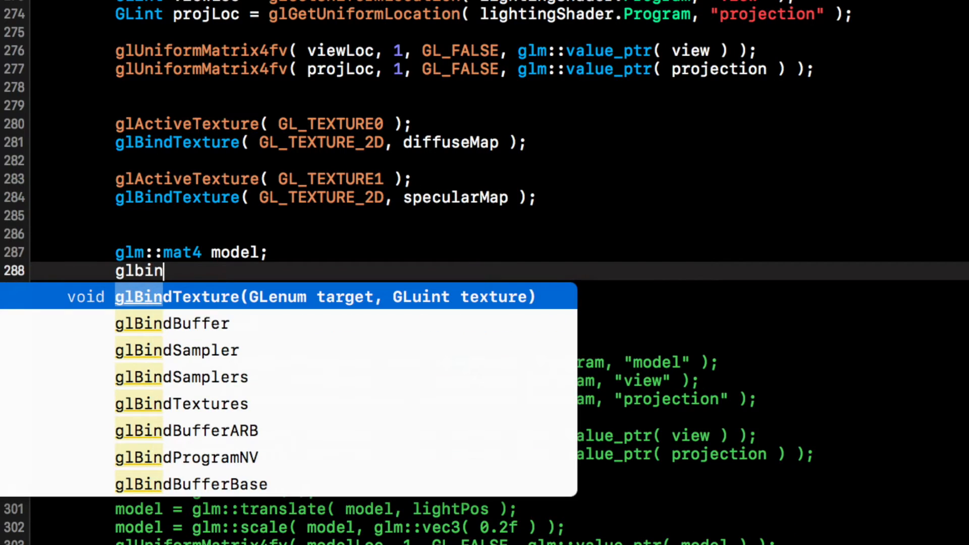
text(dv)
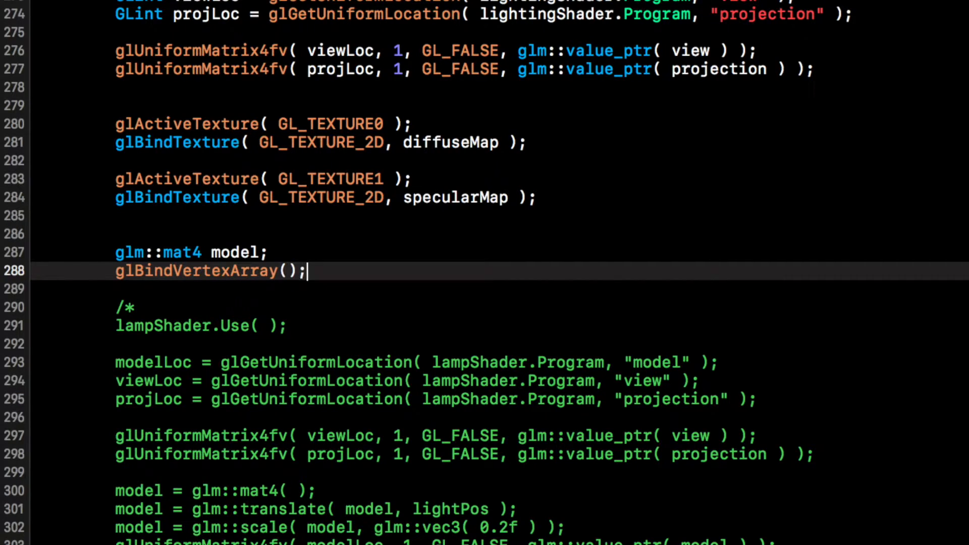
text(boxVAO)
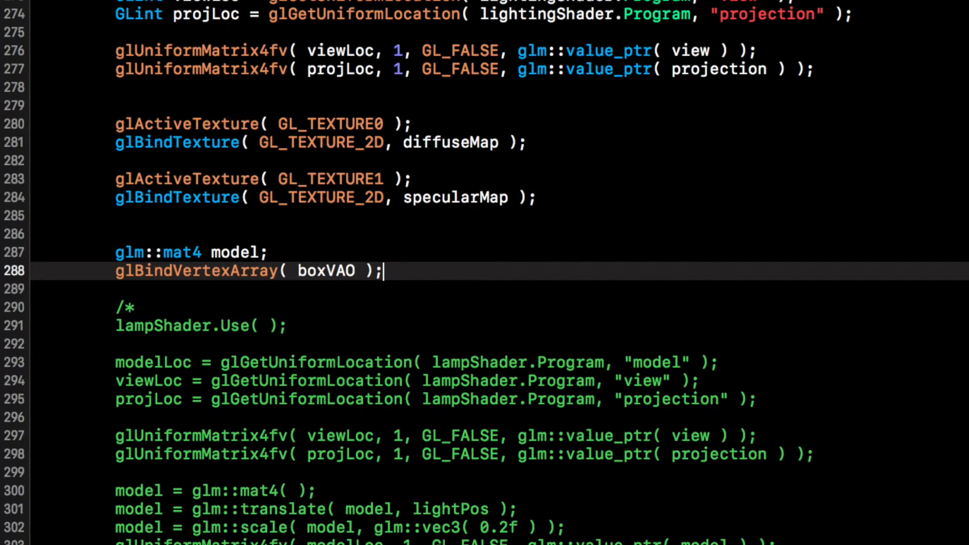
Write the for loop header iterating i from 0 while i < 10.
text(for ( GLuint)
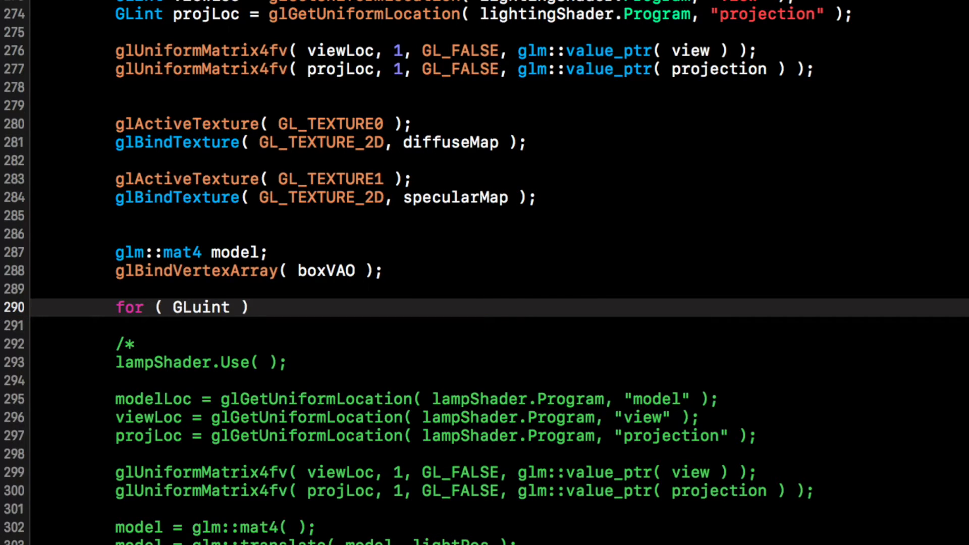
text(i = 0;)
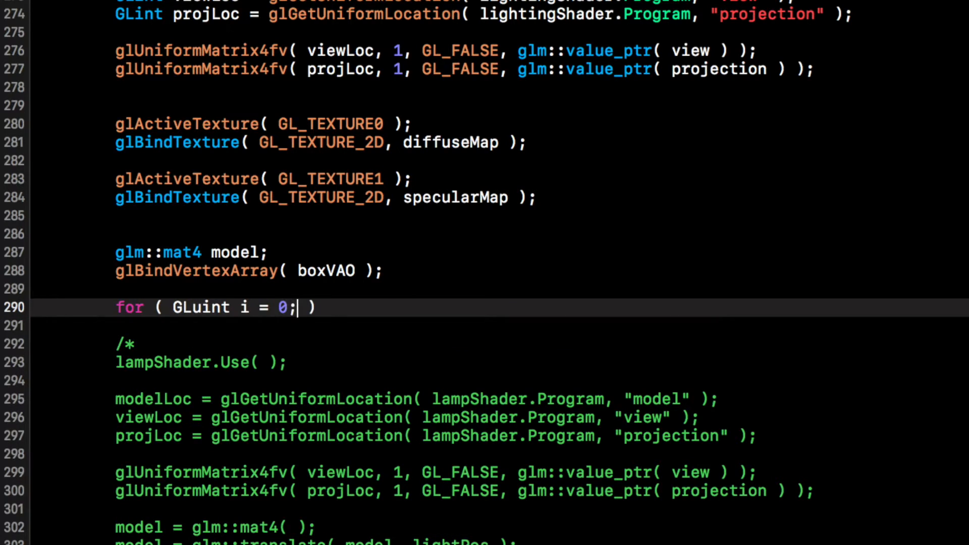
text(io <)
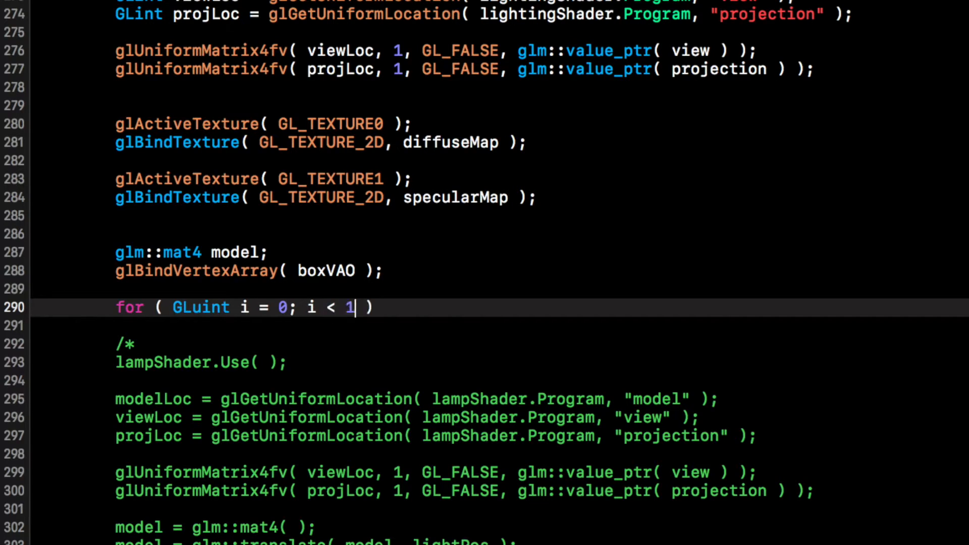
text(0;)
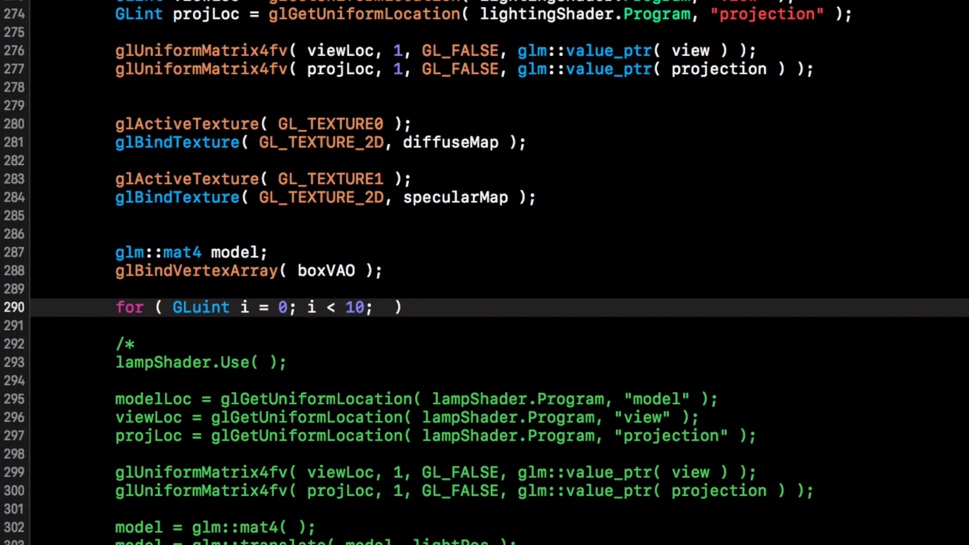
text(i++)
click(540, 326)
text({)
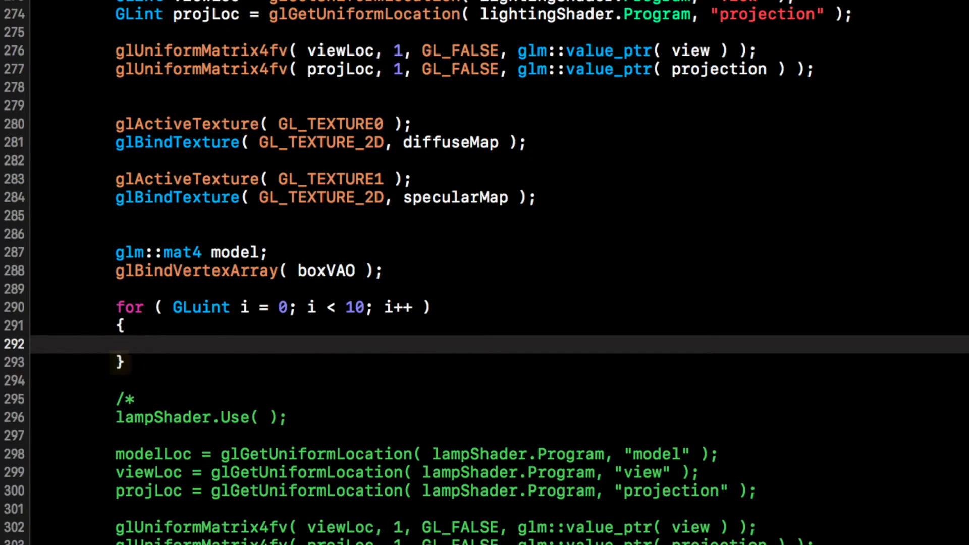
Inside the loop, reset model to glm::mat4() and translate it by cubePositions[i].
text(model)
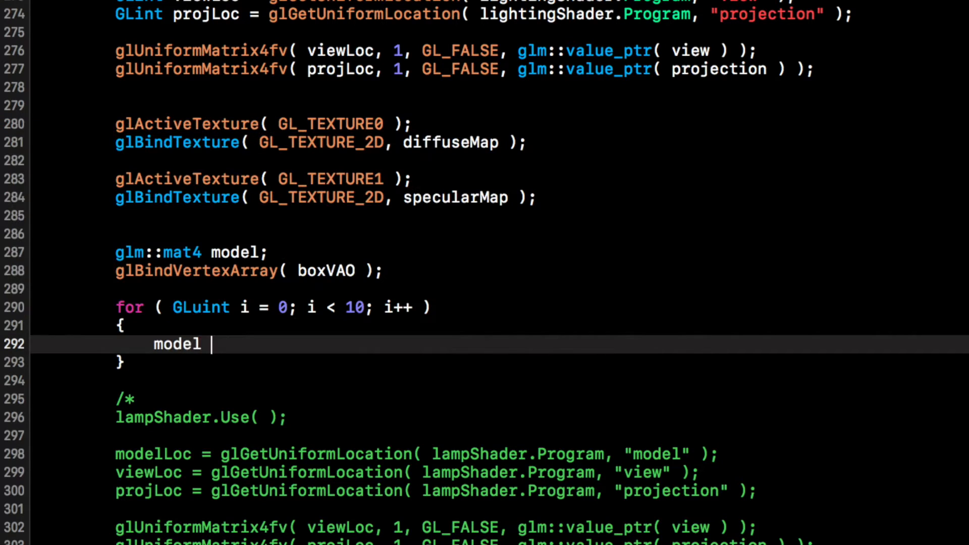
text(= glm::)
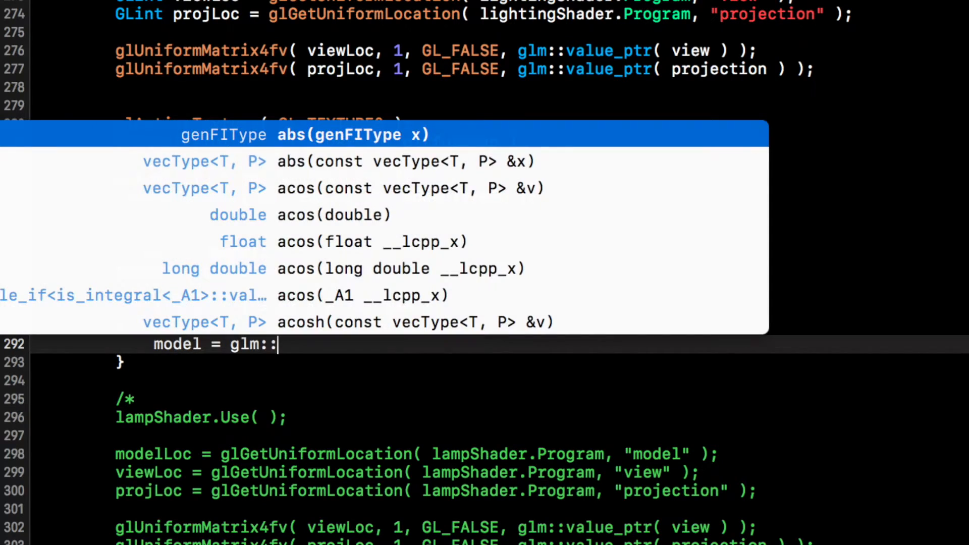
text(mat4( );)
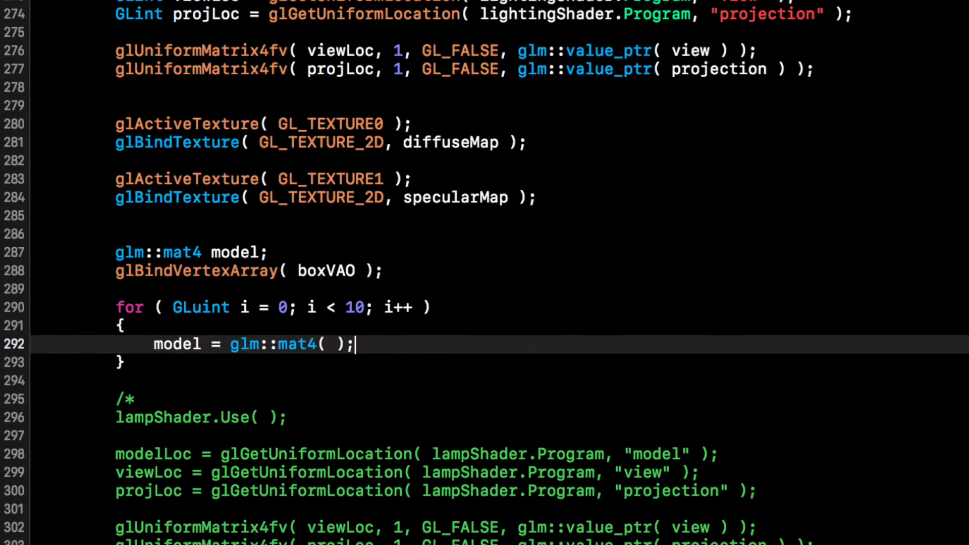
text(model =)
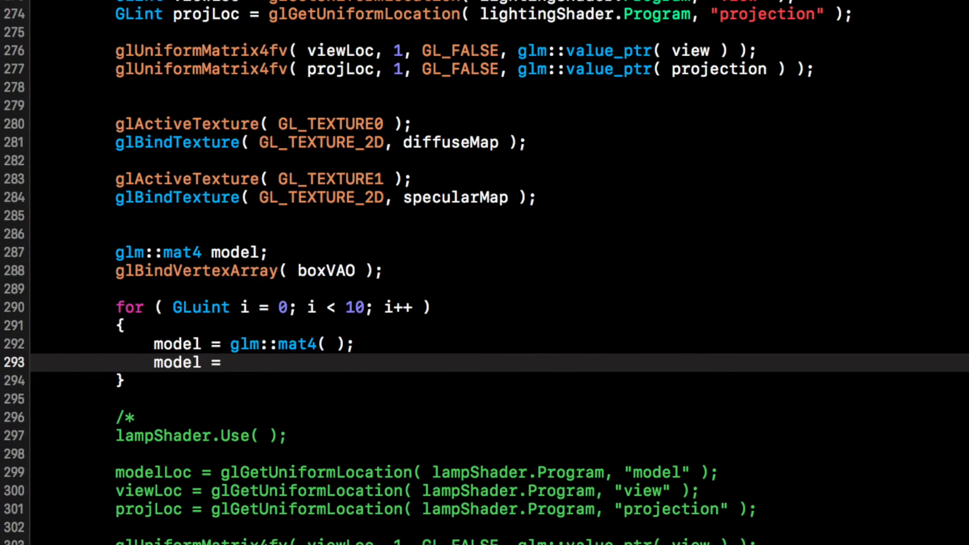
text(tr)
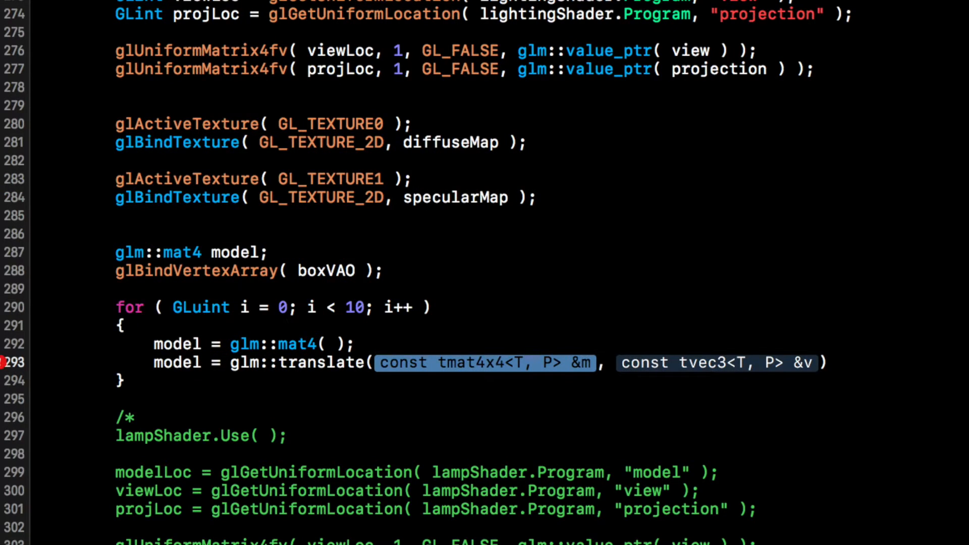
text(model)
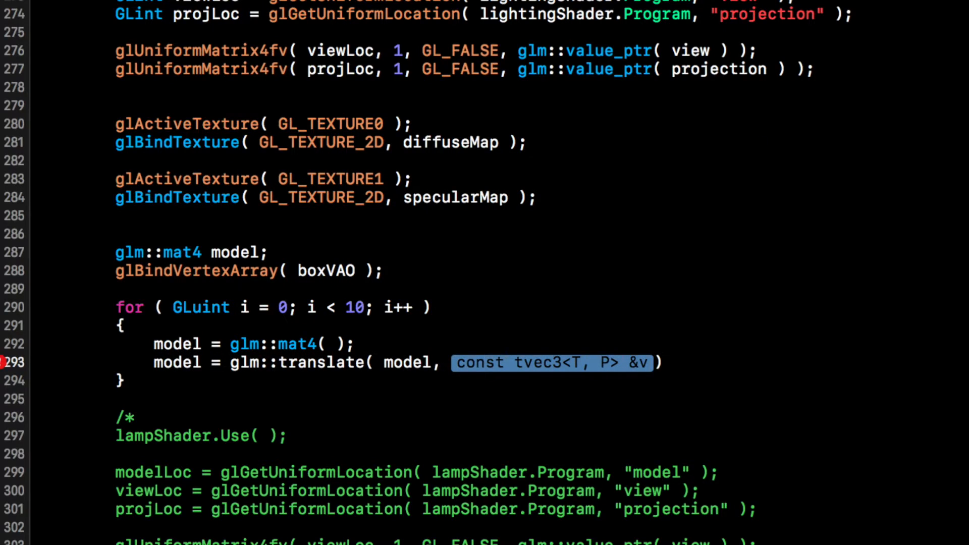
text(cube)
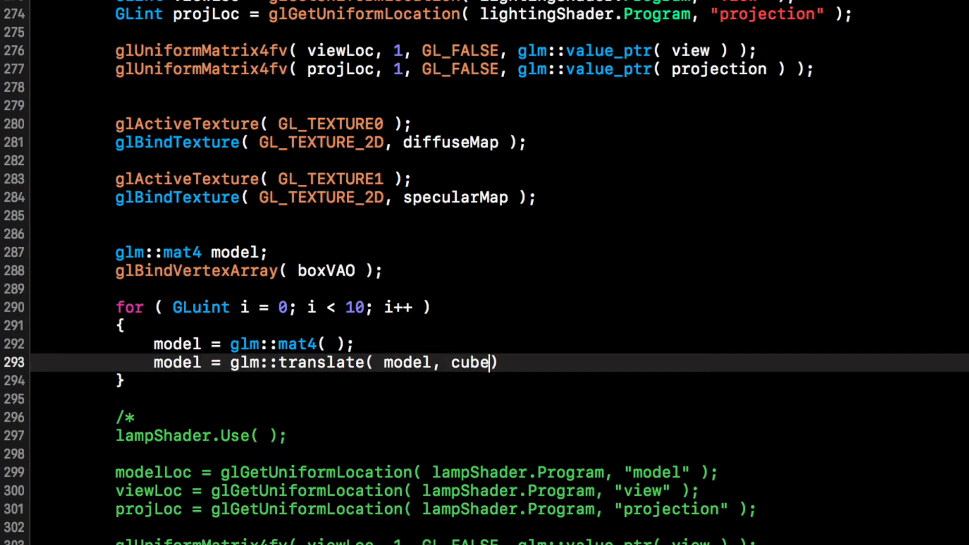
text(Positions[i)
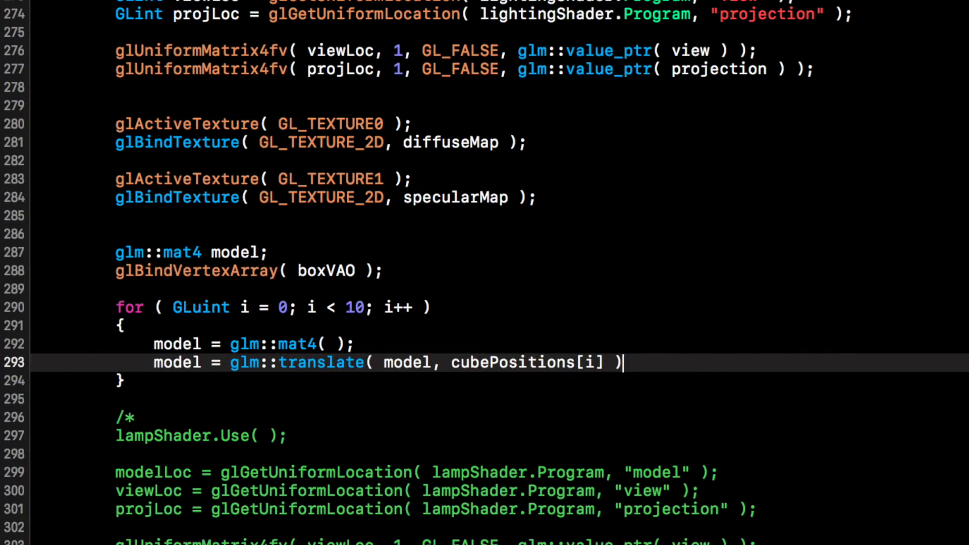
text(;)
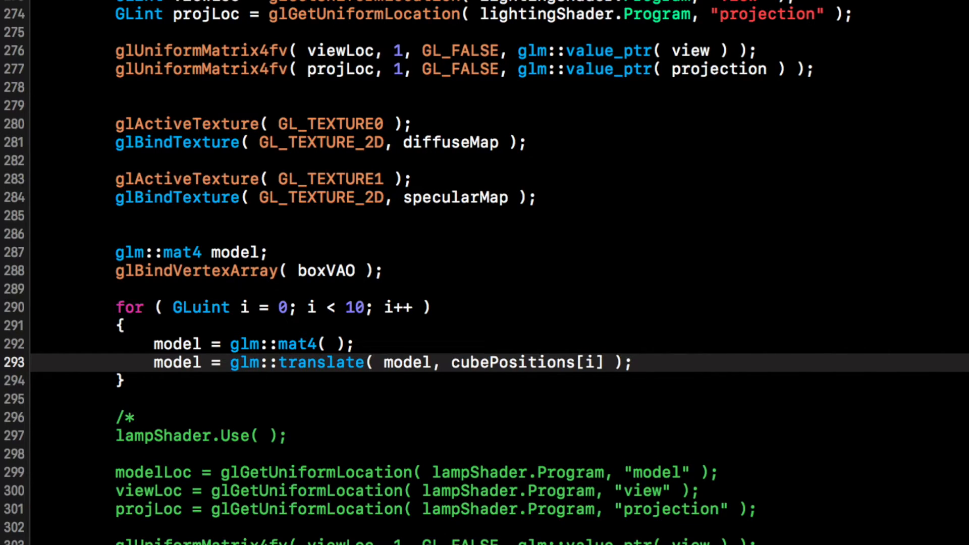
key(Return)
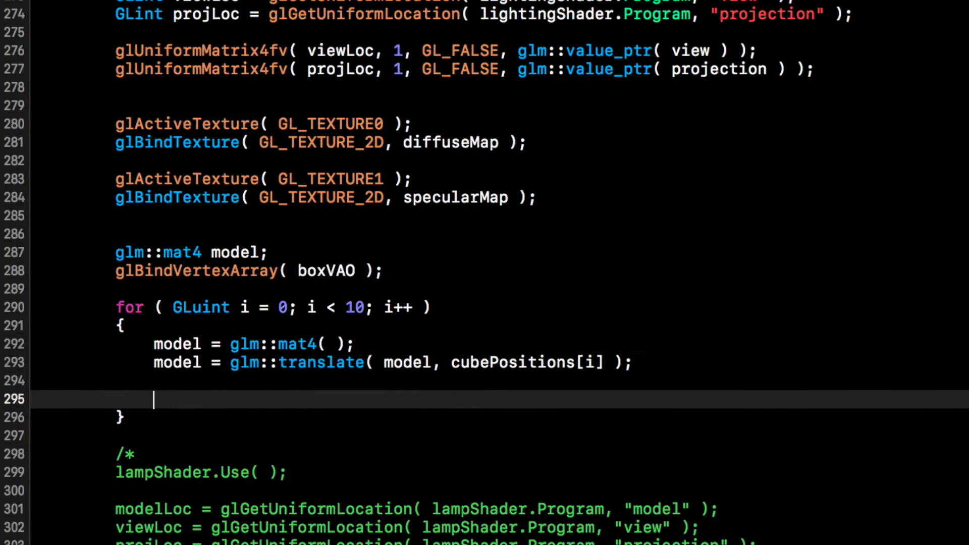
Compute GLfloat angle = 20.0f * i for each crate in the loop.
text(glFlus)
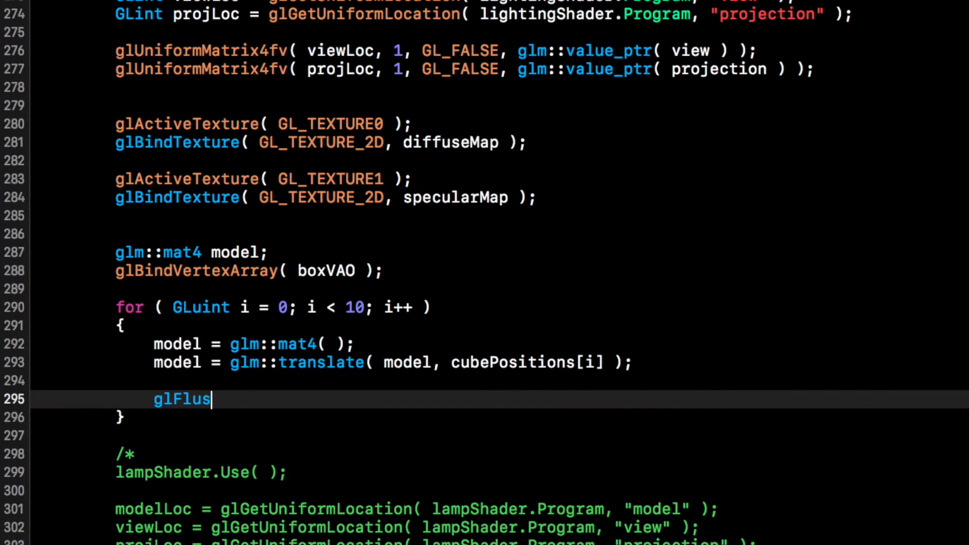
text(GLfloat)
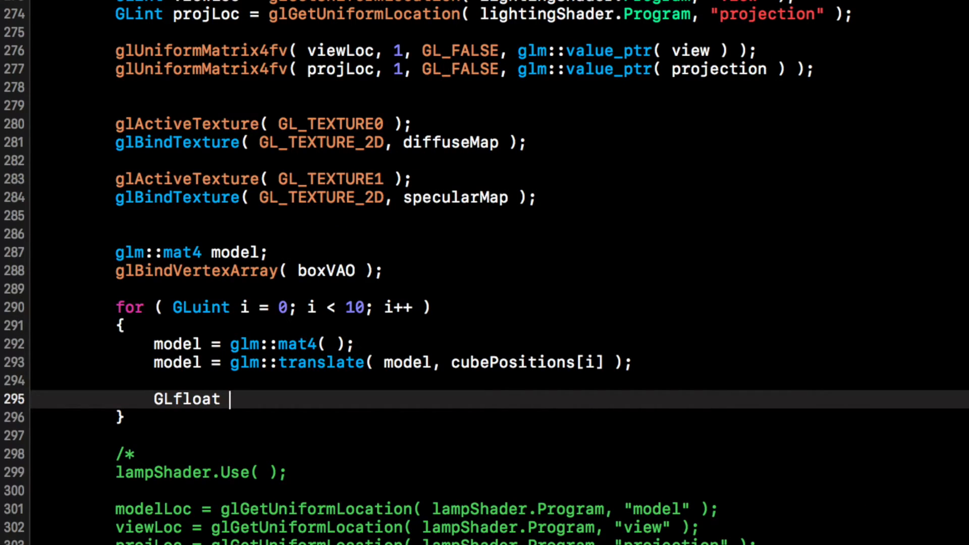
text(angle =)
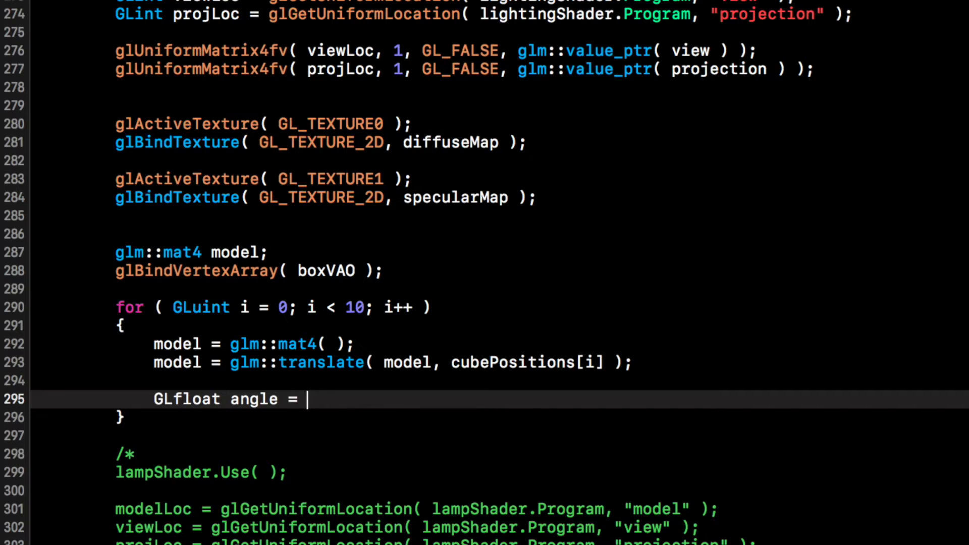
text(20.0f)
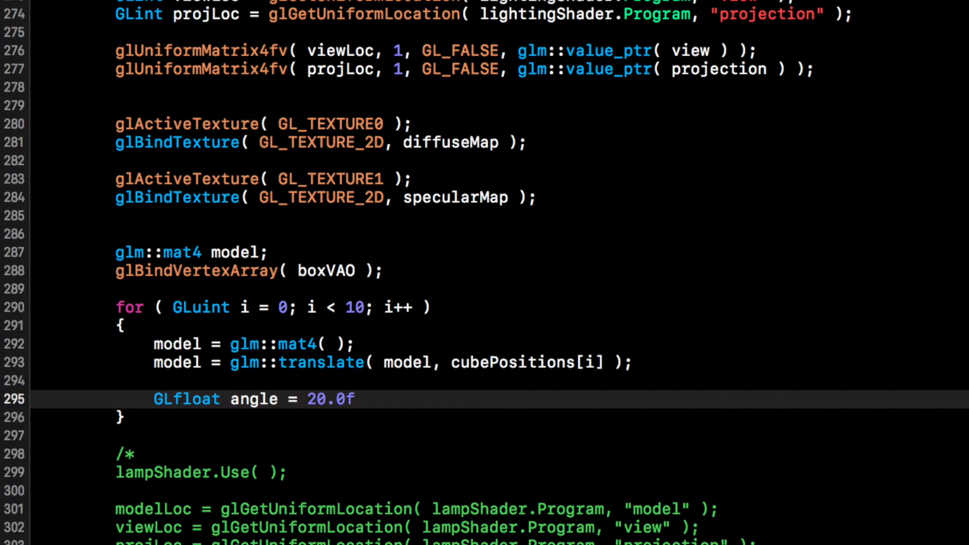
text(* o)
text(model =)
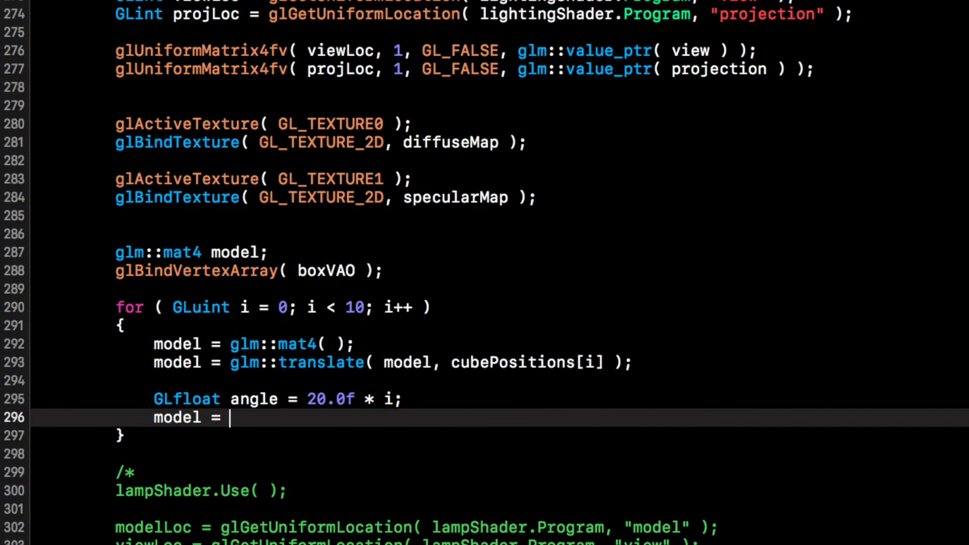
Rotate model by angle around glm::vec3(1.0f, 0.3f, 0.5f).
text(glm::rotate(const tmat4x4<T, P> &m, T angle, const tvec3<T, P> &v)
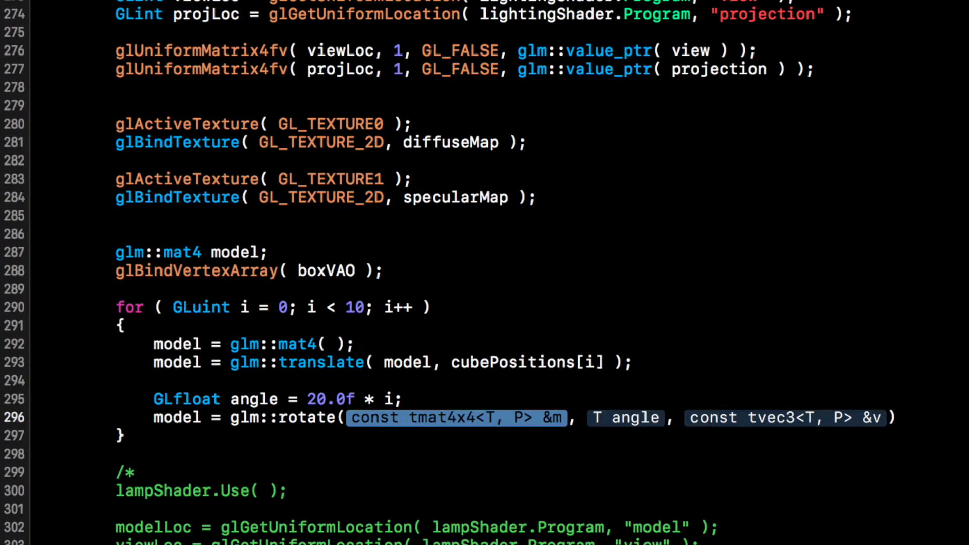
text(model)
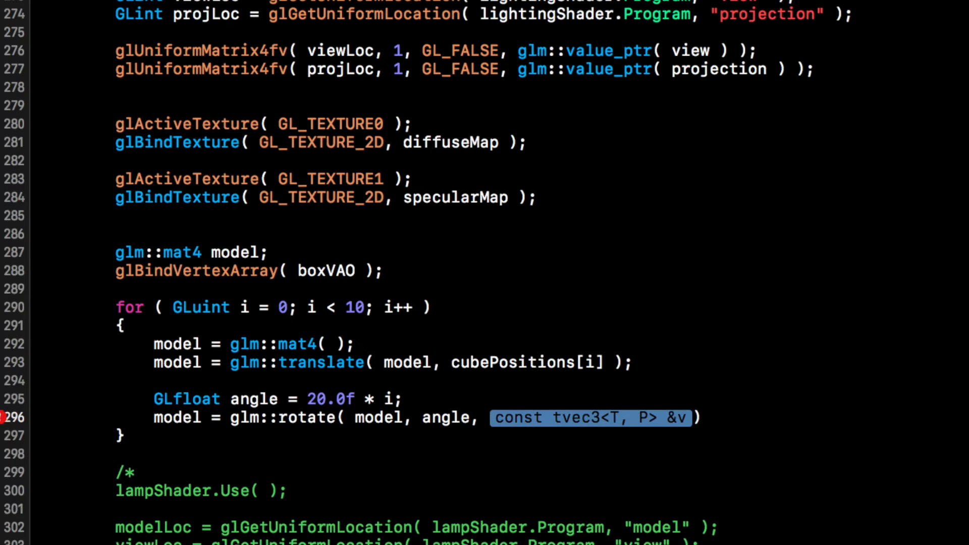
text(g)
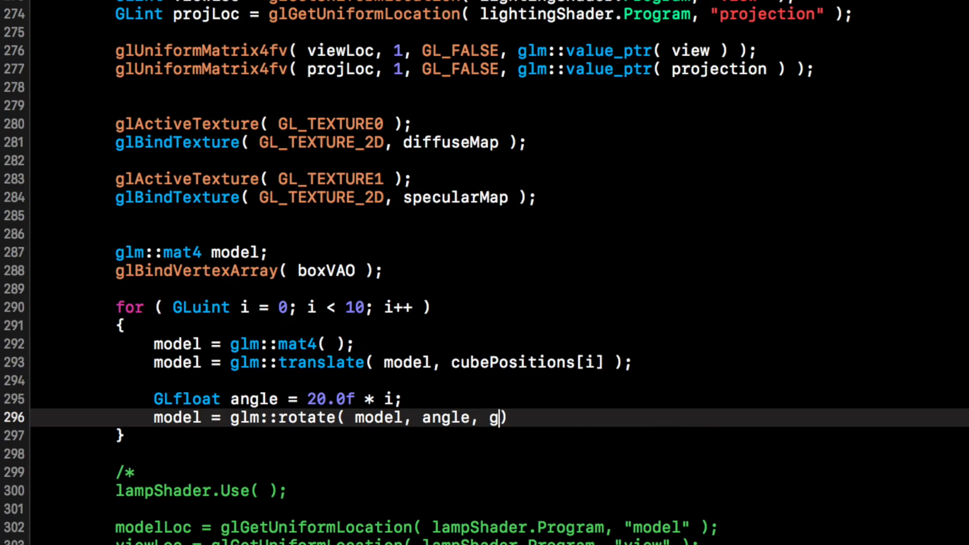
text(lm::vec3()
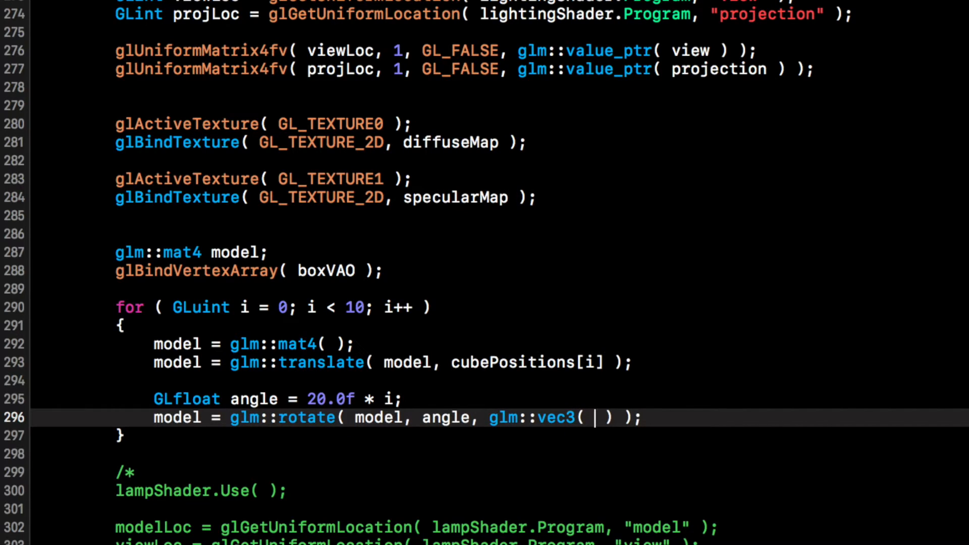
text(1.0f)
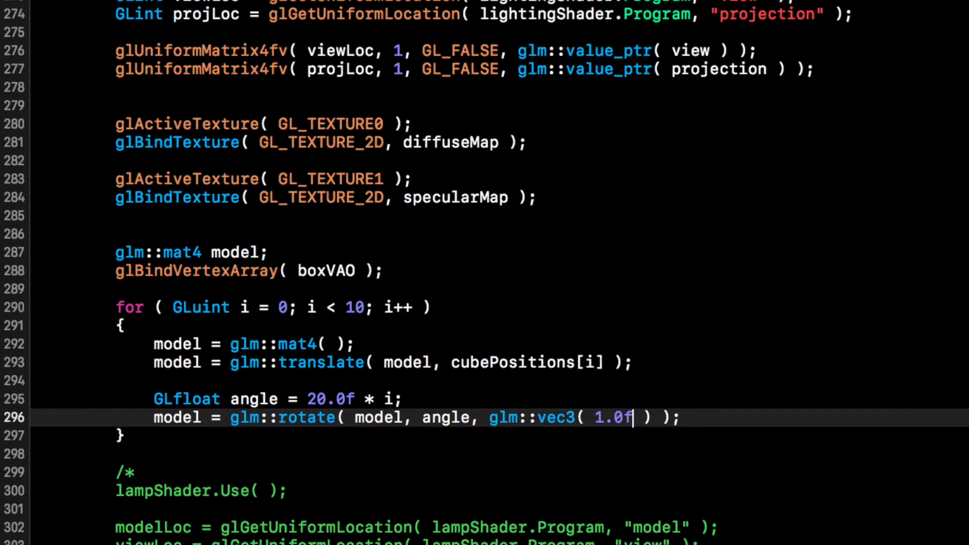
text(, 0.3f,)
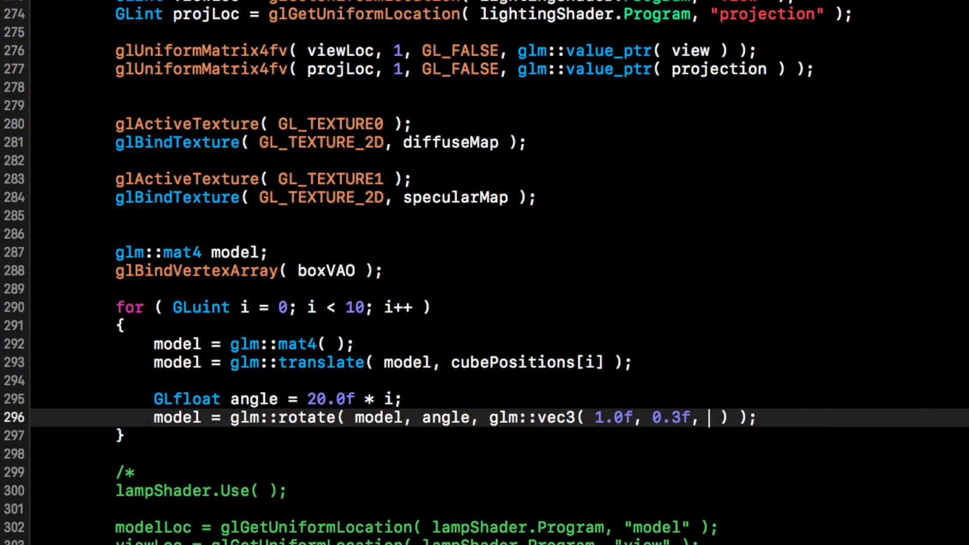
text(0.5)
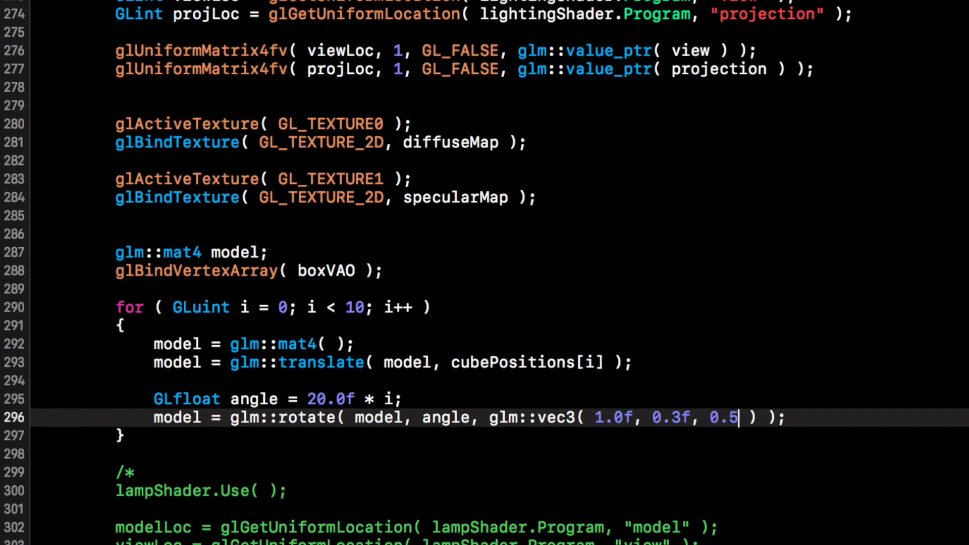
text(f)
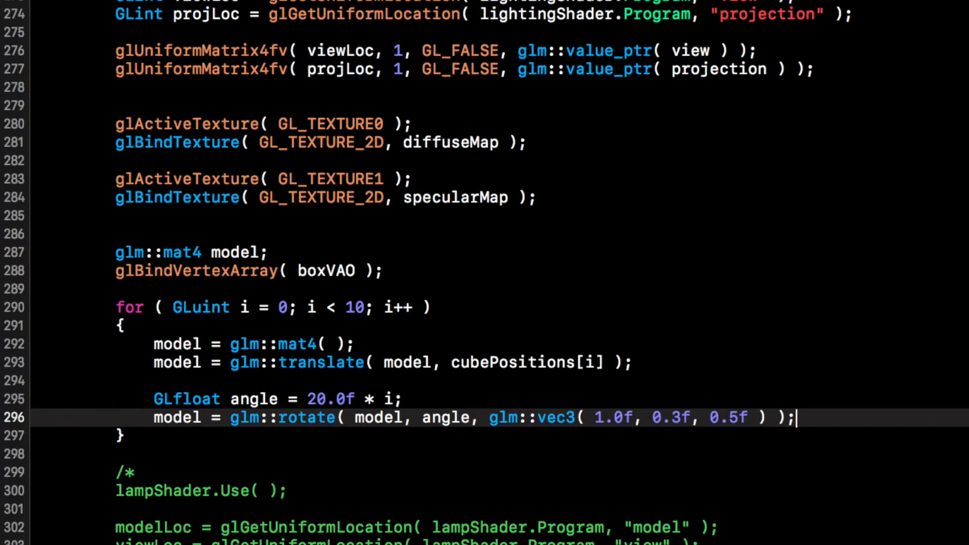
key(Return)
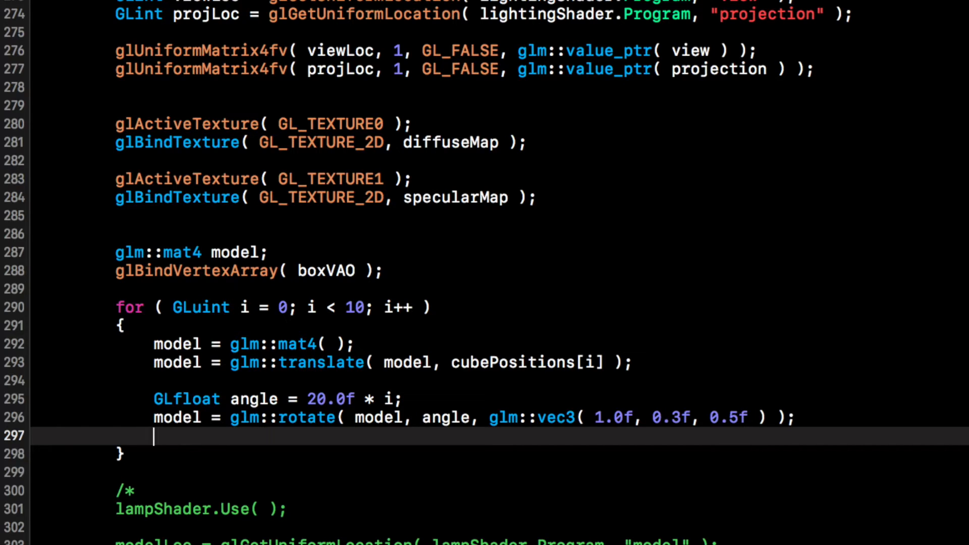
Start glUniformMatrix4fv with modelLoc, 1 and GL_FALSE as arguments.
text(gluni)
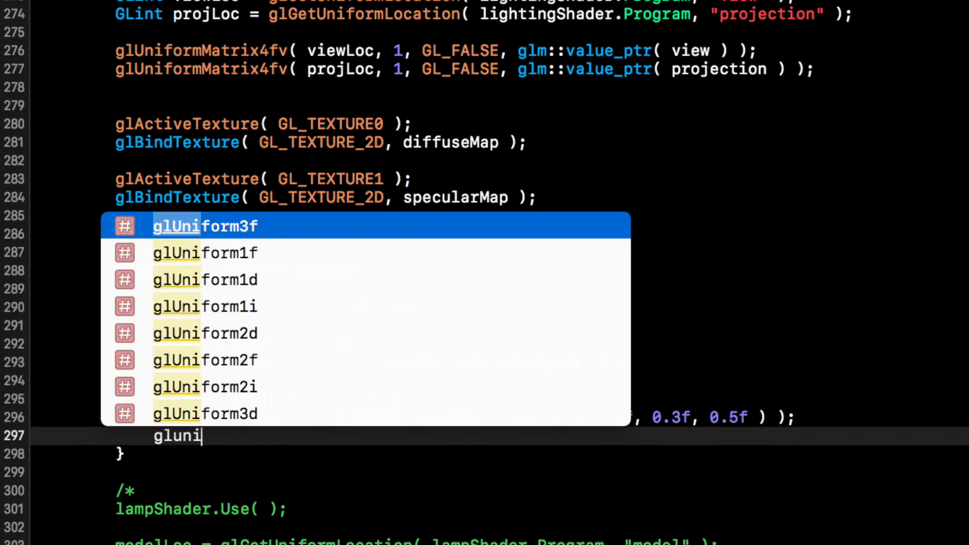
text(form)
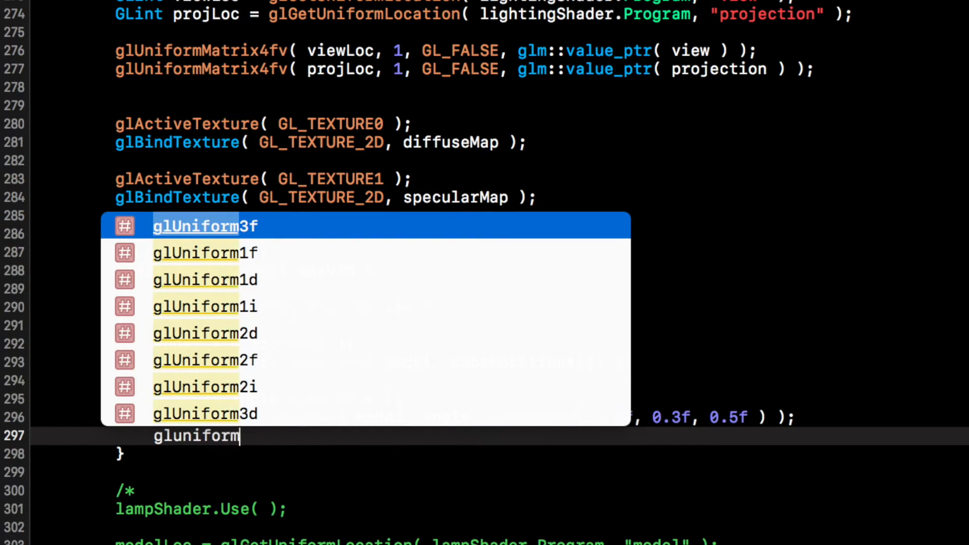
text(ma)
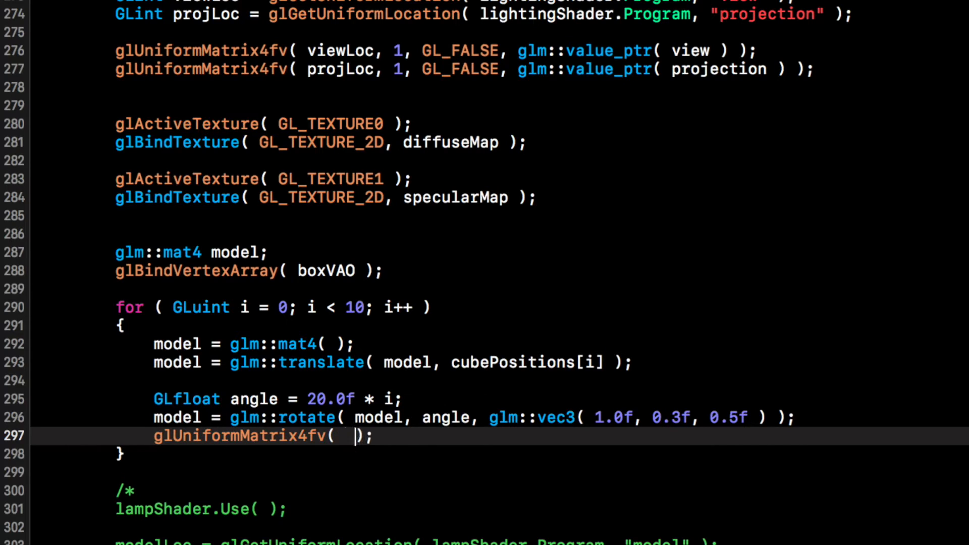
text(mode)
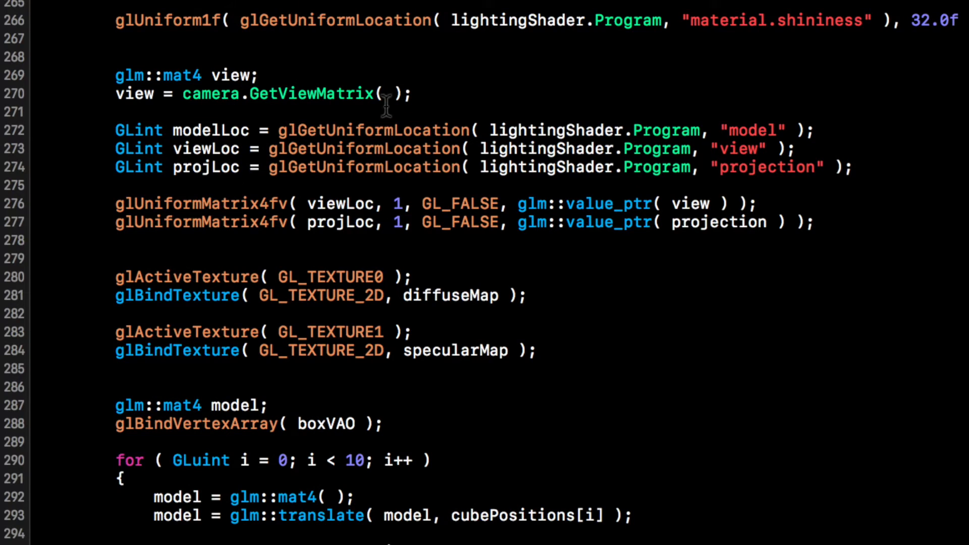
scroll(down, 3)
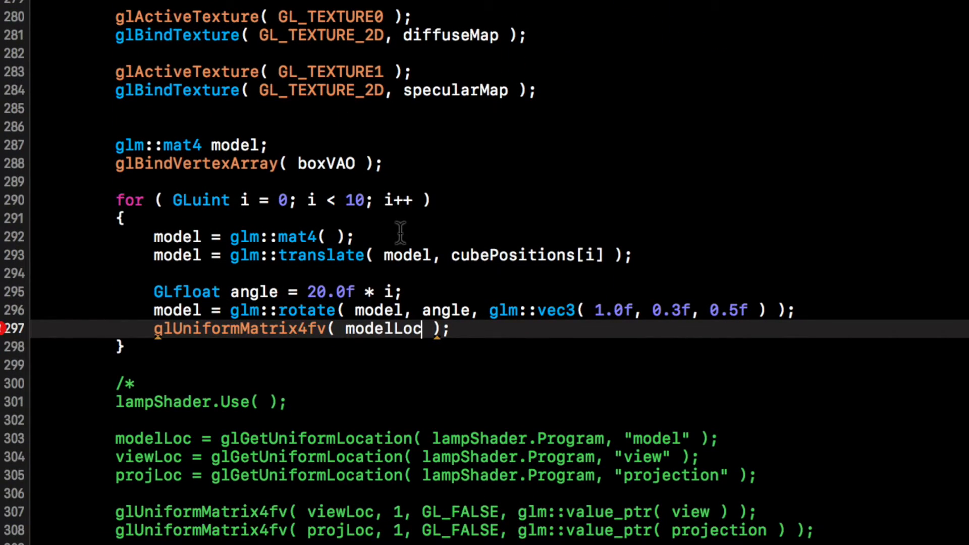
text(, 1,)
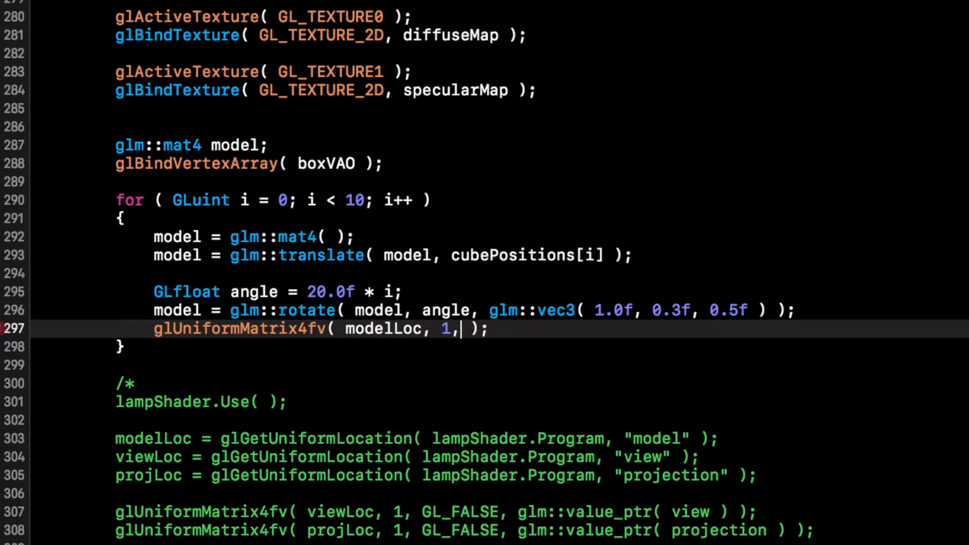
text(GL_FALSE,)
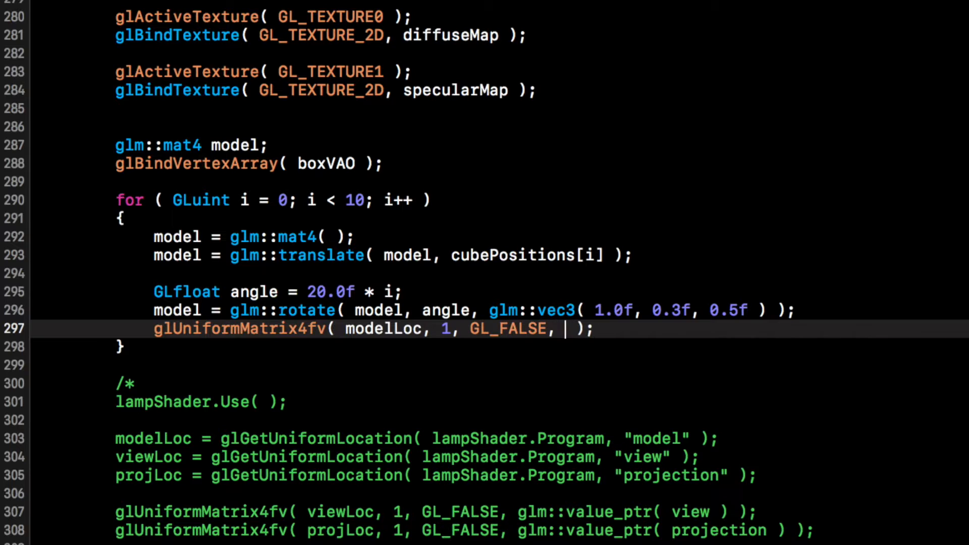
Finish the upload with glm::value_ptr(model) and begin a glDrawArrays call.
text(glm::val)
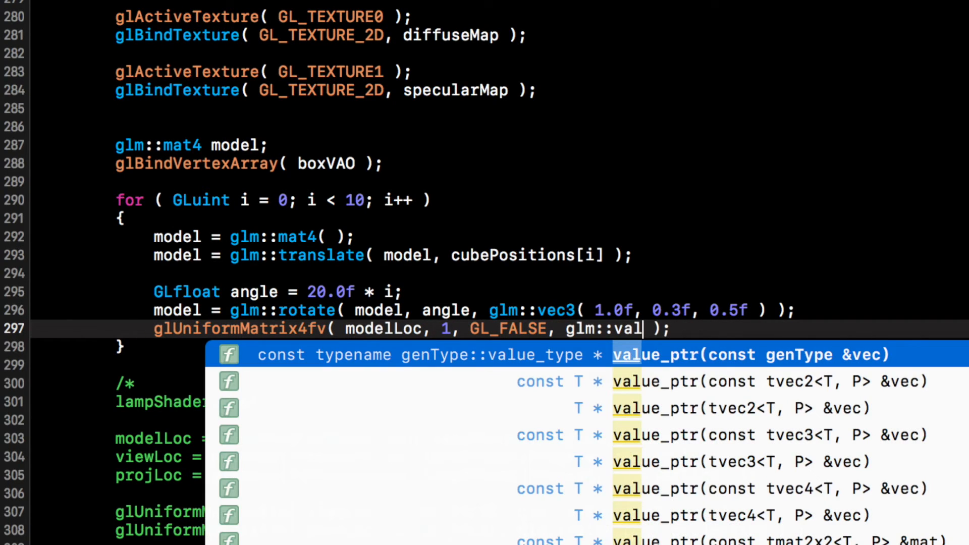
text(ue_)
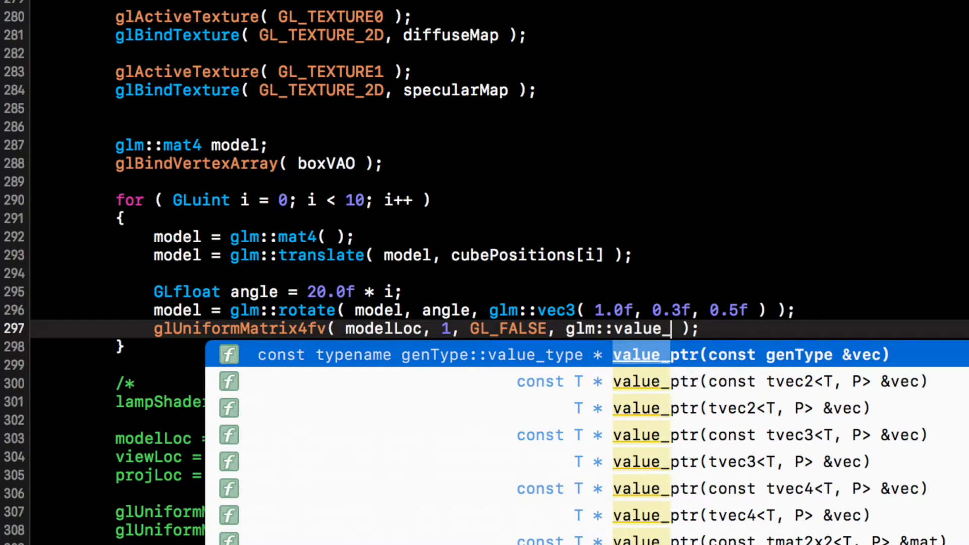
text(ptr()
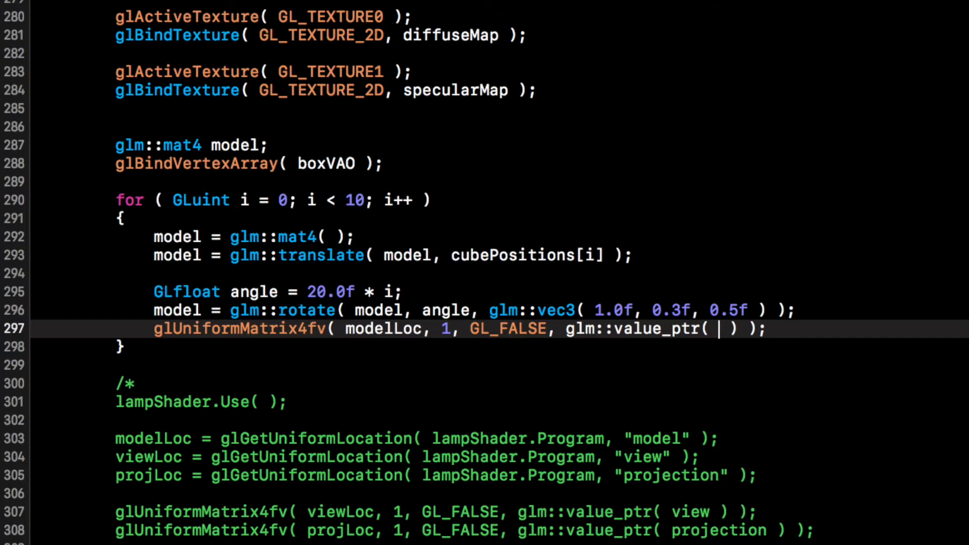
text(model)
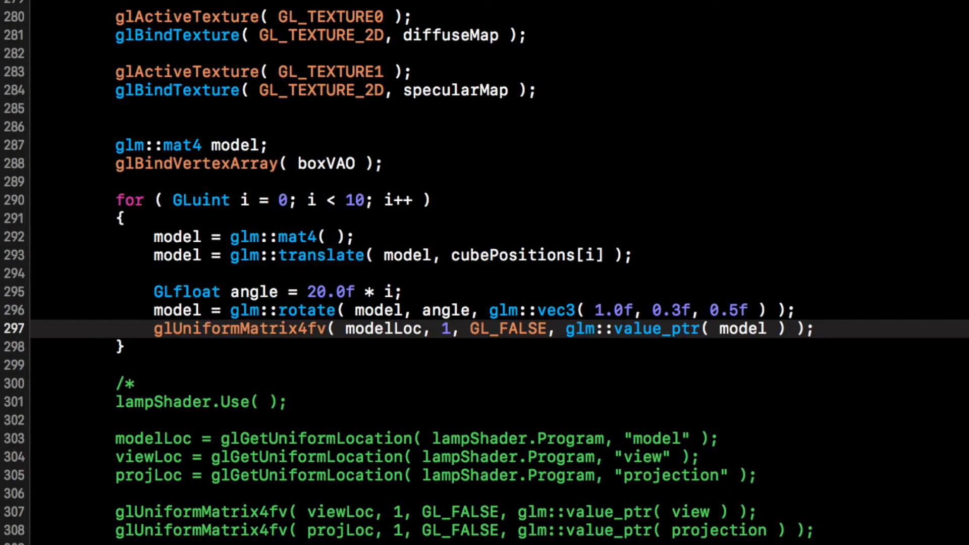
text(gld)
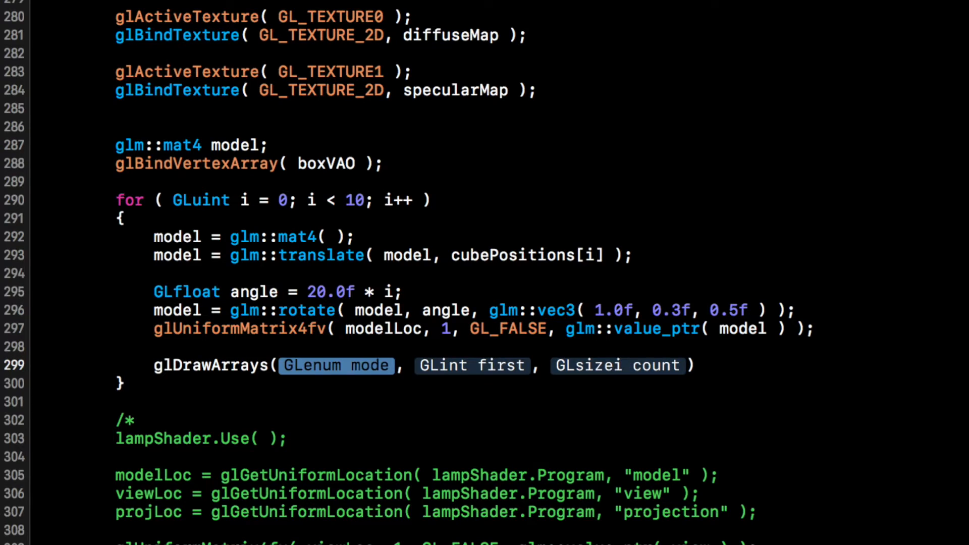
Draw GL_TRIANGLES from 0 with 36 vertices per crate and unbind with glBindVertexArray(0).
text(GL_TRIANGLES)
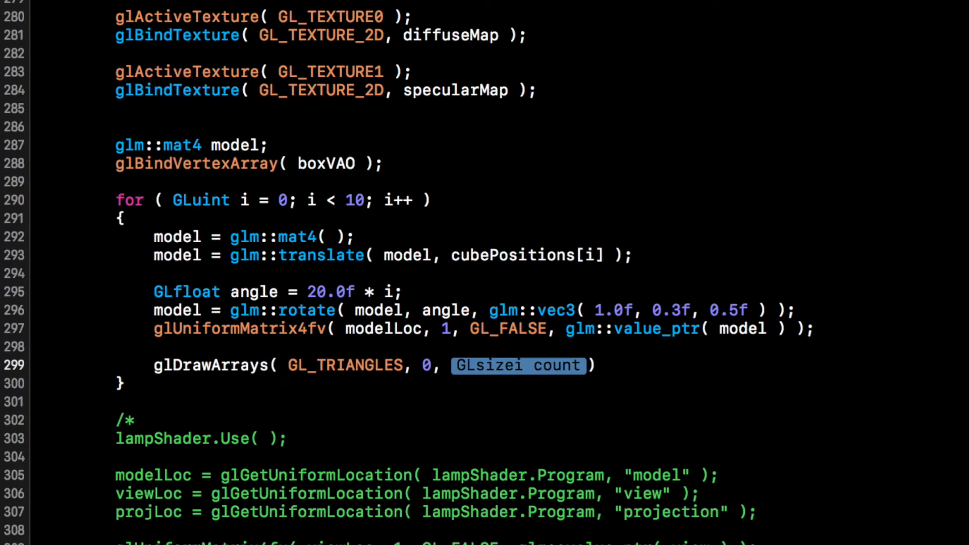
text(36)
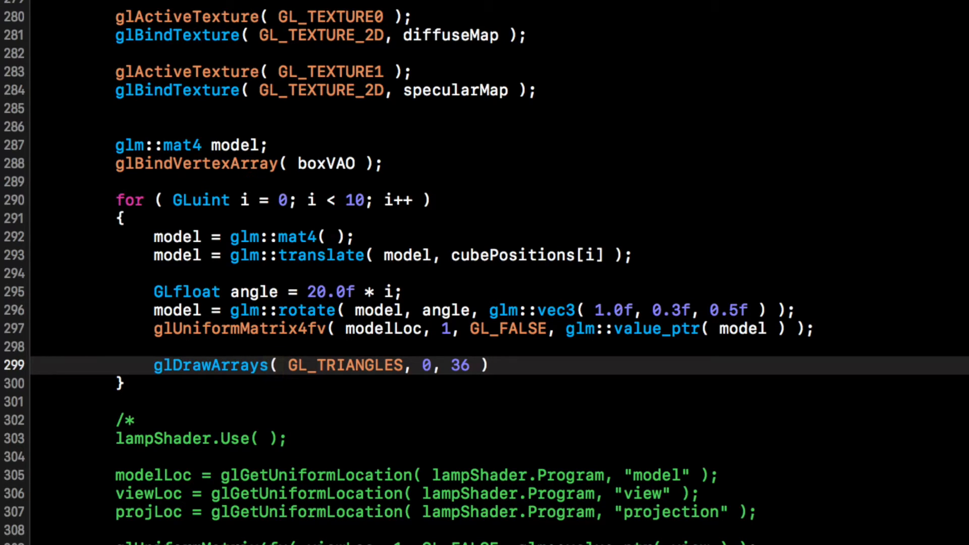
text(;)
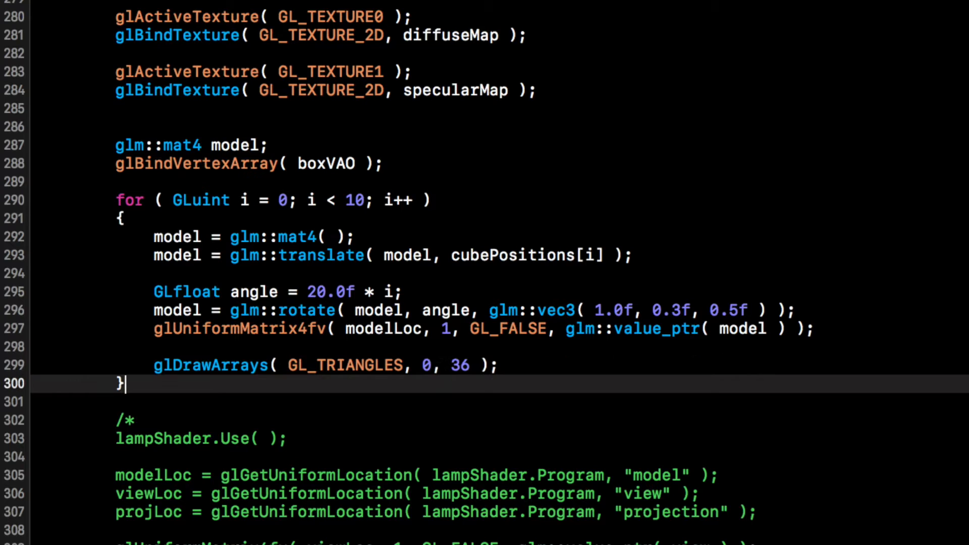
text(glBindVertexArray)
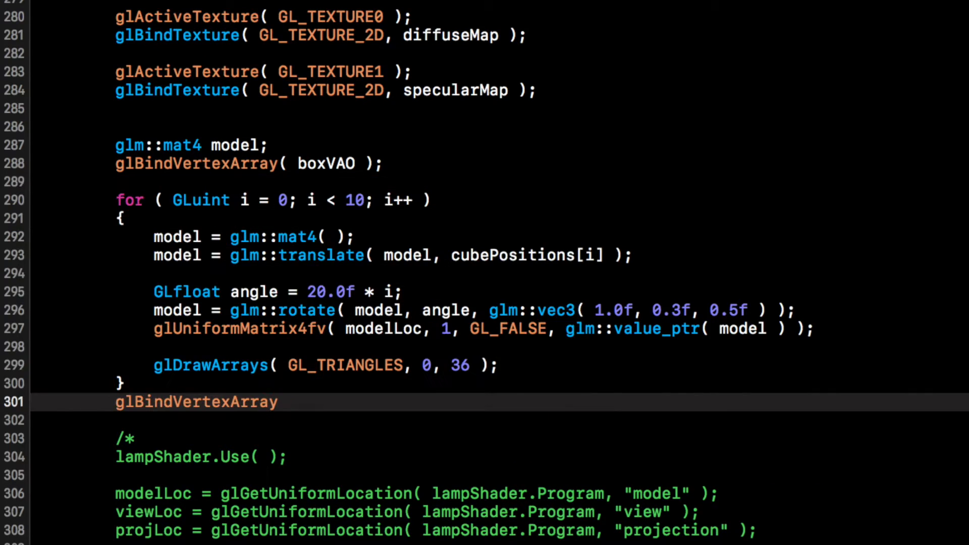
text(( );)
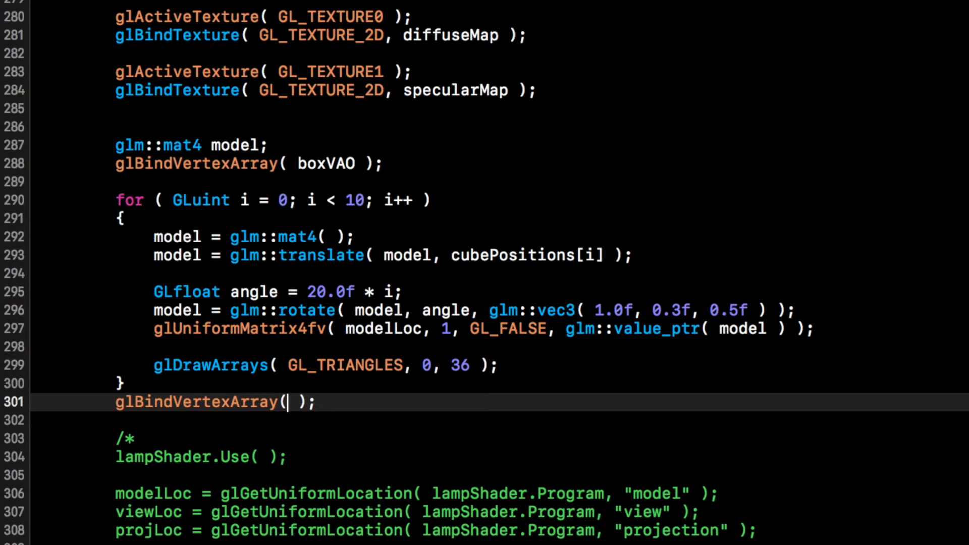
text(0)
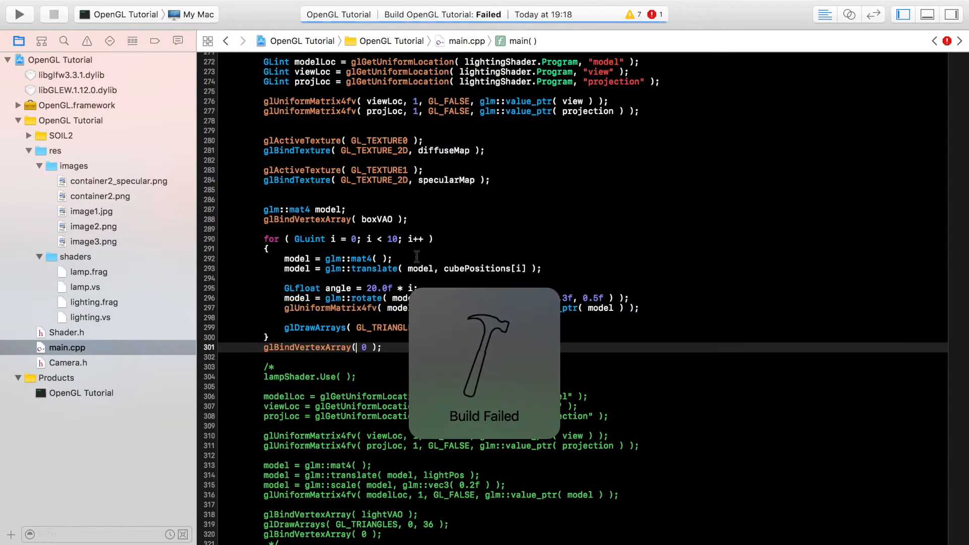
Comment out the lightVAO delete line with // and run the program again.
scroll(down, 3)
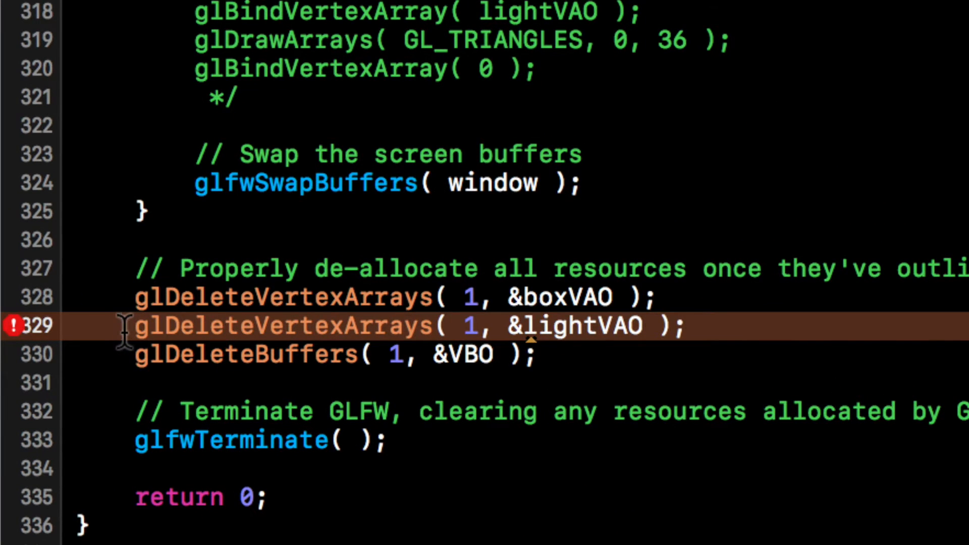
text(//)
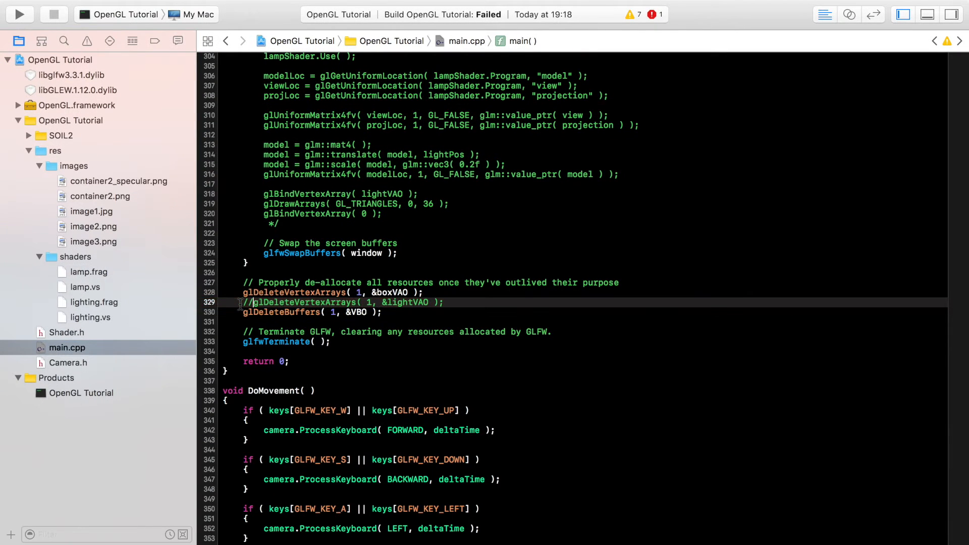
click(19, 14)
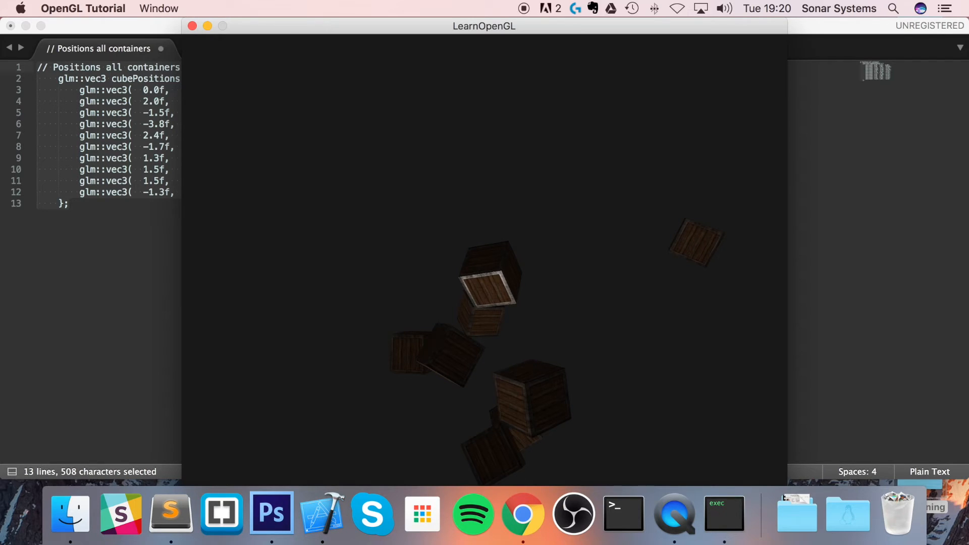
Close the LearnOpenGL crate window to return to Xcode.
click(321, 513)
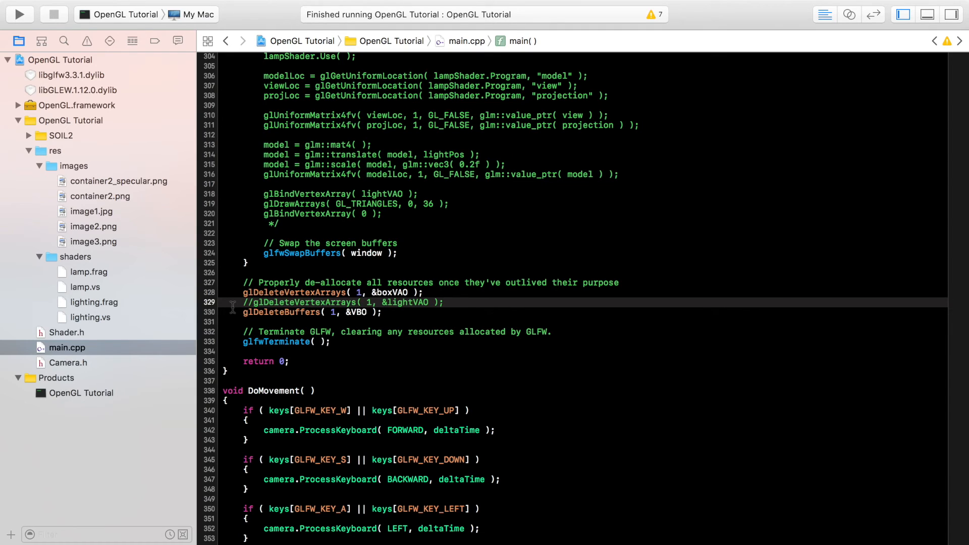
click(253, 302)
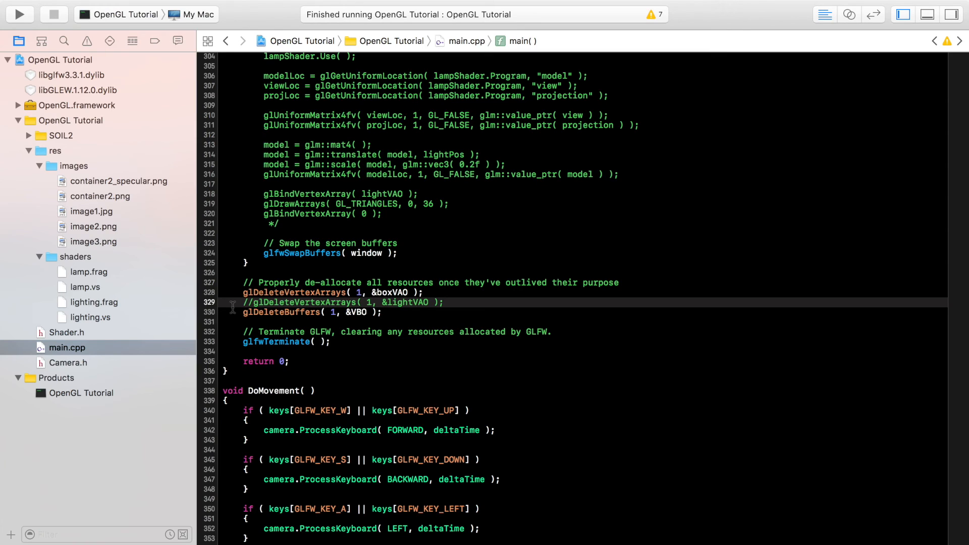
click(253, 302)
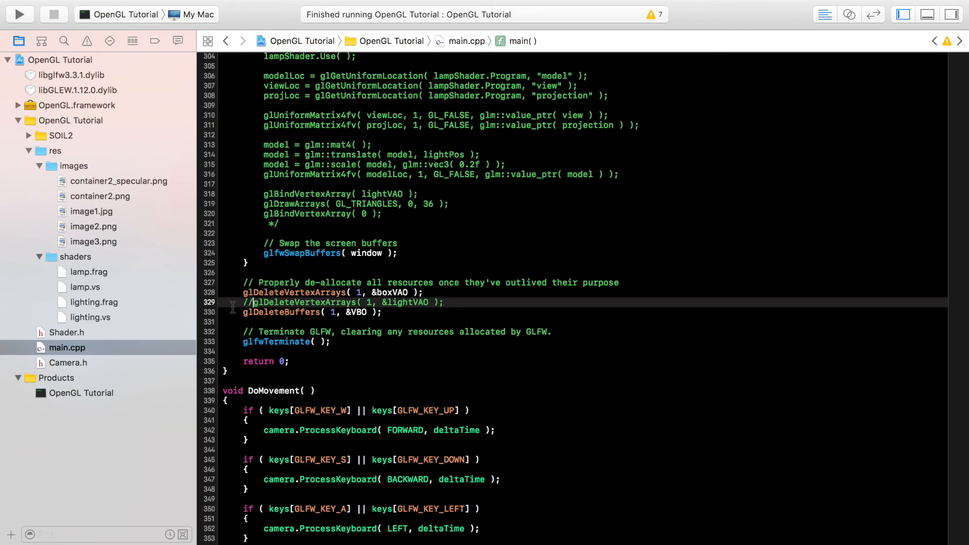